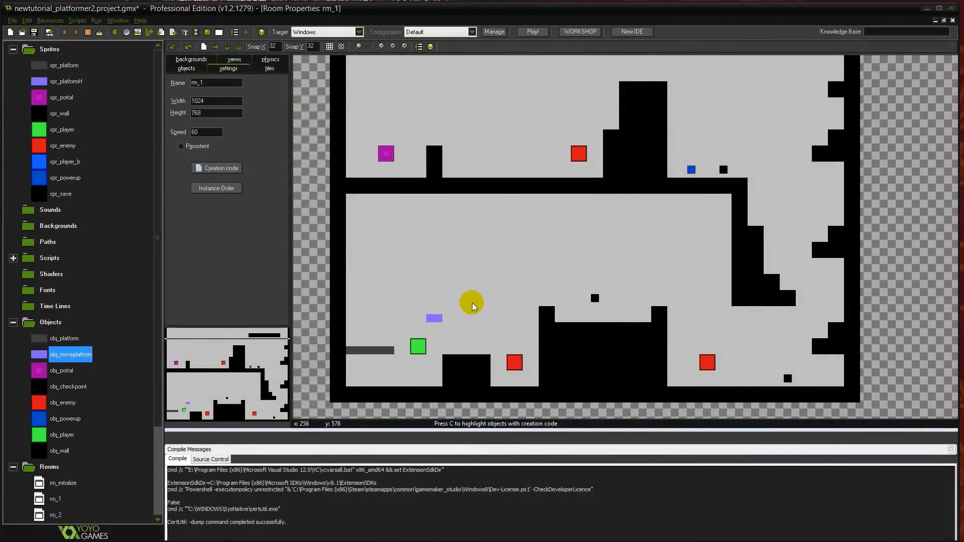
mouse_move(455, 284)
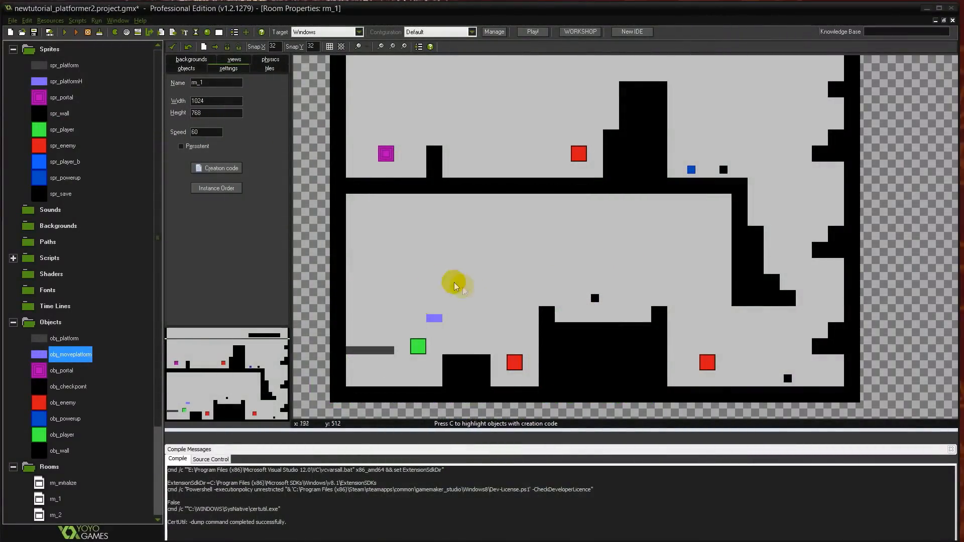
mouse_move(390, 289)
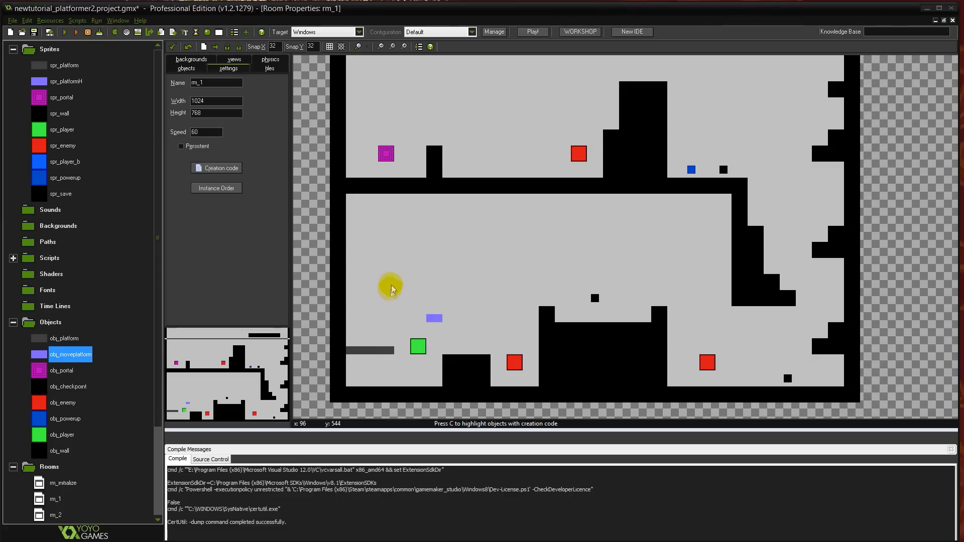
mouse_move(538, 249)
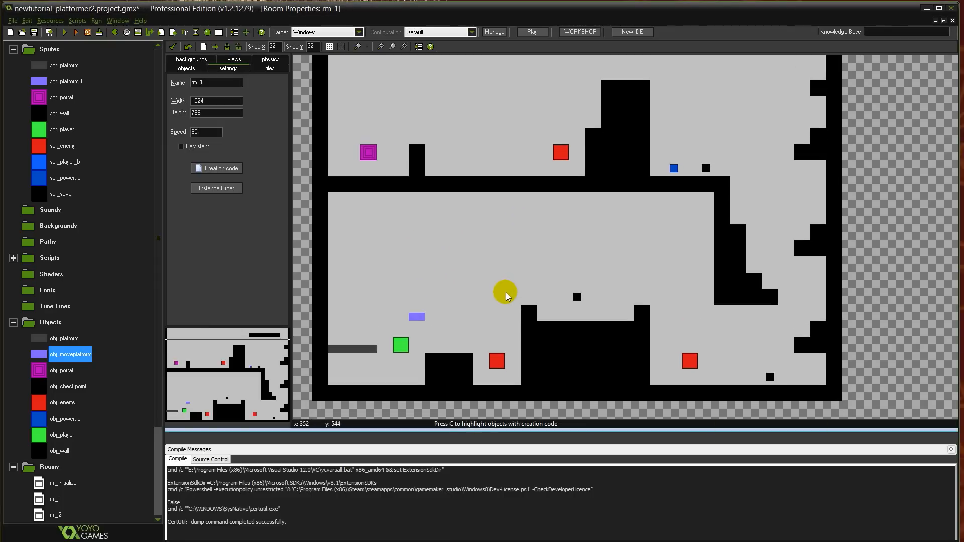
mouse_move(472, 301)
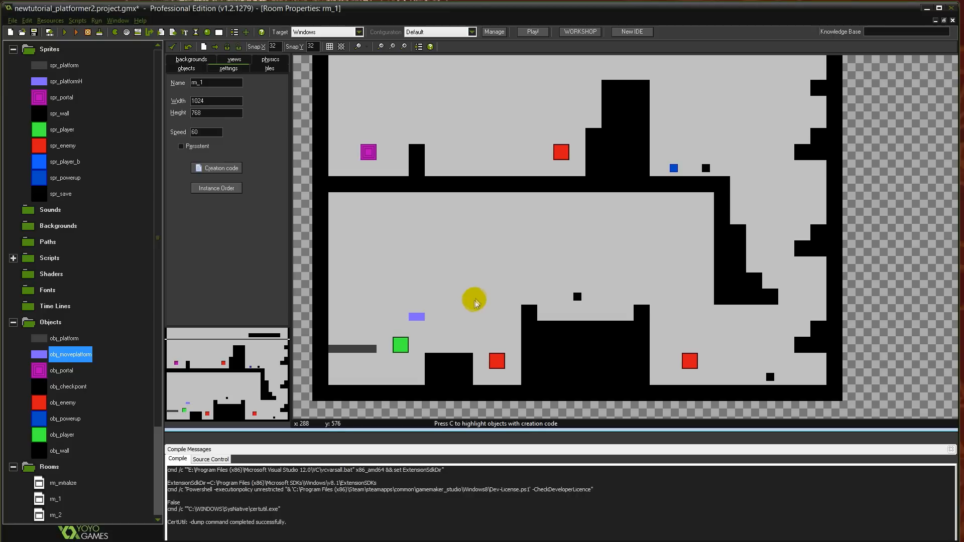
mouse_move(431, 343)
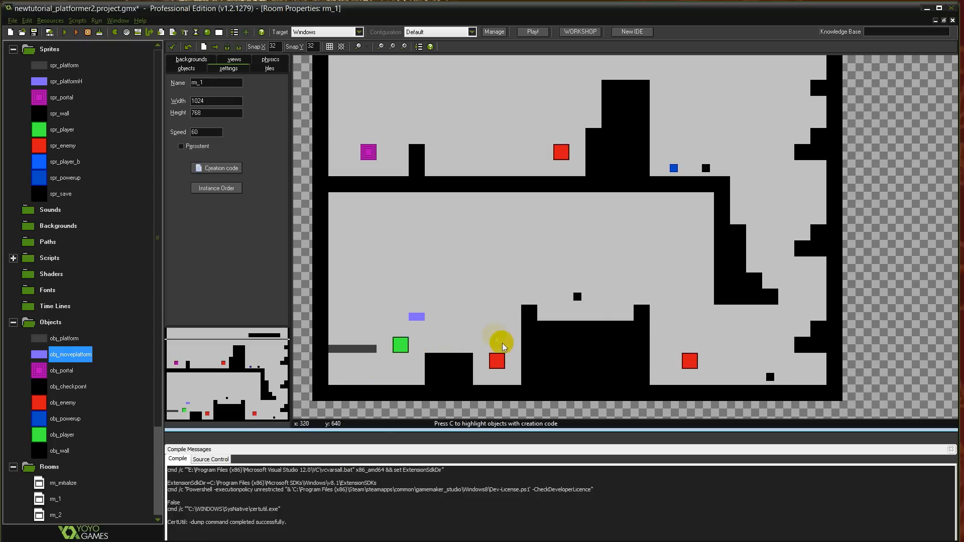
mouse_move(498, 343)
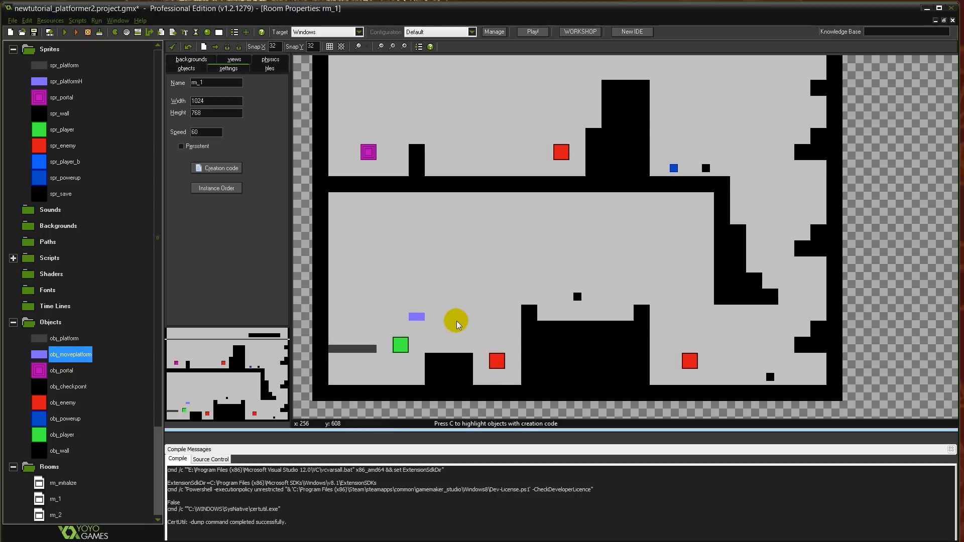
mouse_move(461, 306)
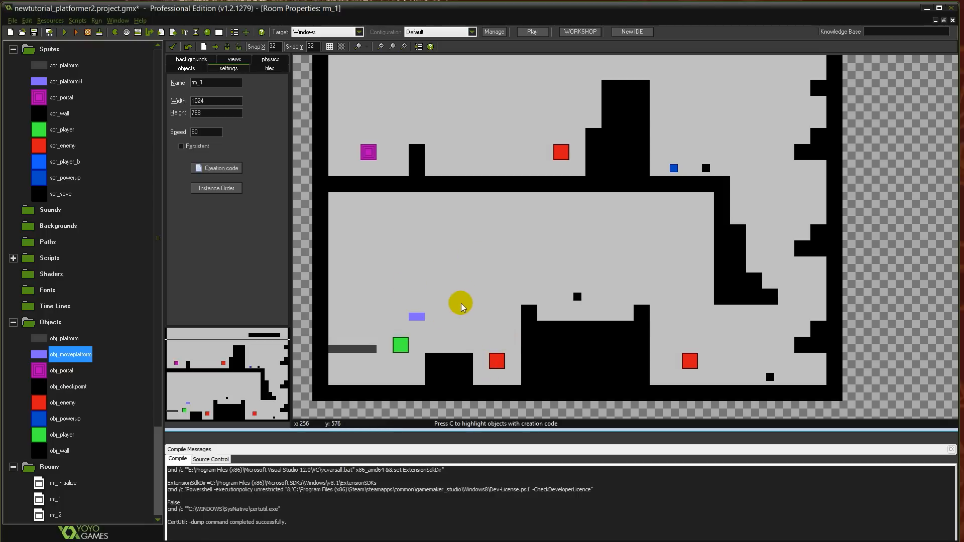
mouse_move(489, 292)
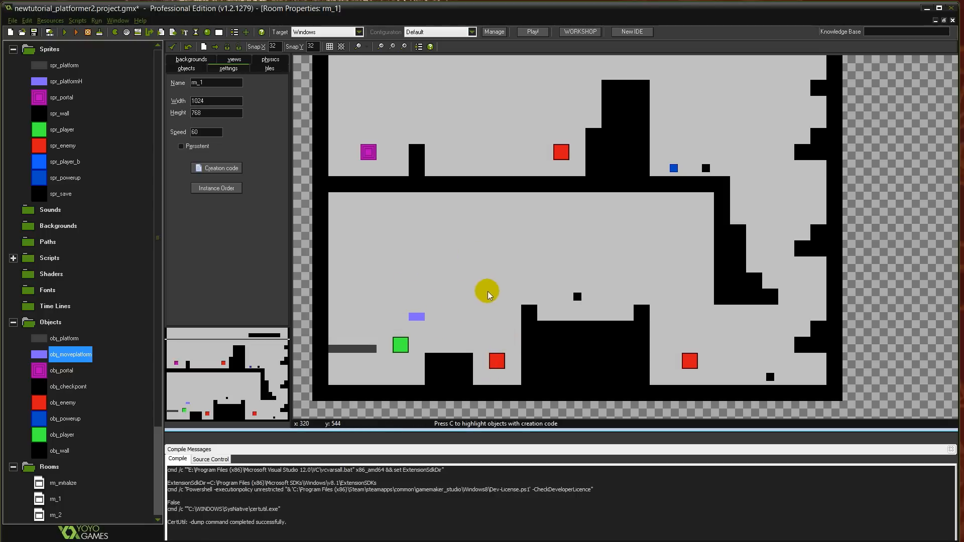
mouse_move(500, 271)
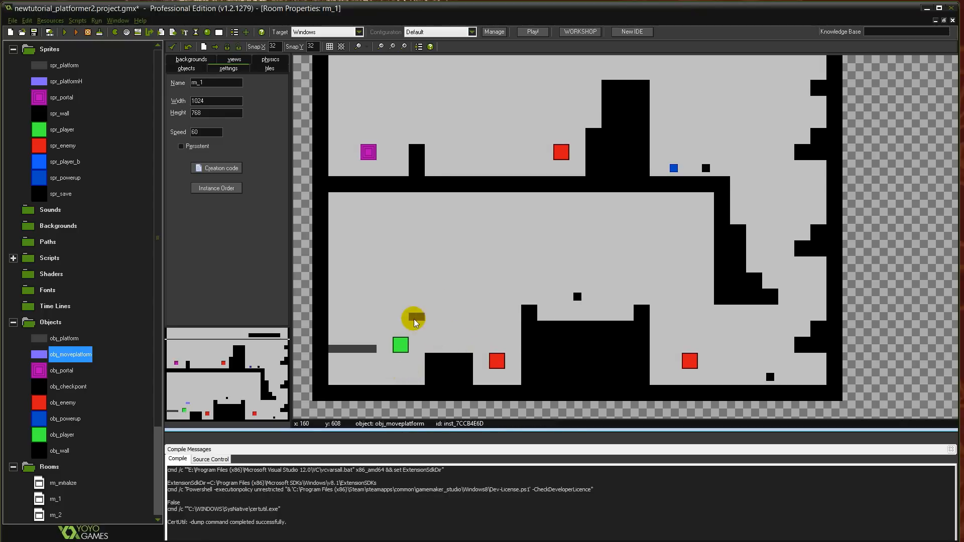
mouse_move(422, 319)
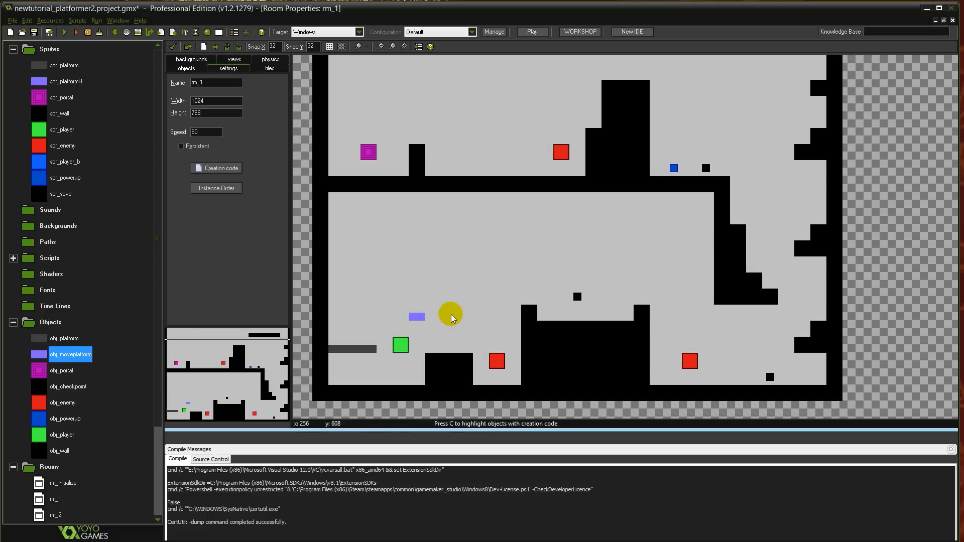
mouse_move(336, 322)
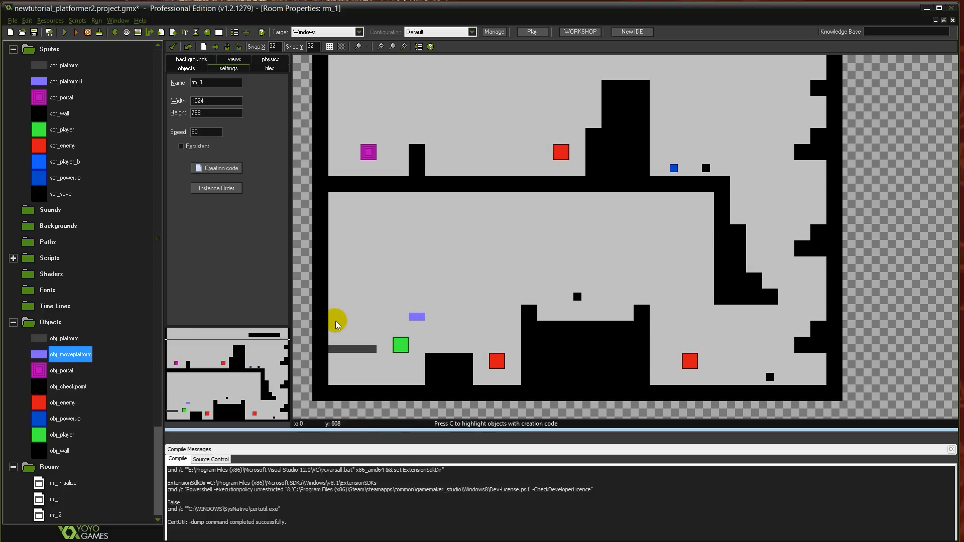
mouse_move(358, 316)
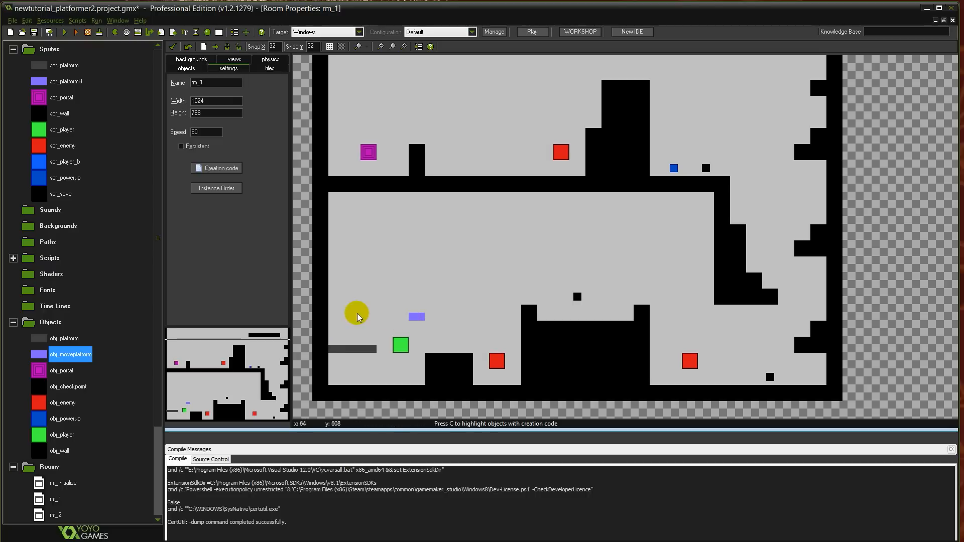
mouse_move(368, 330)
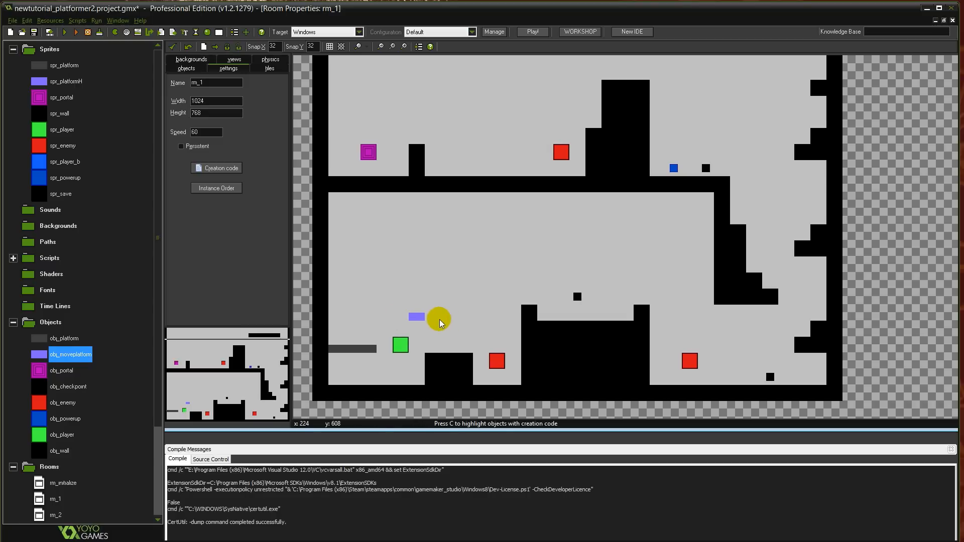
mouse_move(447, 323)
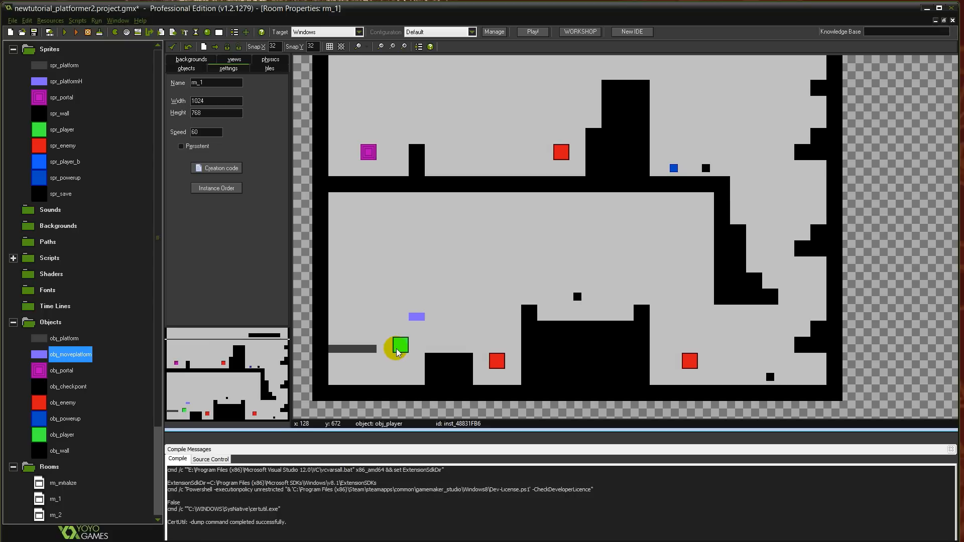
mouse_move(443, 316)
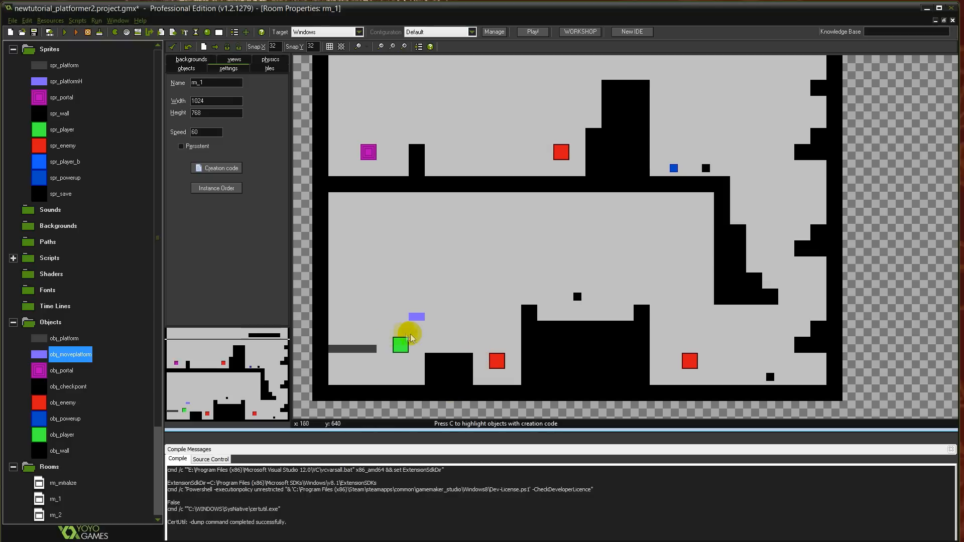
mouse_move(399, 330)
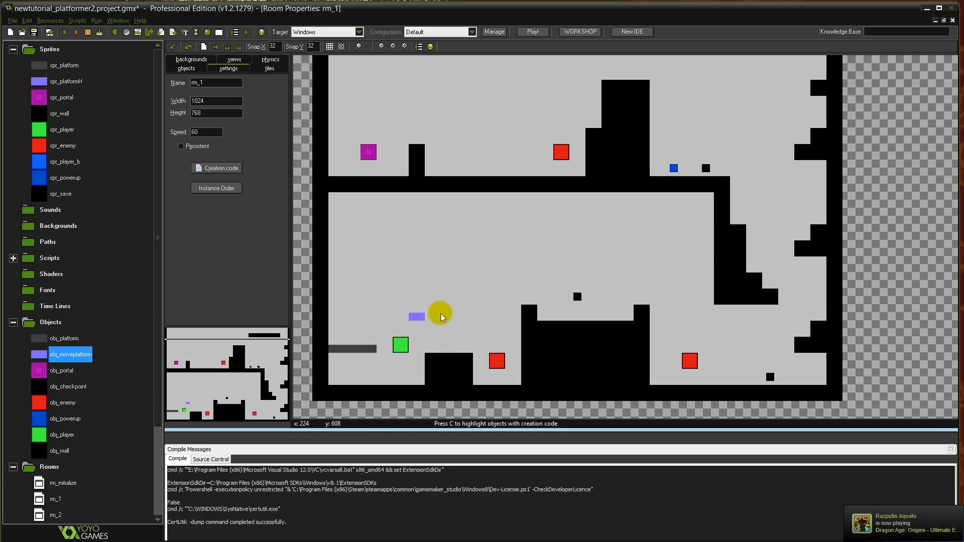
mouse_move(440, 355)
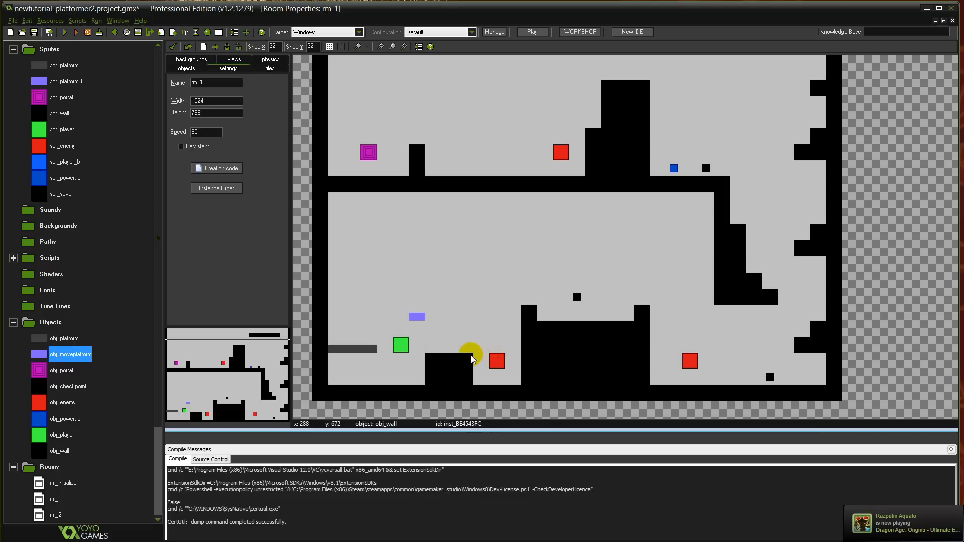
mouse_move(461, 344)
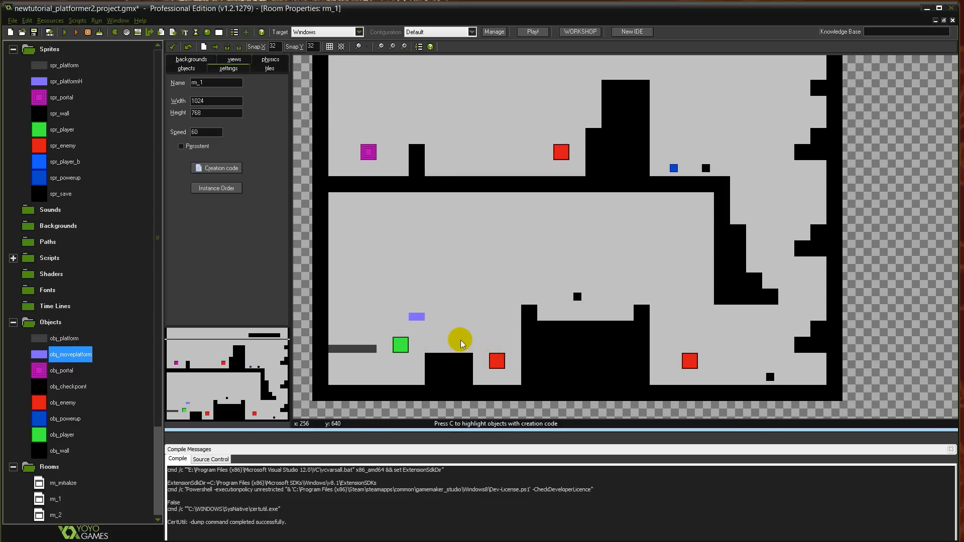
mouse_move(449, 343)
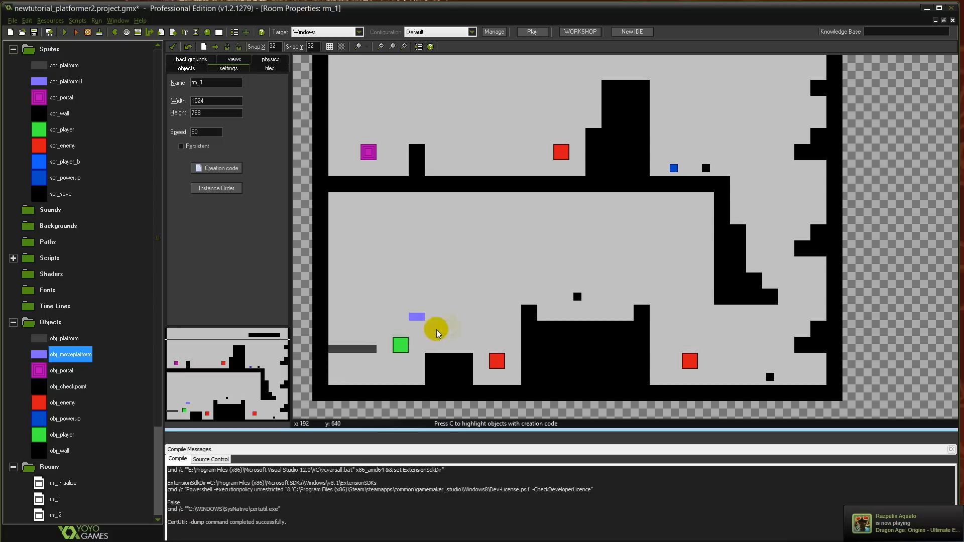
Step: Test-run the game, close it, then bring up the context menu on the red enemy instance
left_click(531, 31)
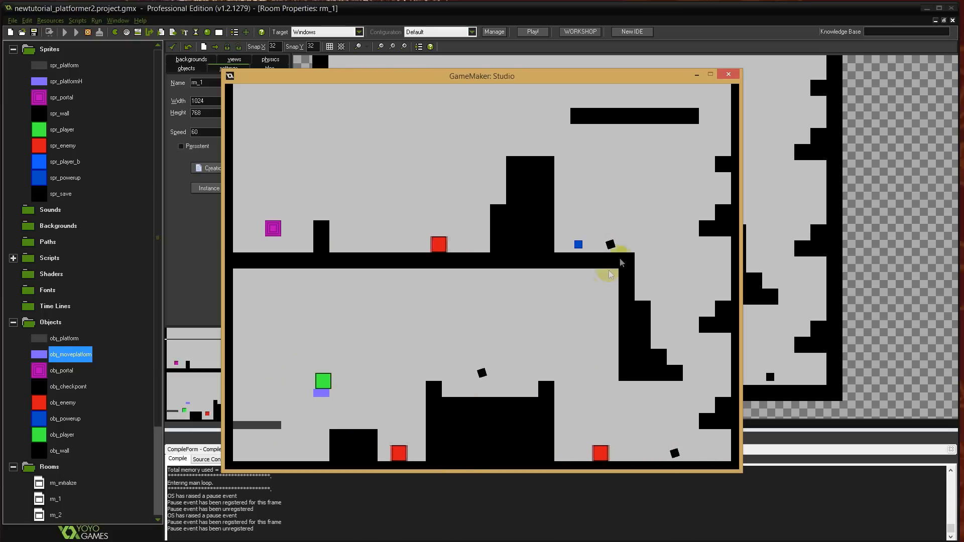
left_click(727, 74)
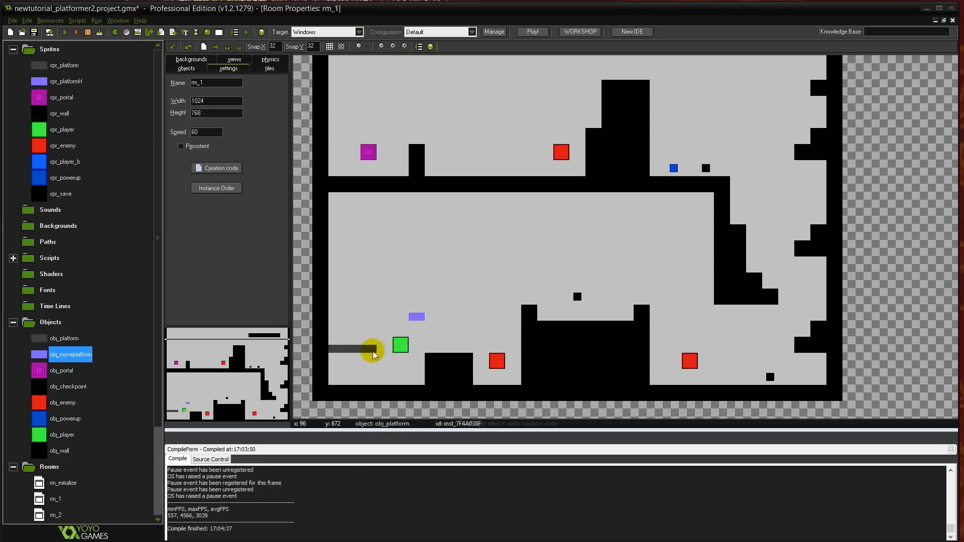
mouse_move(337, 322)
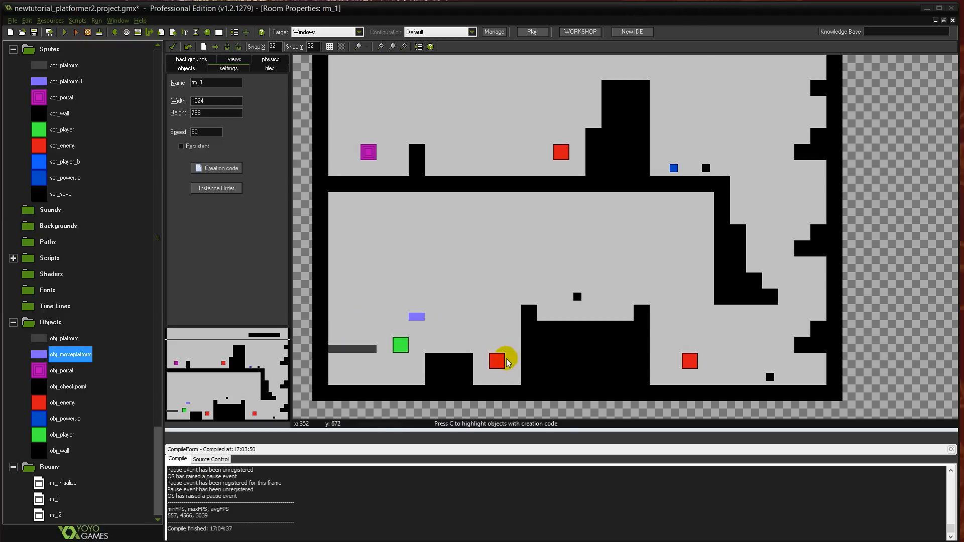
mouse_move(519, 368)
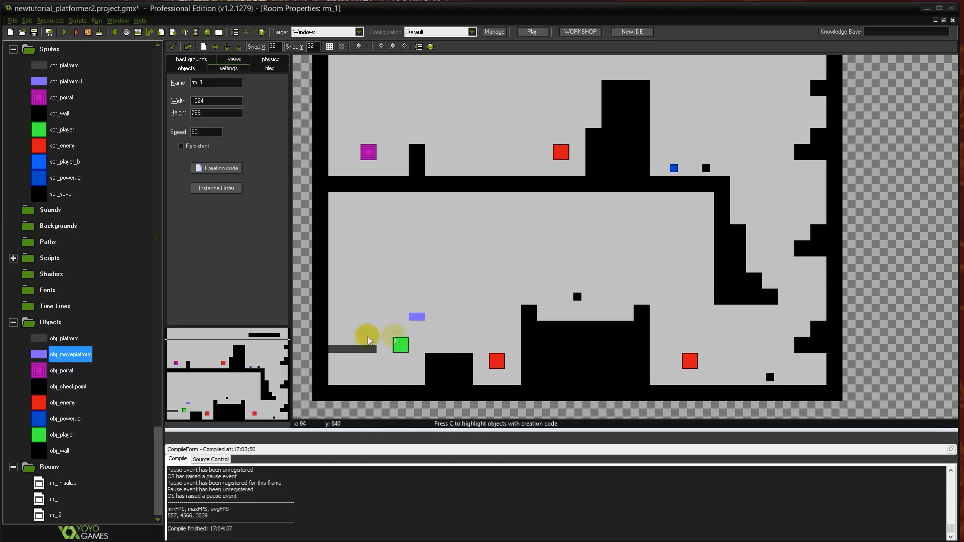
mouse_move(535, 391)
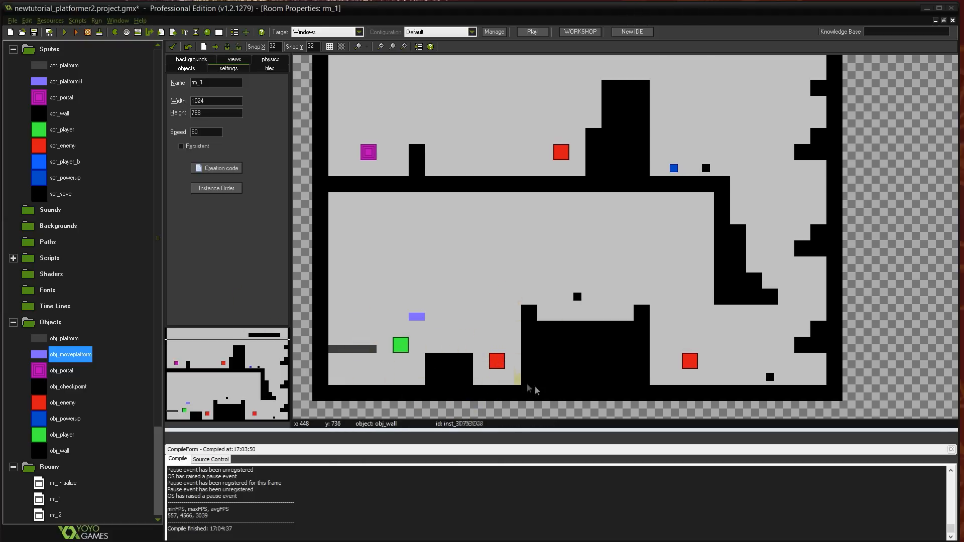
mouse_move(553, 368)
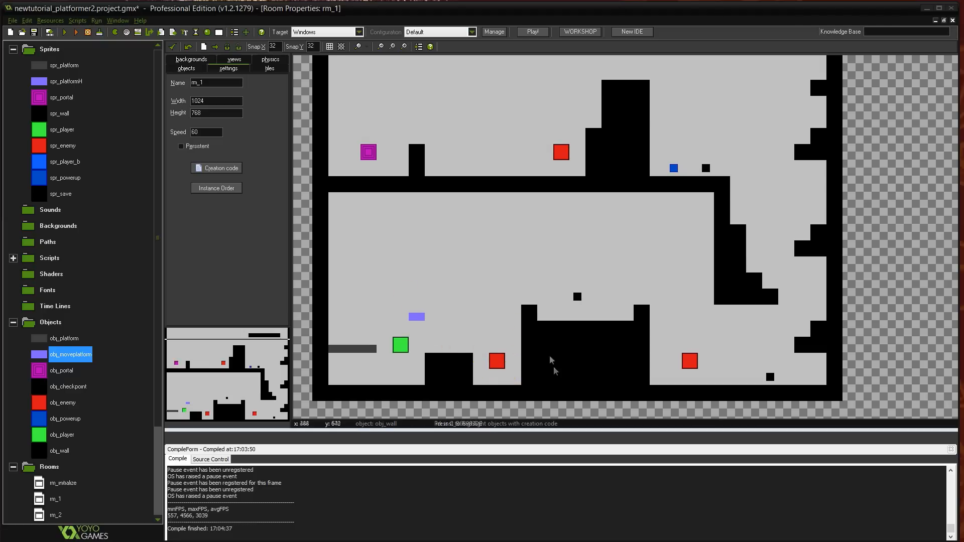
right_click(497, 361)
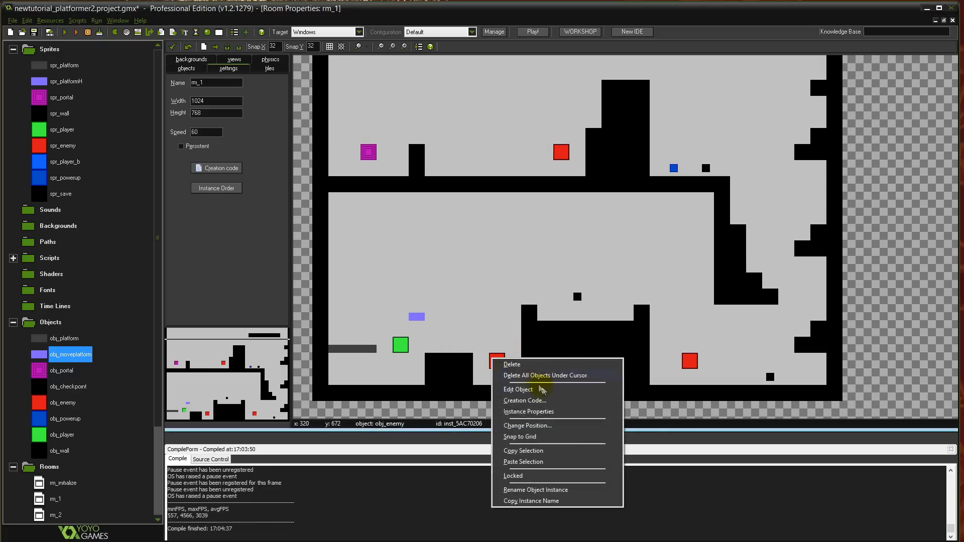
Step: Delete the grav and vsp lines from obj_moveplatform's Create code, keeping dir, movespeed and hsp
left_click(517, 389)
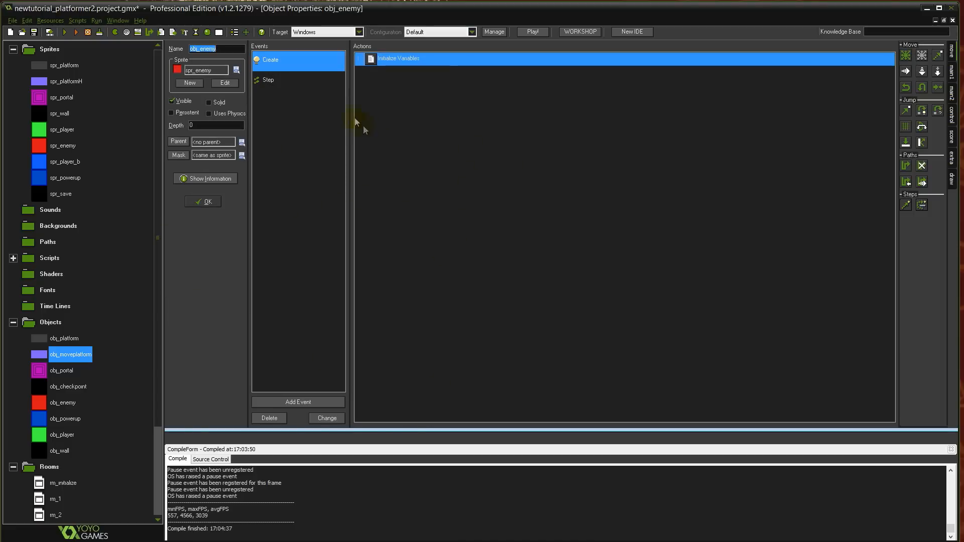
mouse_move(199, 61)
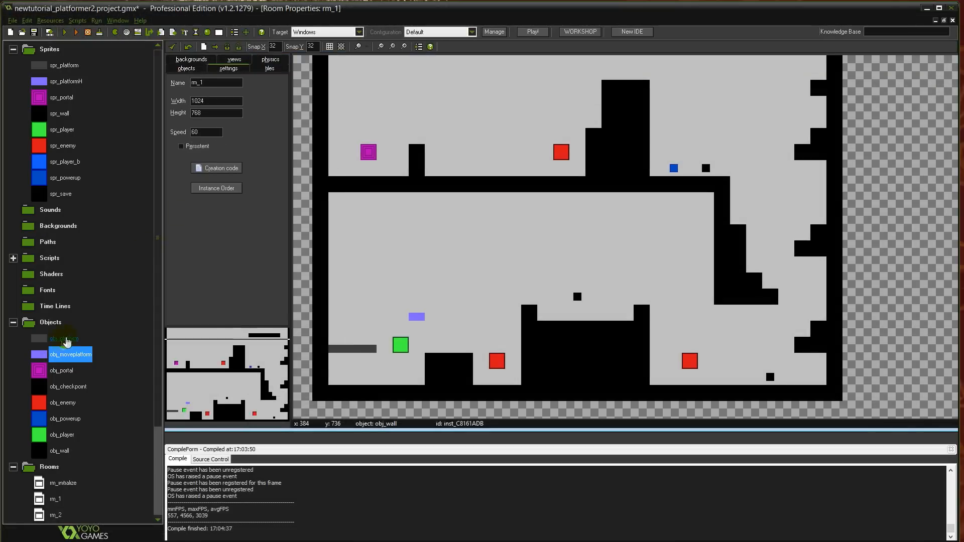
double_click(64, 338)
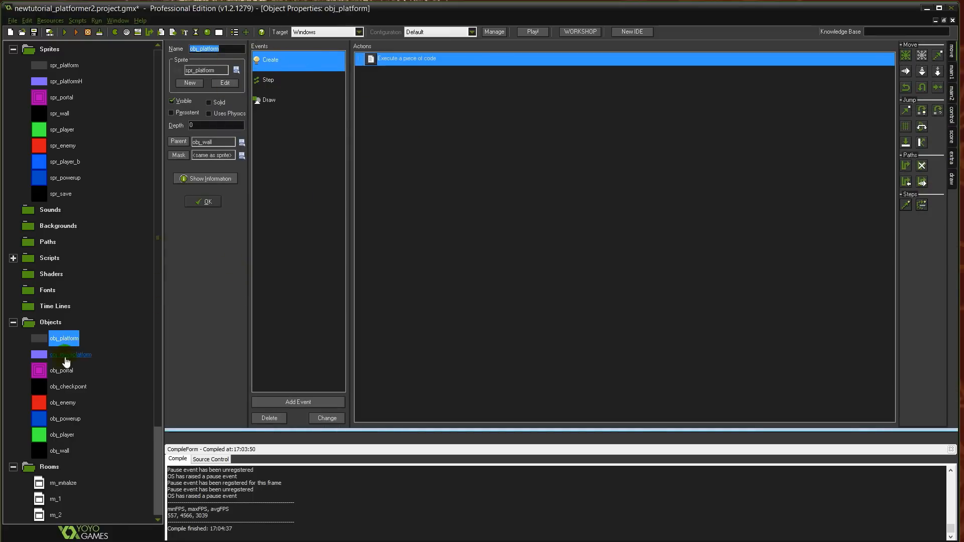
left_click(71, 355)
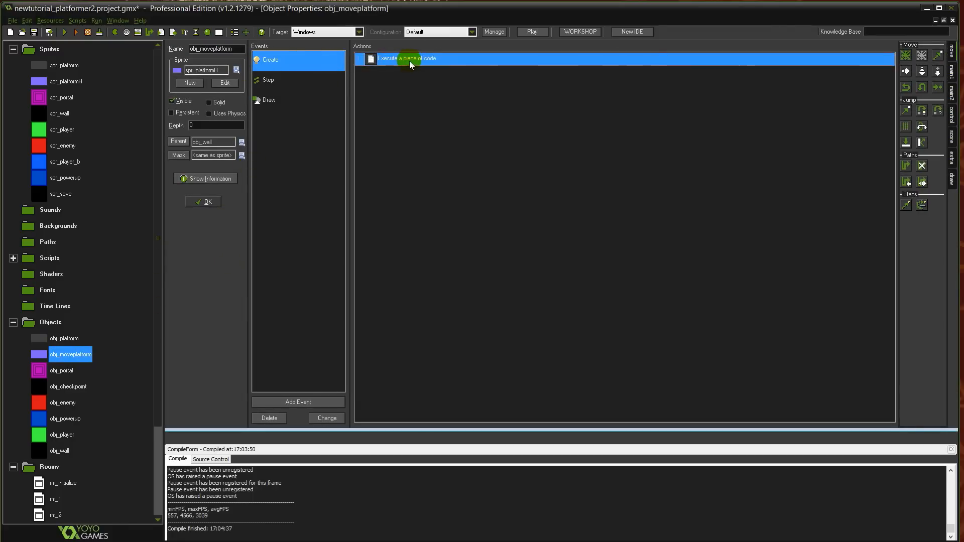
double_click(408, 58)
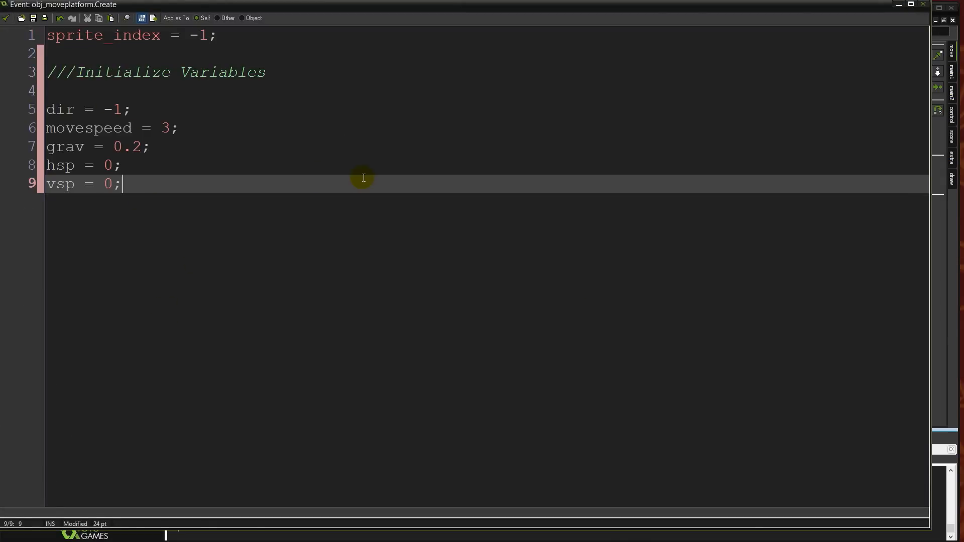
mouse_move(391, 209)
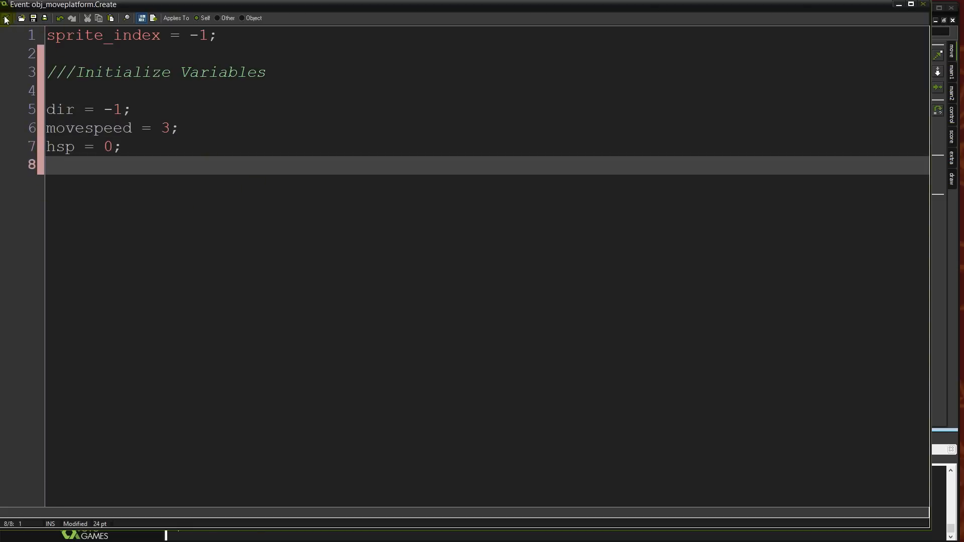
left_click(203, 201)
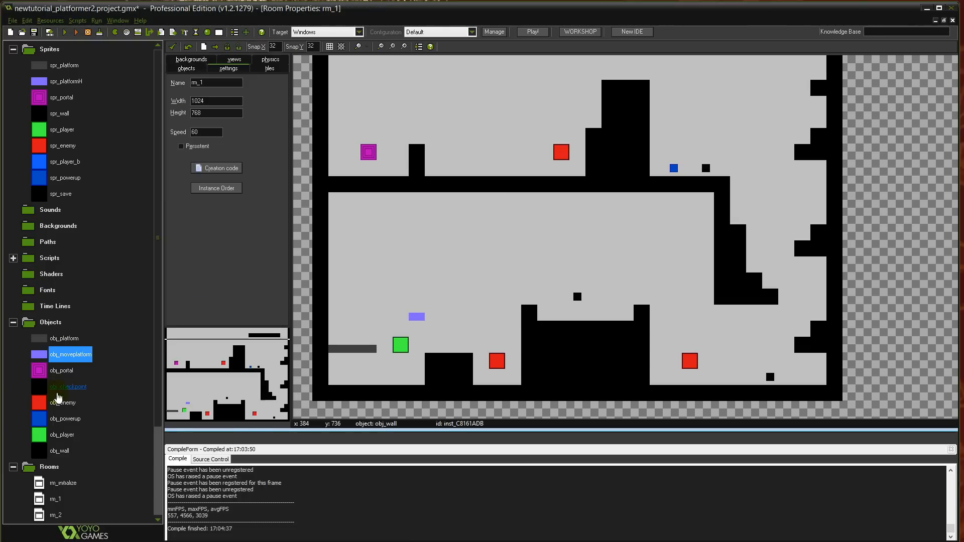
Step: Review obj_enemy's Step code for reference and close it
double_click(63, 402)
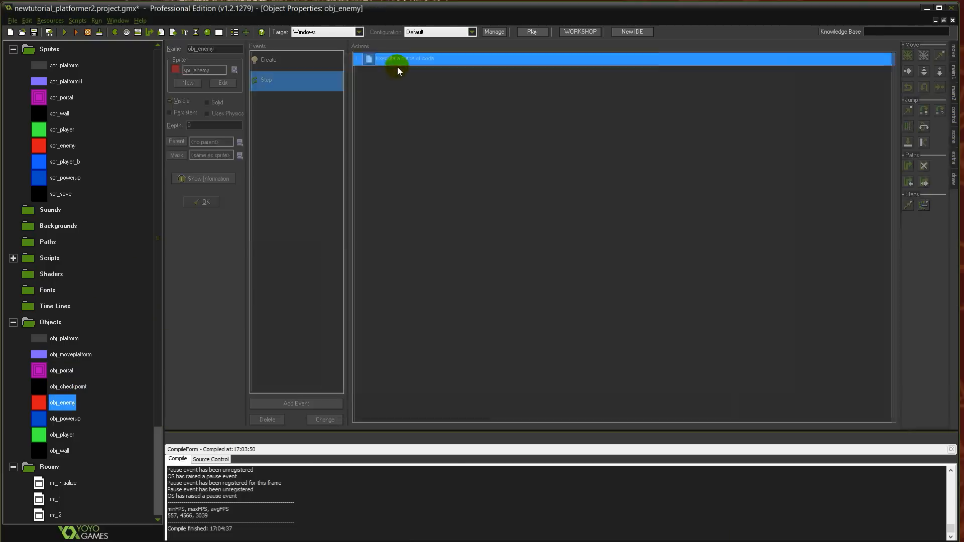
double_click(399, 58)
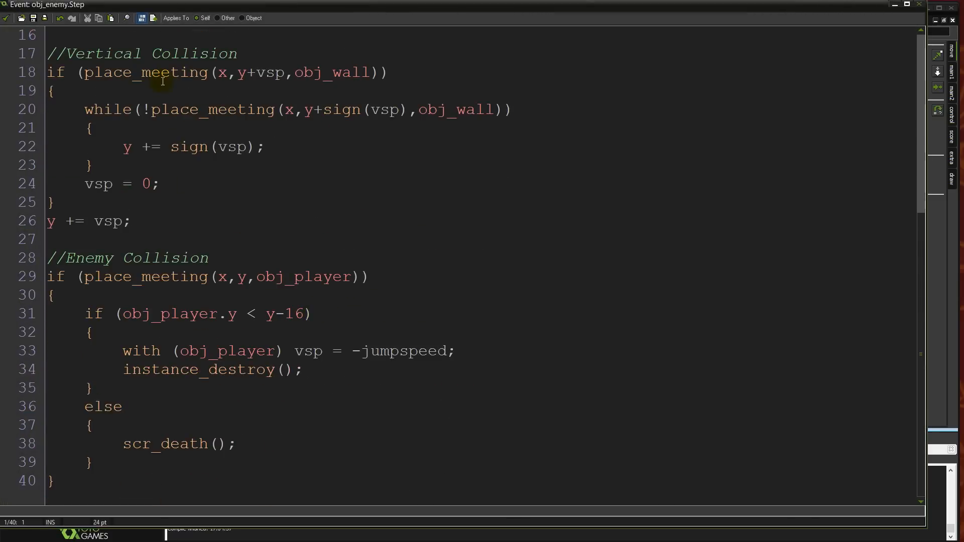
scroll("up", 3)
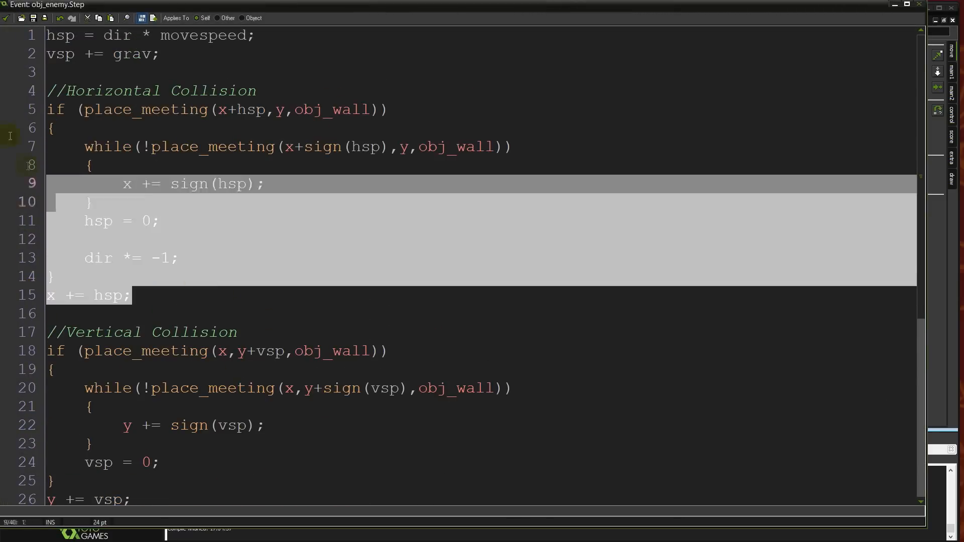
left_click(102, 46)
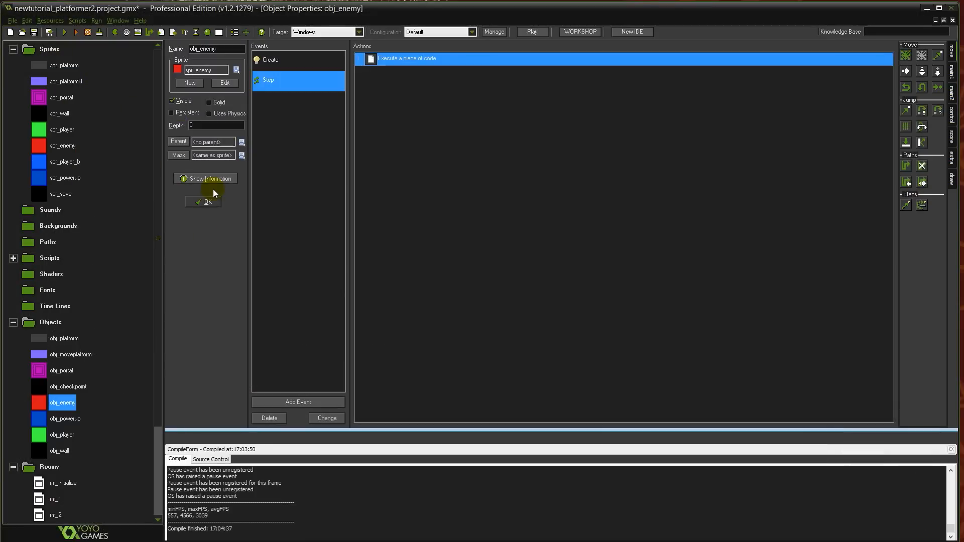
Step: Remove the gravity line from obj_moveplatform's Step code and inspect the player-exists check
double_click(71, 354)
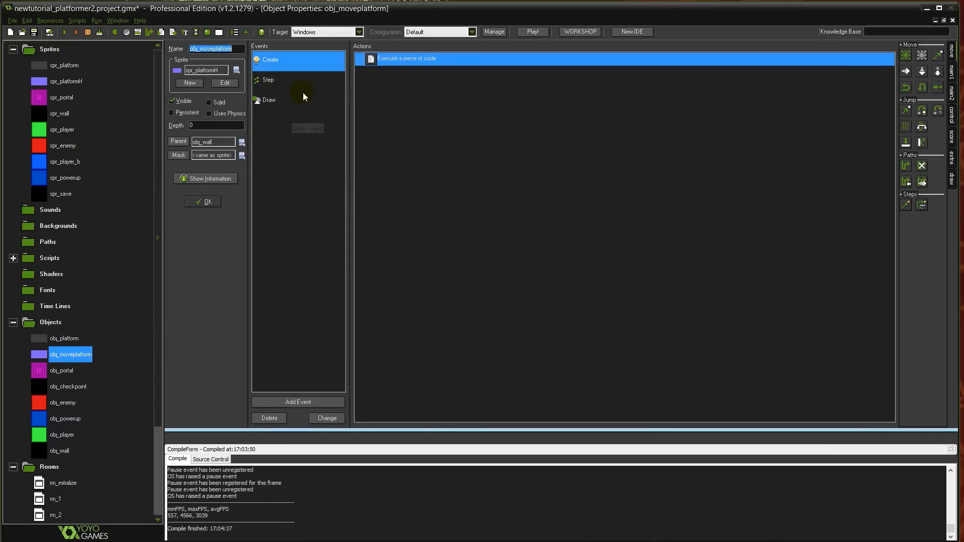
double_click(268, 79)
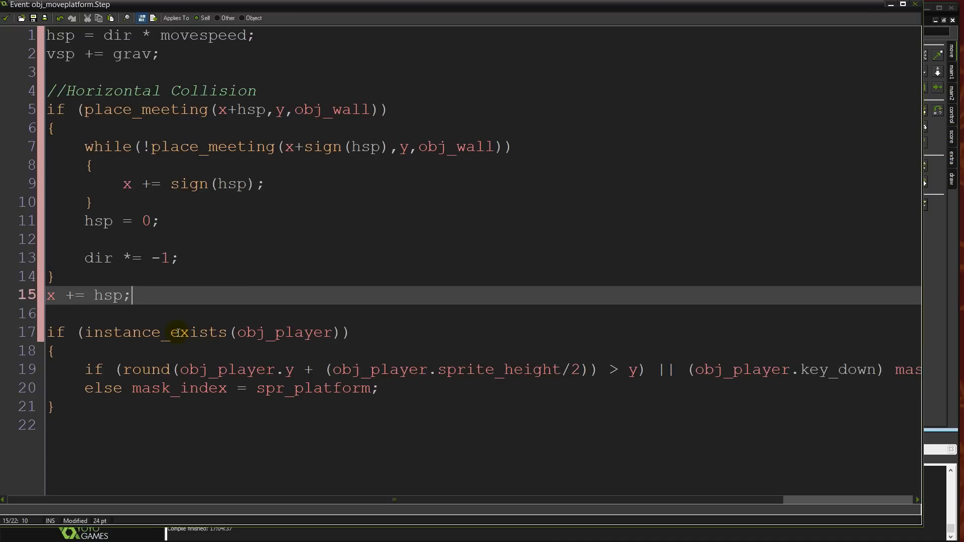
mouse_move(527, 5)
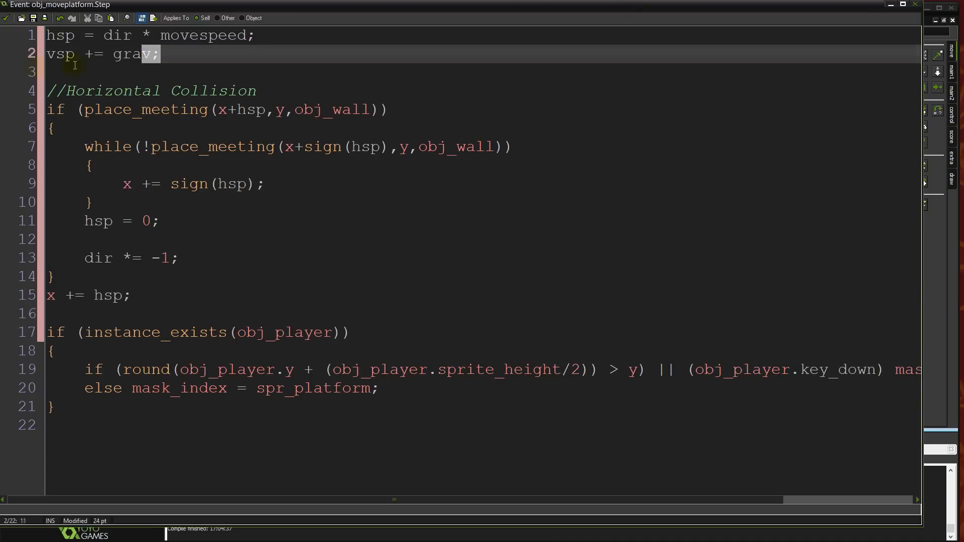
key("Delete")
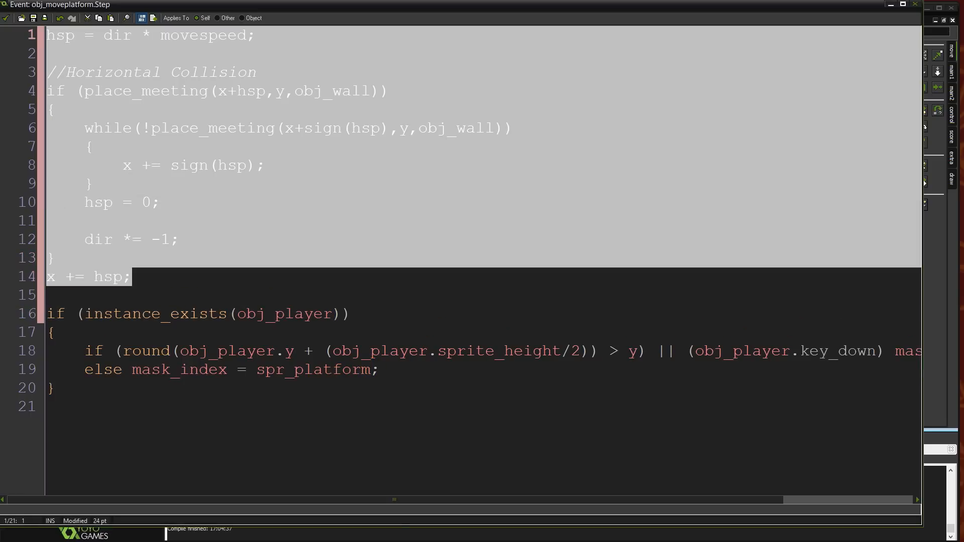
left_click(251, 405)
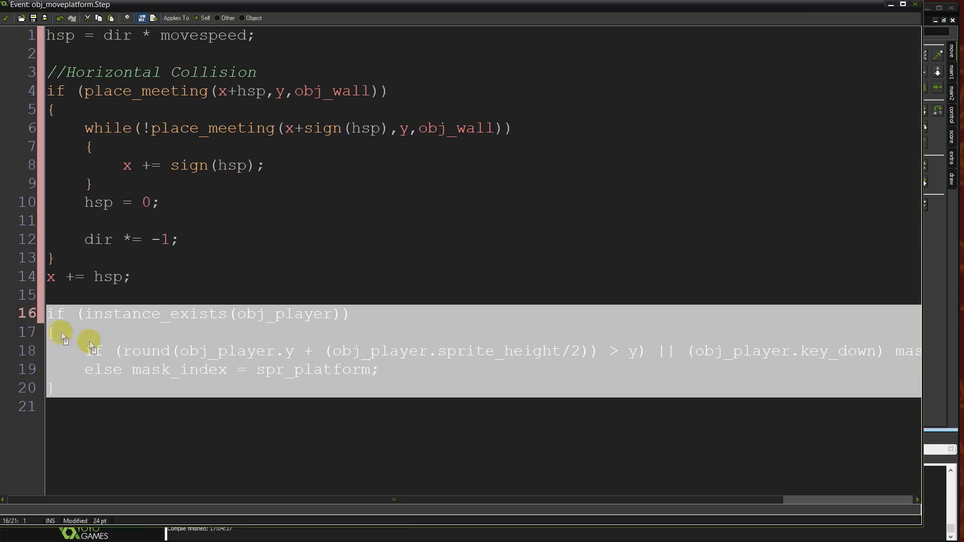
mouse_move(107, 356)
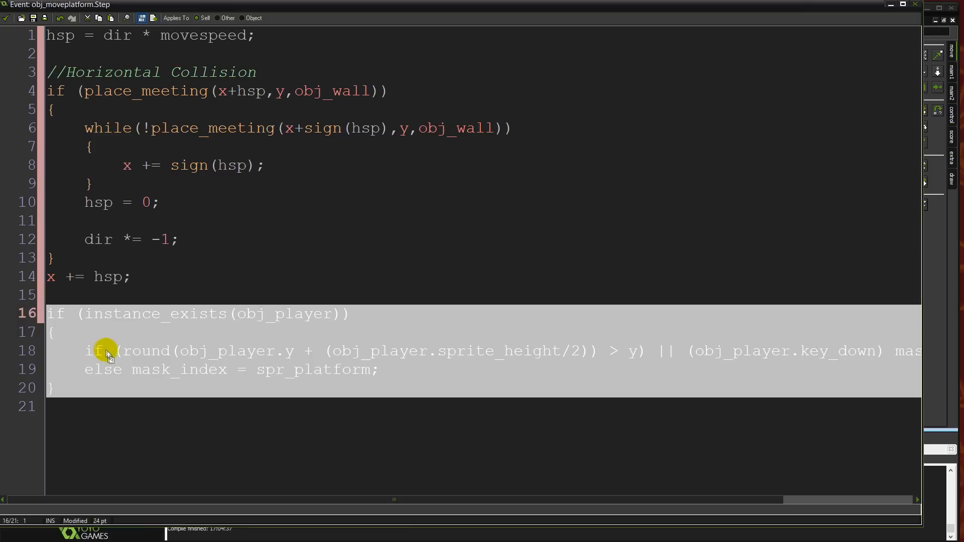
left_click(217, 387)
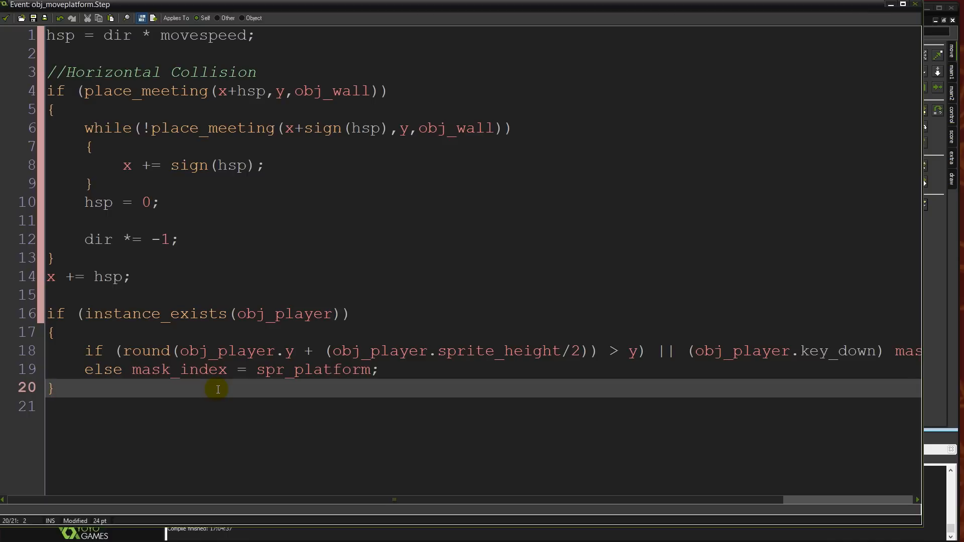
mouse_move(304, 387)
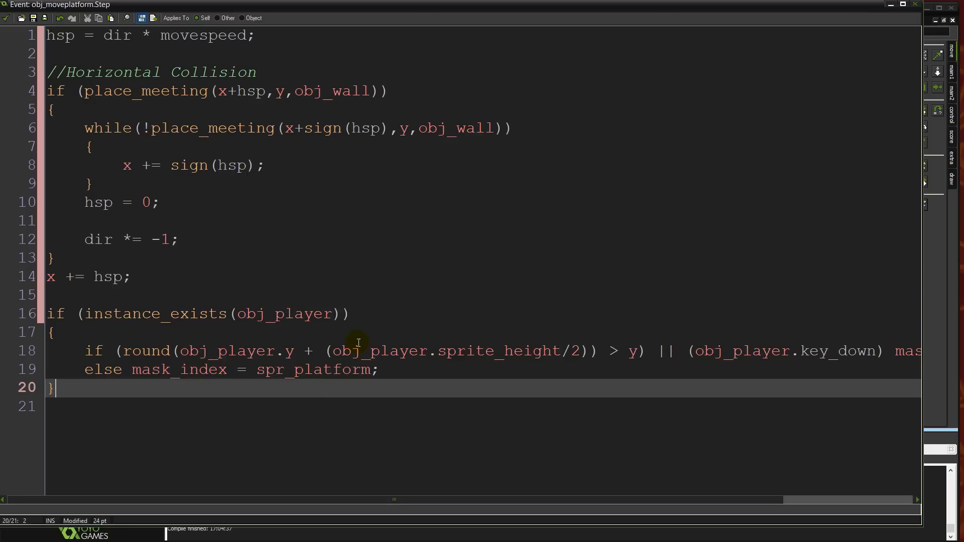
mouse_move(374, 353)
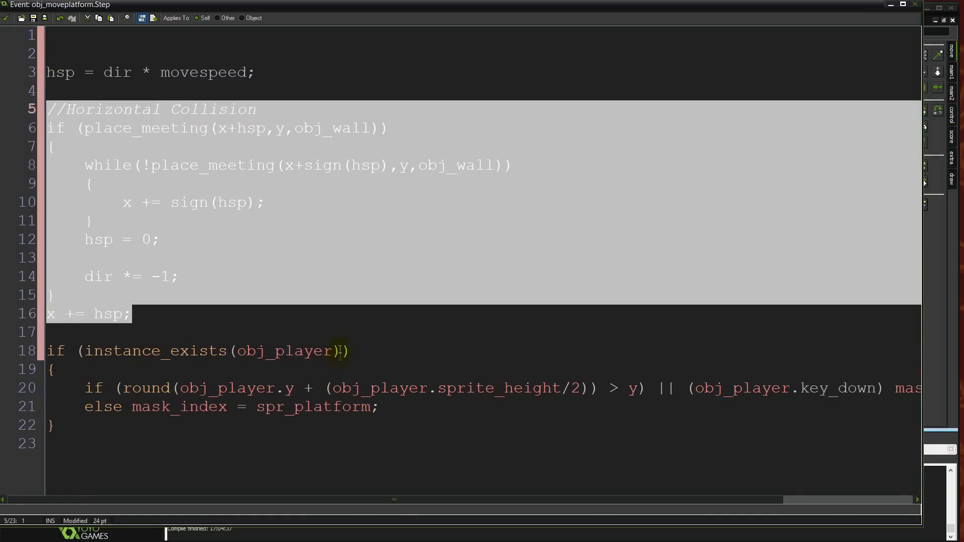
Step: Add a mask_index assignment to the platform-with-player sprite on the first line of the Step code
left_click(78, 35)
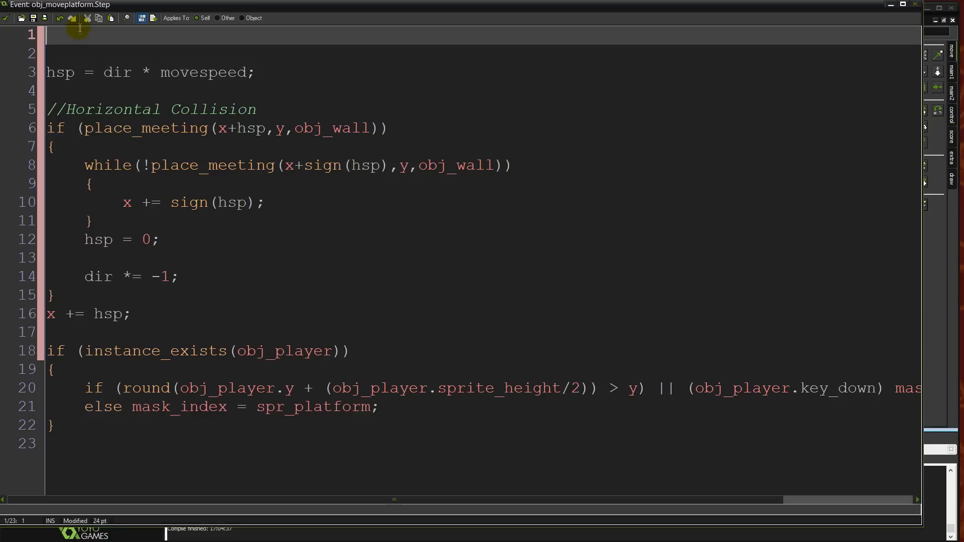
mouse_move(178, 93)
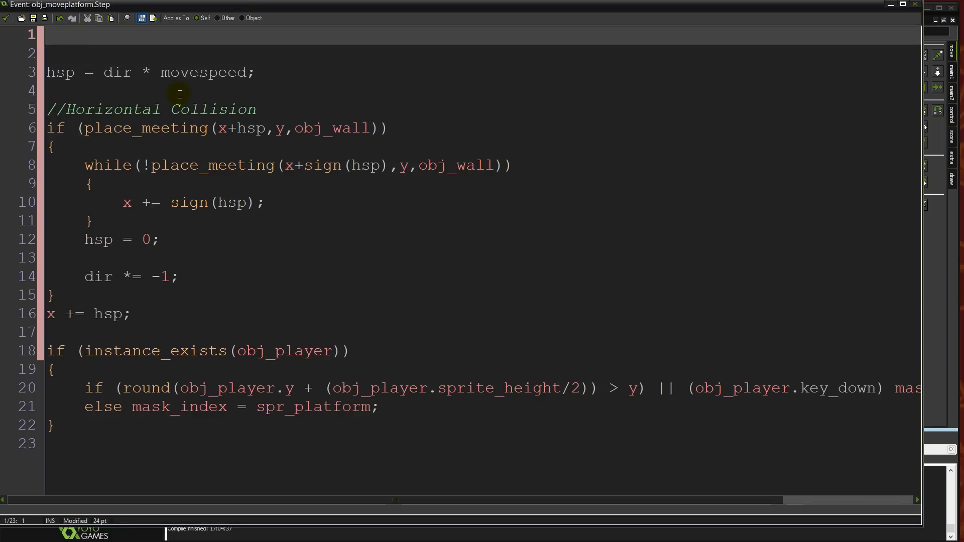
type("mask_index = spr_")
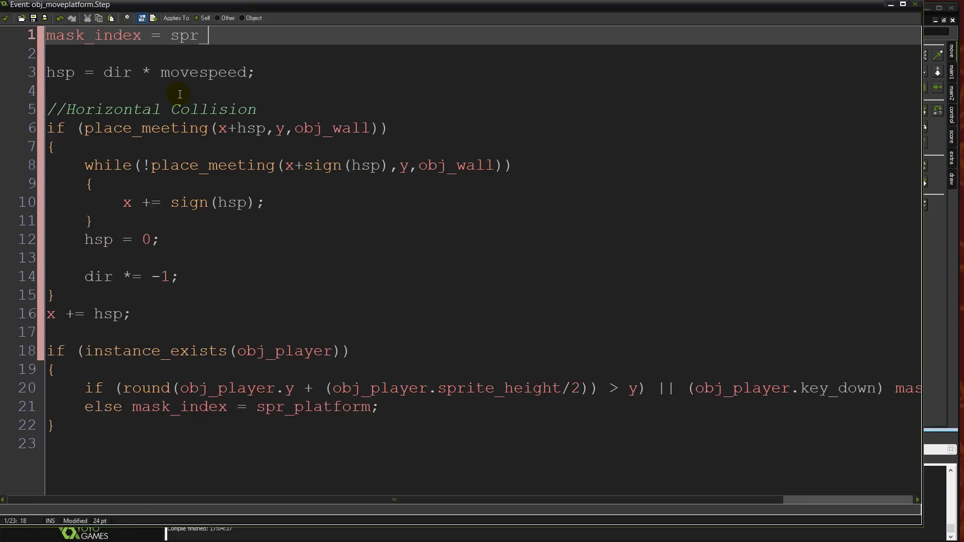
type("platform")
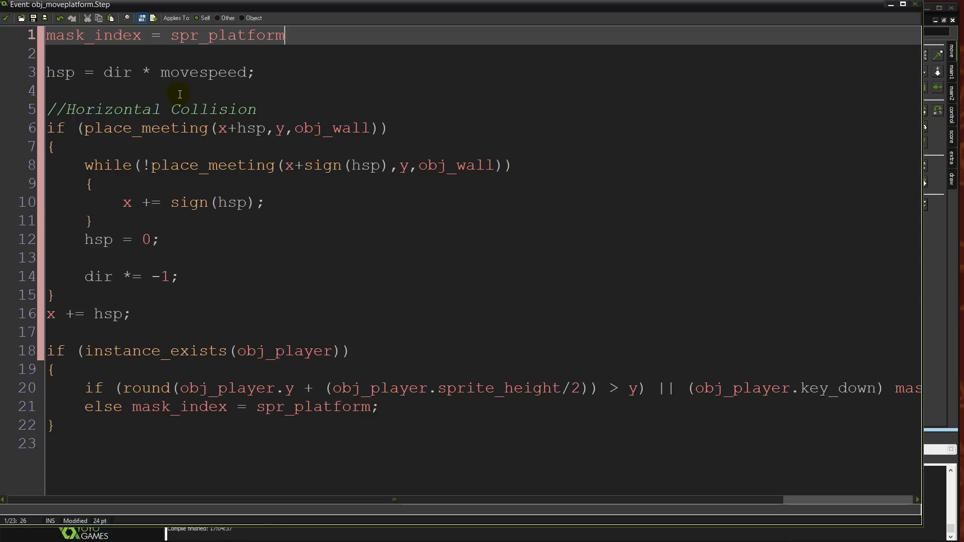
type("H;")
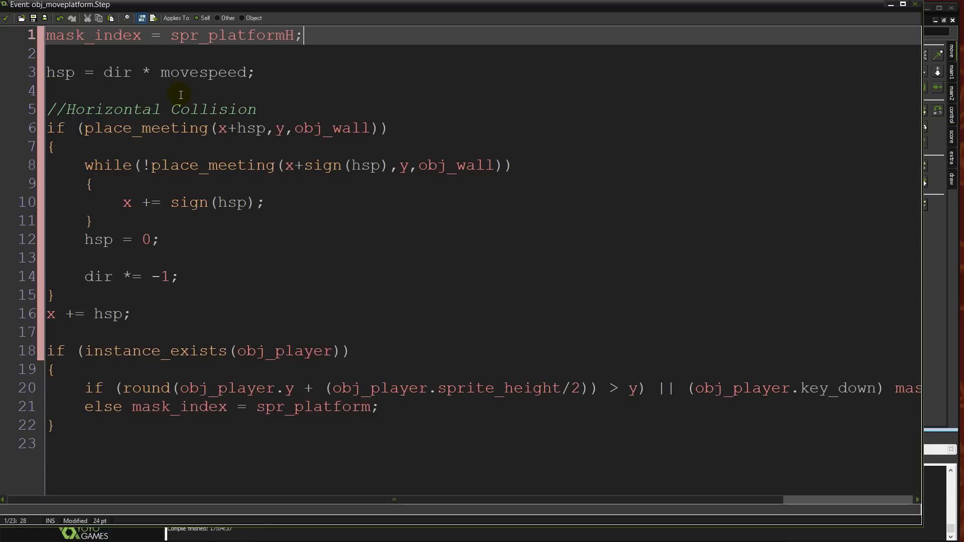
left_click(229, 165)
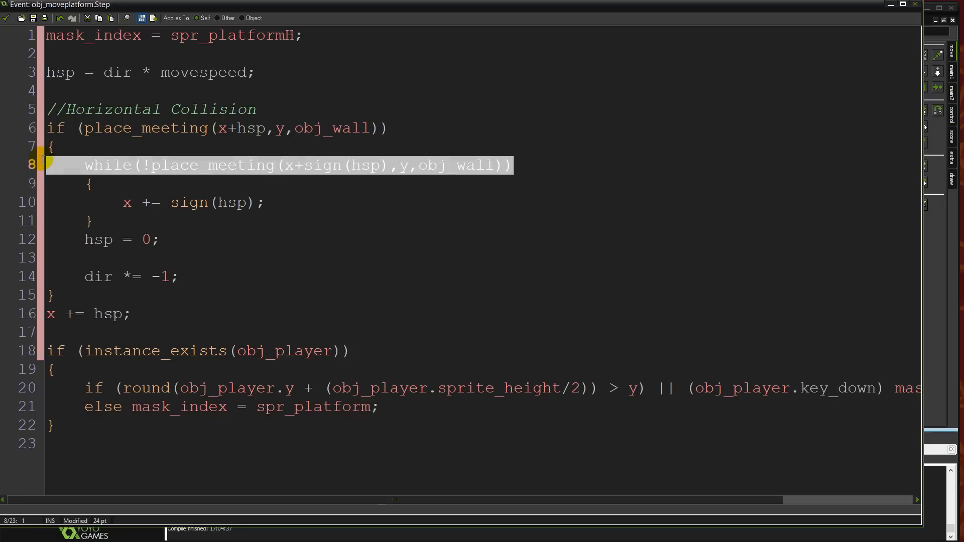
mouse_move(352, 229)
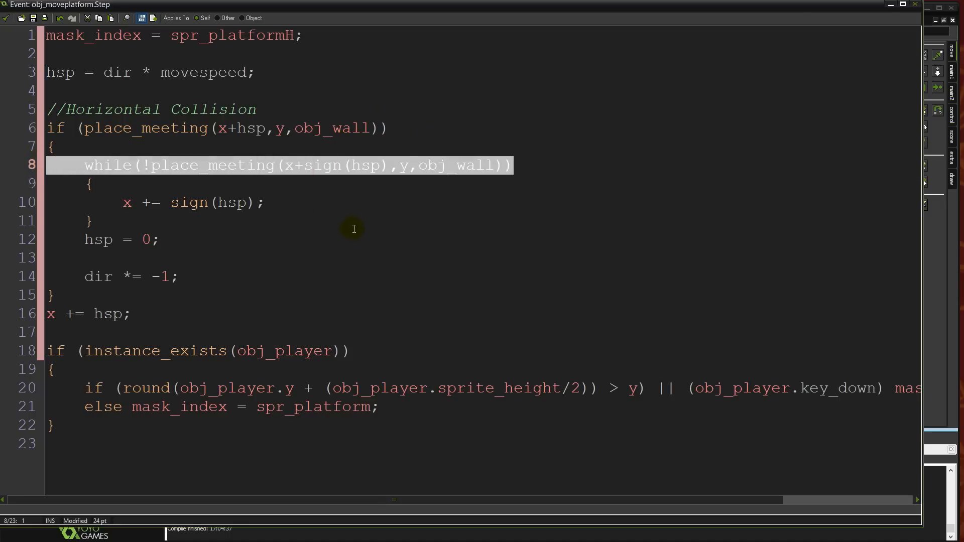
mouse_move(310, 200)
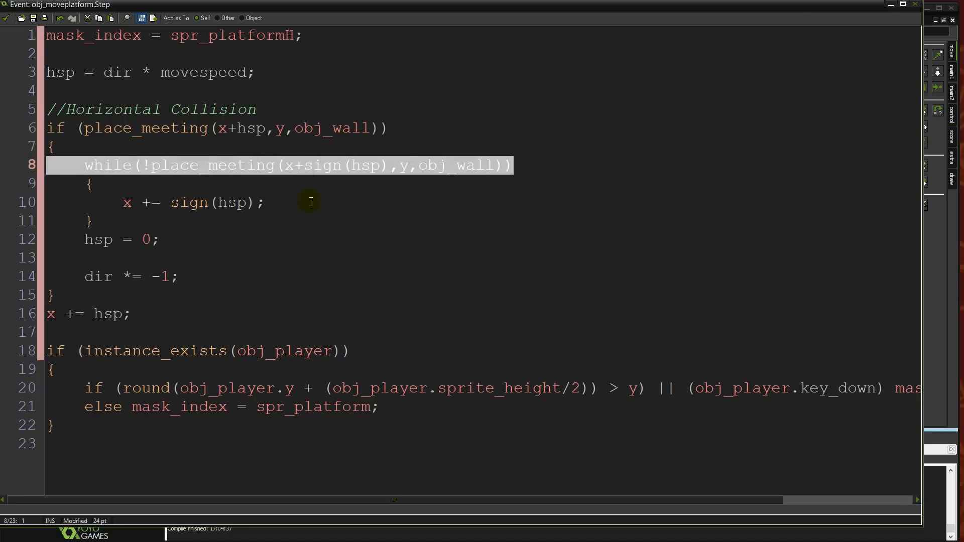
mouse_move(310, 387)
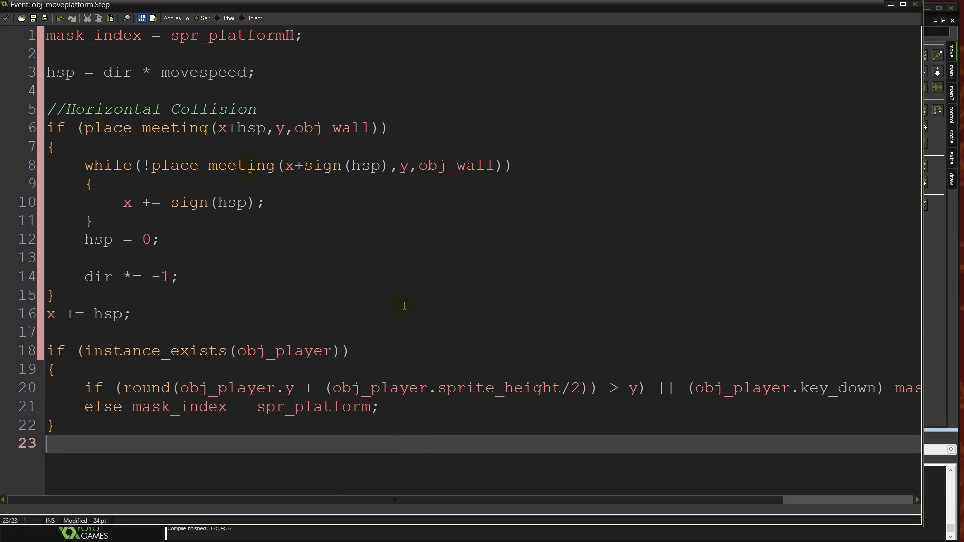
Step: Select the whole horizontal wall collision block in the moving platform's Step code
left_click(93, 220)
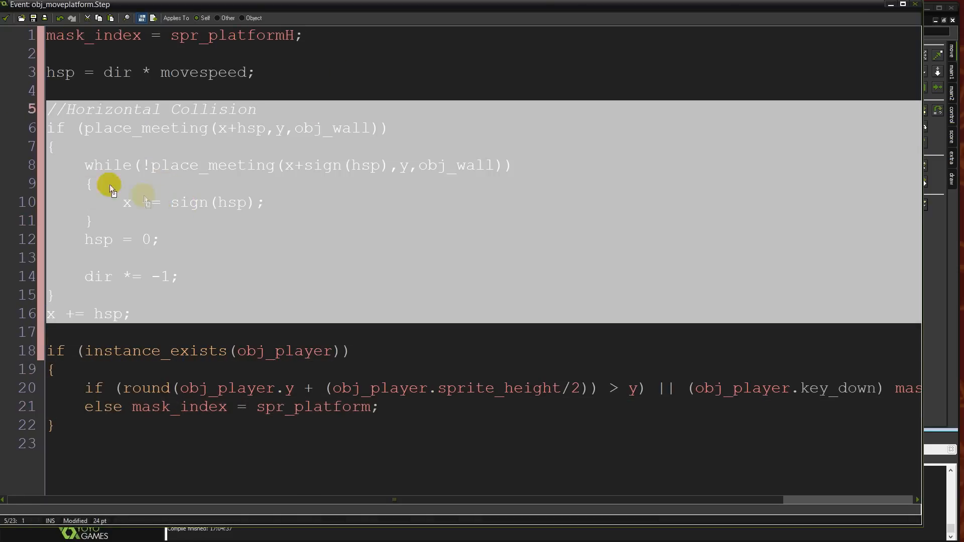
left_click(209, 314)
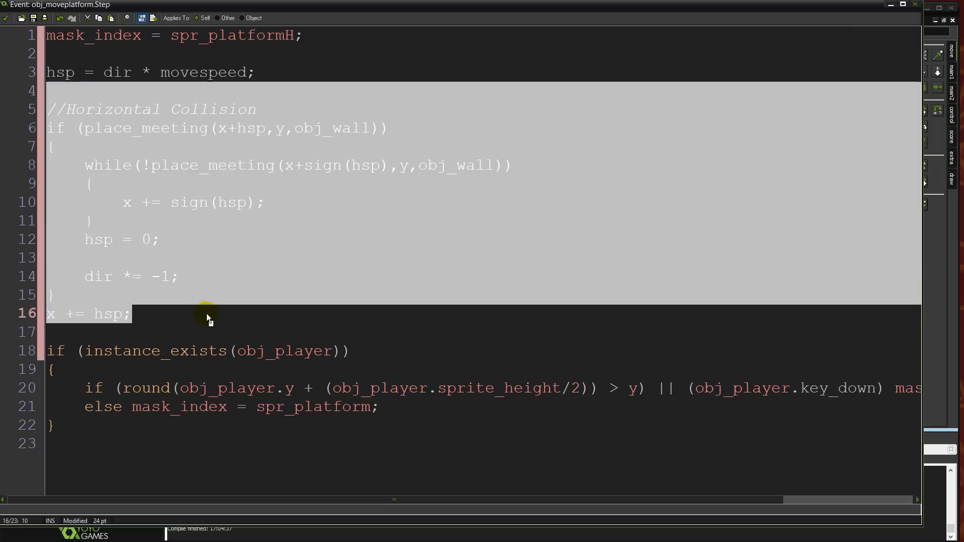
left_click(104, 58)
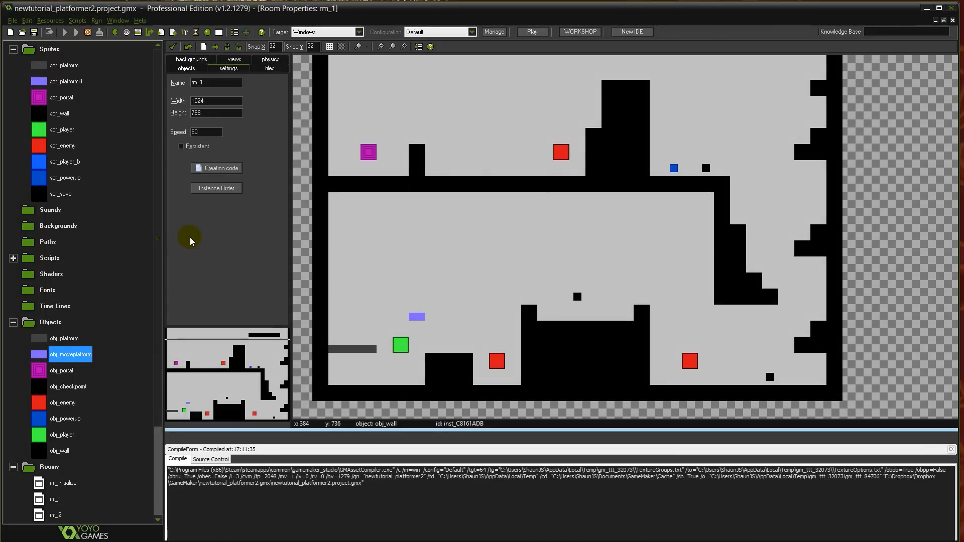
left_click(531, 31)
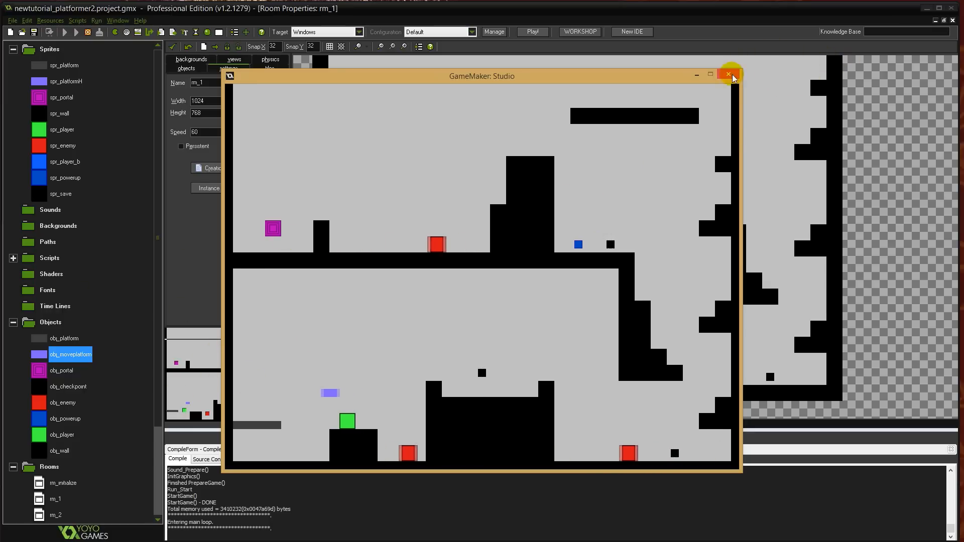
left_click(727, 76)
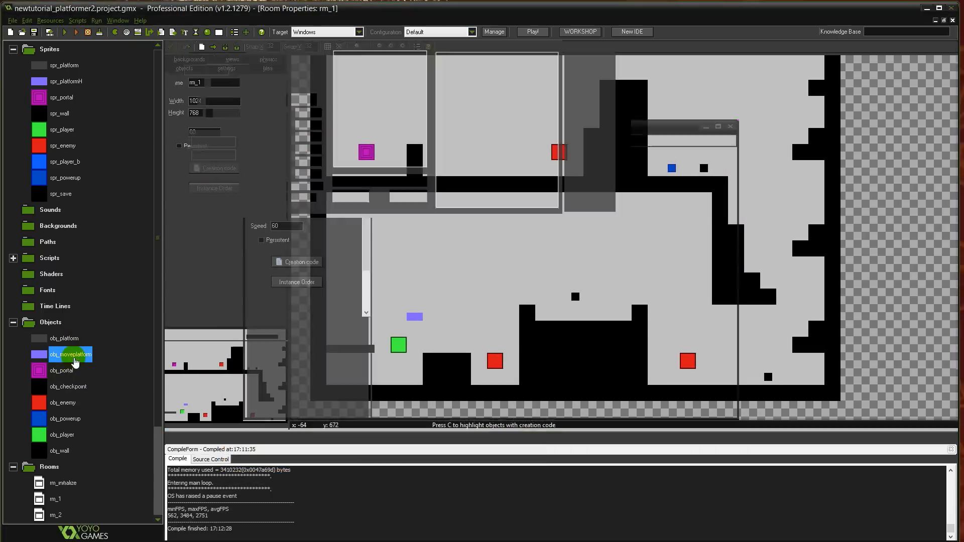
Step: Wrap the else branch's mask_index assignment in braces with a blank line below it
double_click(71, 354)
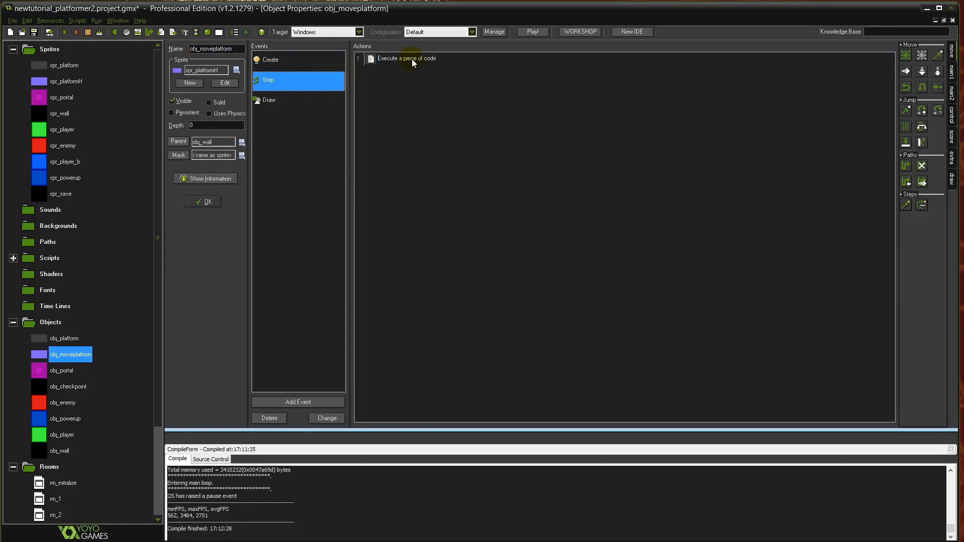
double_click(406, 58)
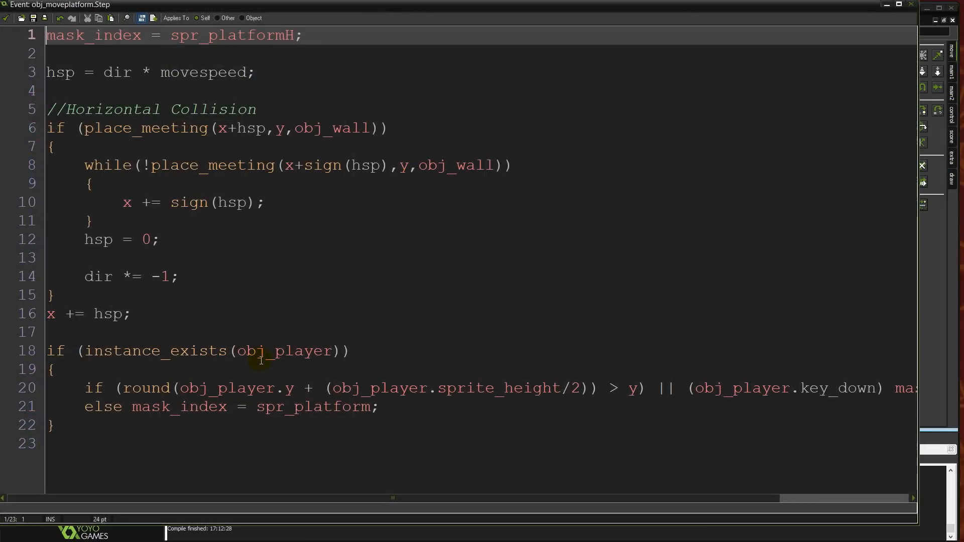
left_click(339, 387)
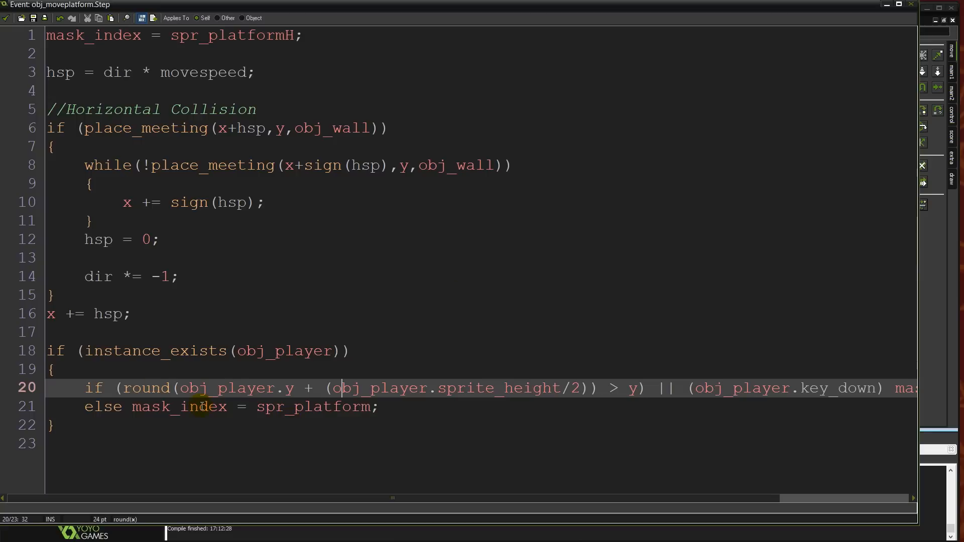
mouse_move(132, 411)
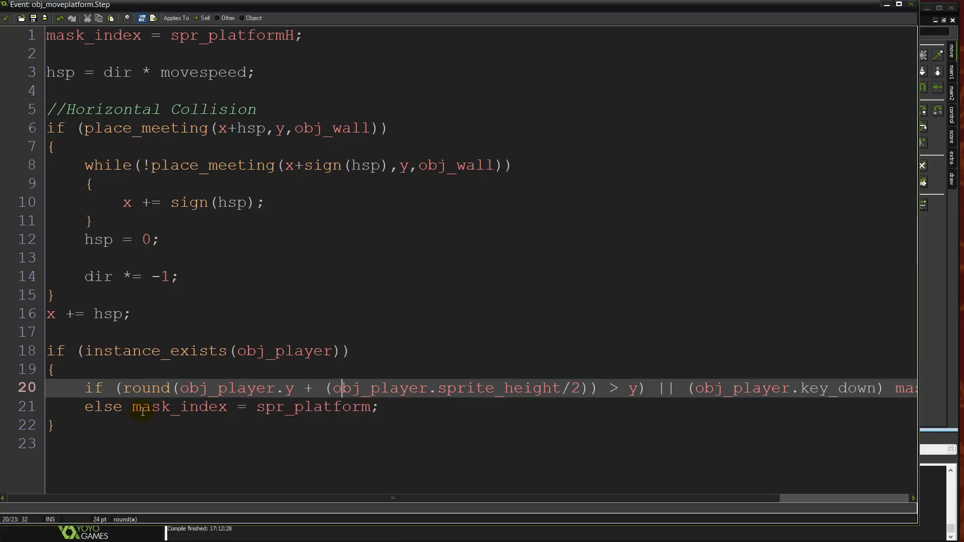
left_click(135, 407)
type("}")
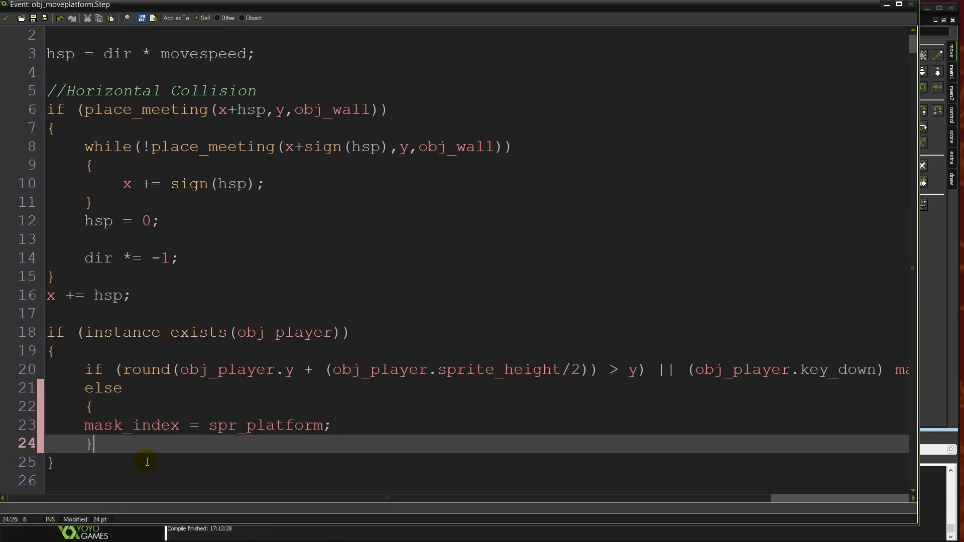
key("Return")
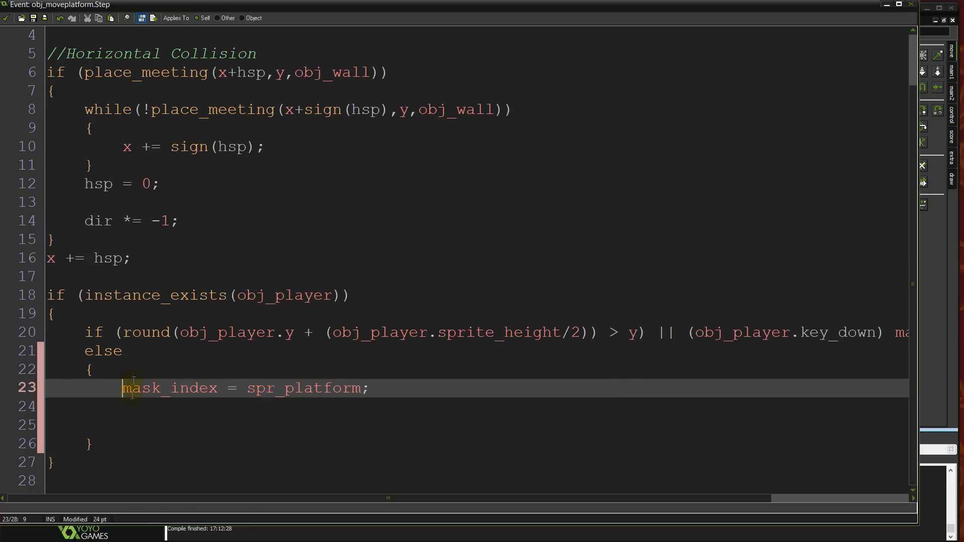
left_click(349, 406)
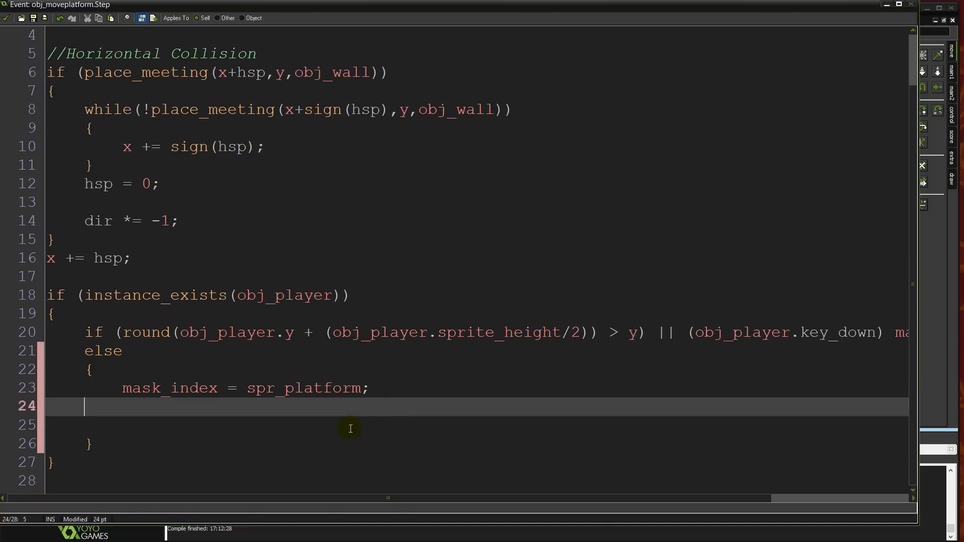
mouse_move(84, 399)
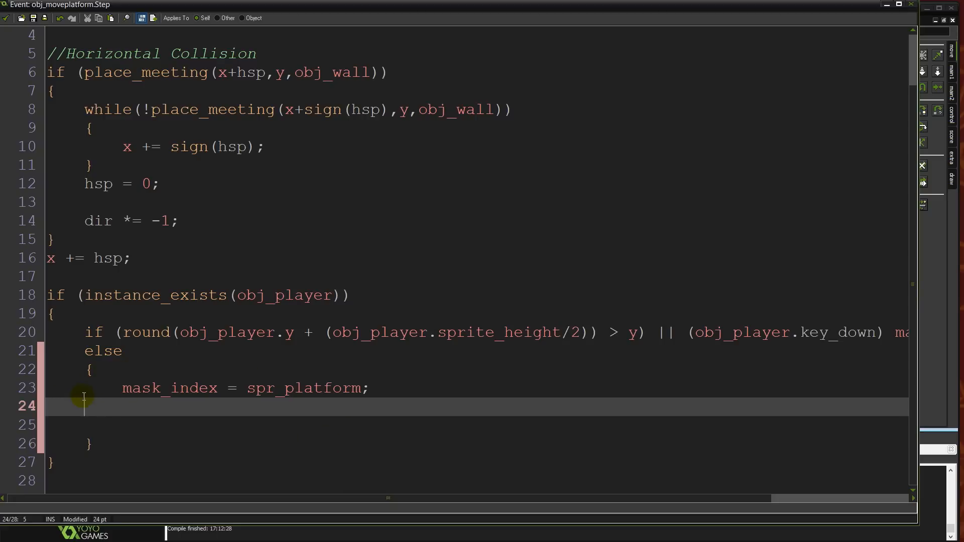
mouse_move(516, 362)
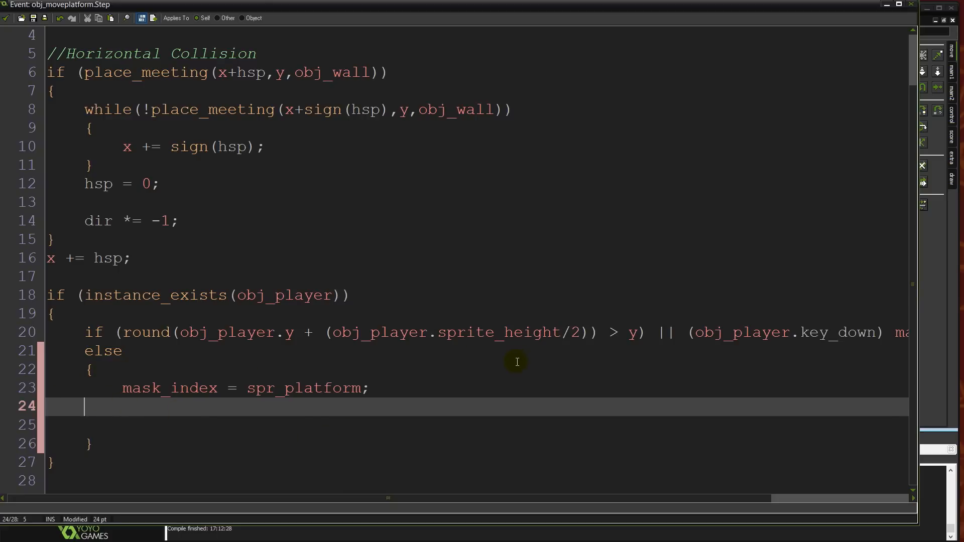
mouse_move(401, 302)
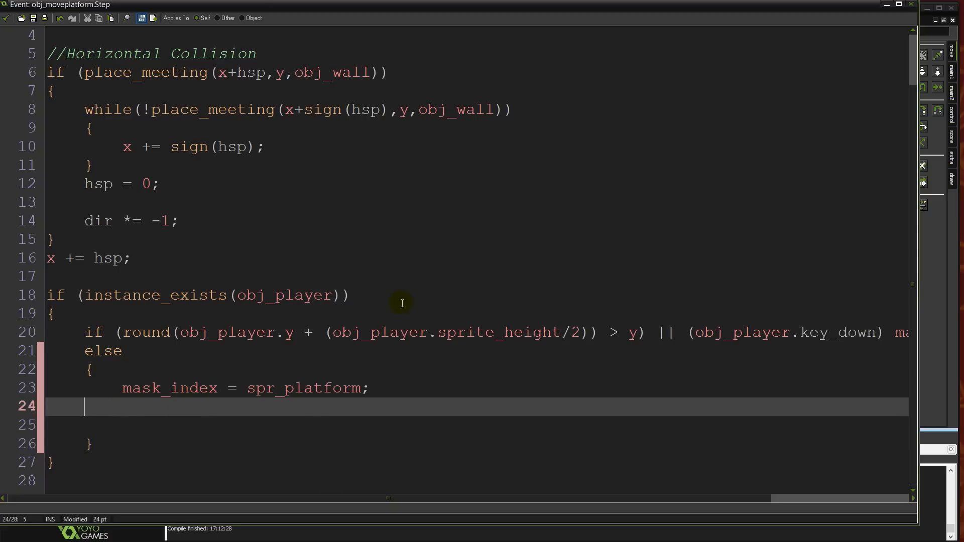
mouse_move(392, 450)
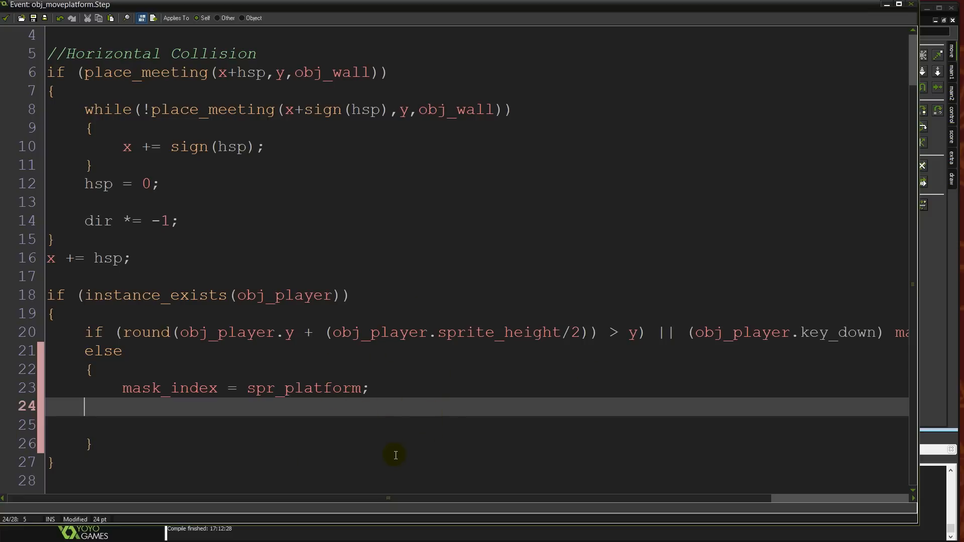
mouse_move(392, 466)
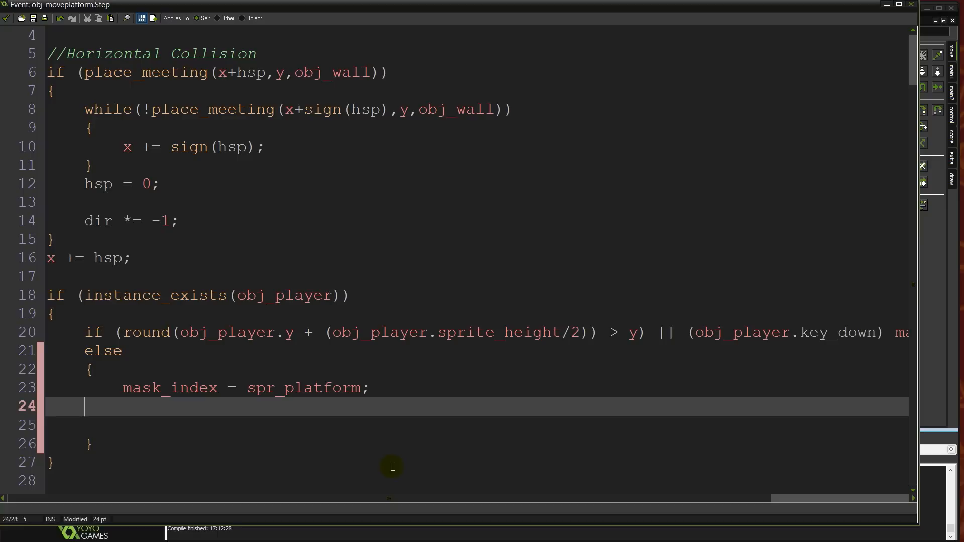
Step: Write an if place_meeting(x,y-1,obj_player) check with hsp_carry inside it
type("i")
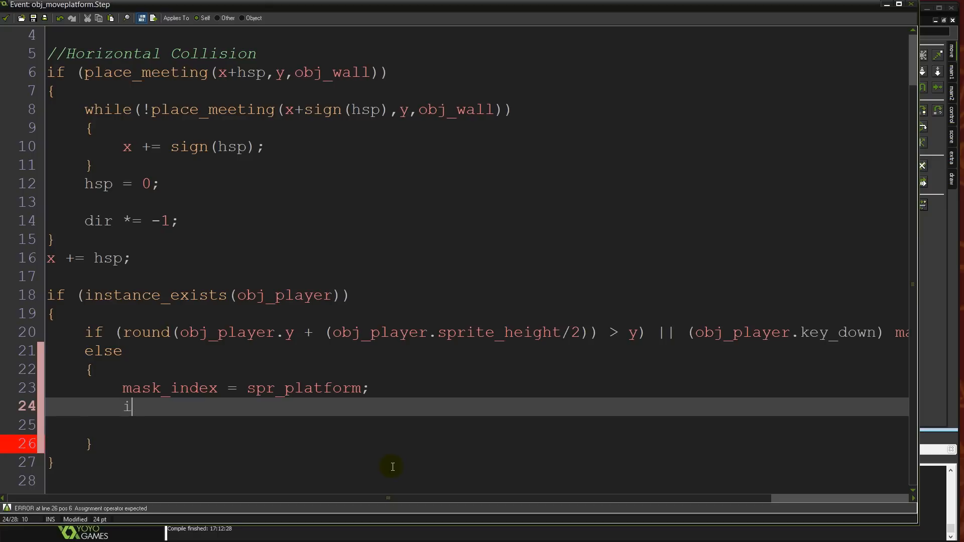
type("f place_m")
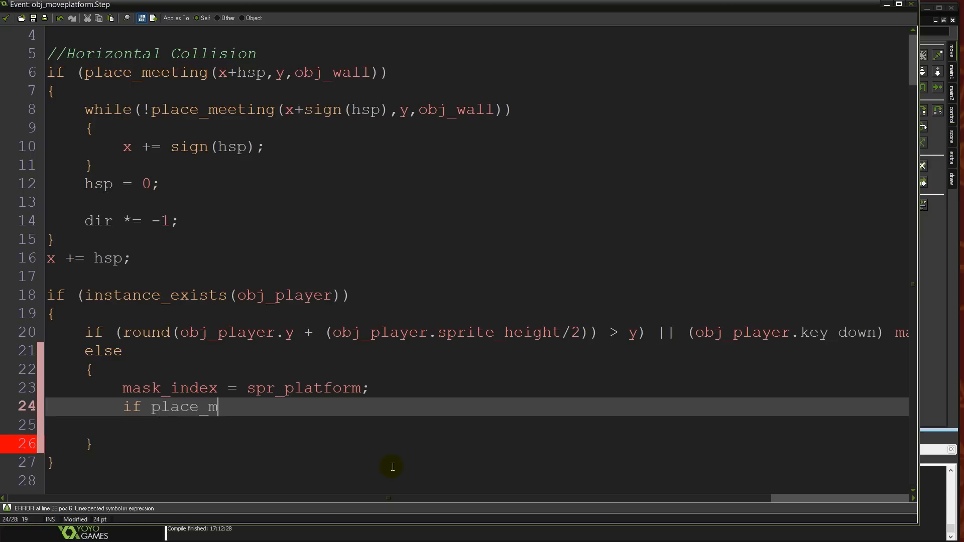
type("eeting")
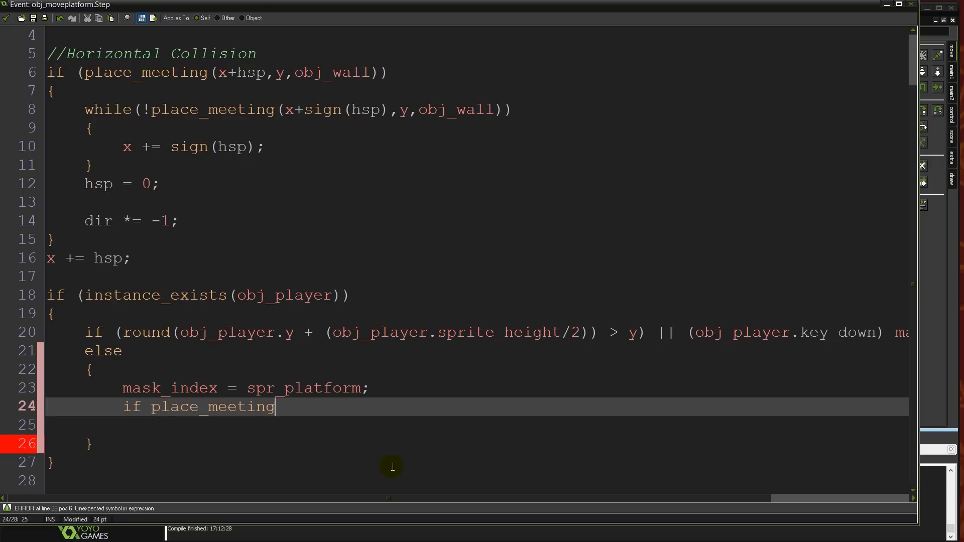
type("(")
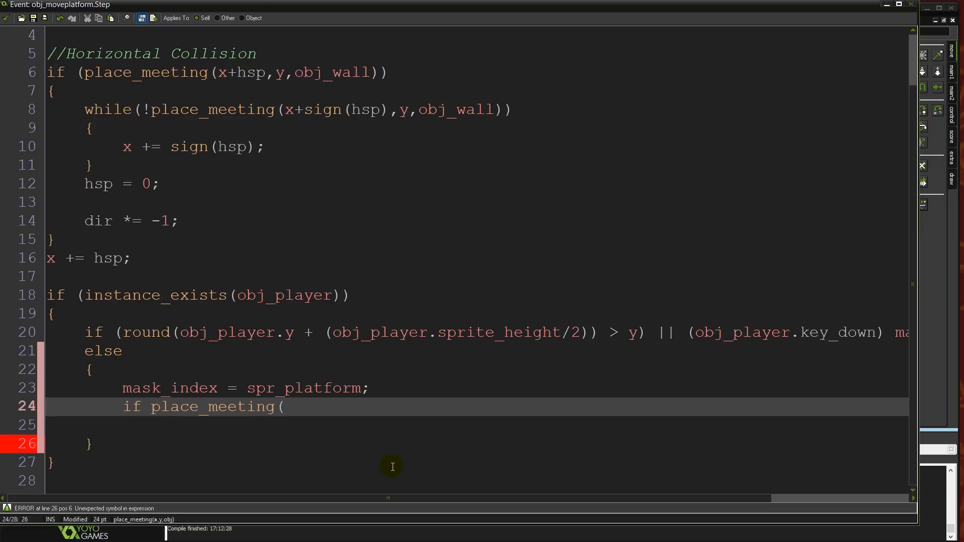
type("x,y-")
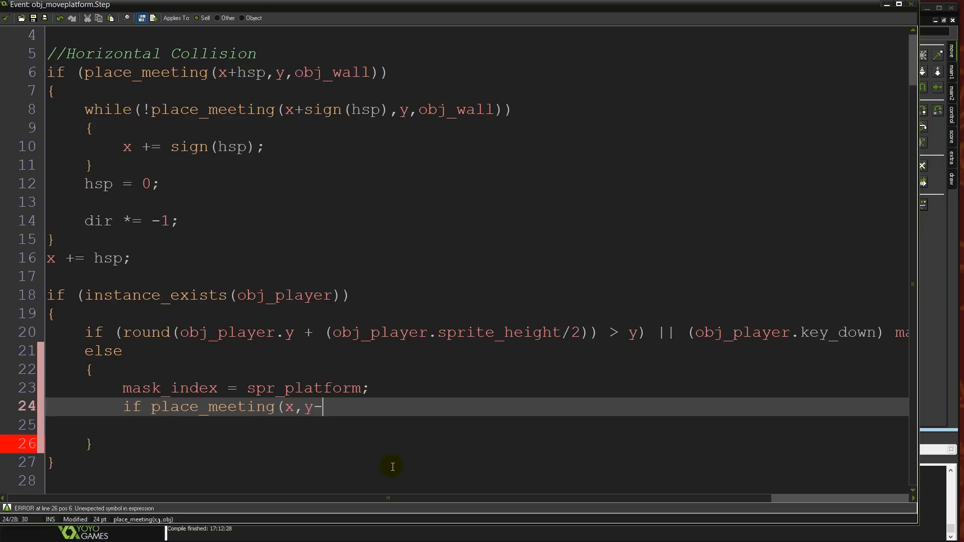
type("1,")
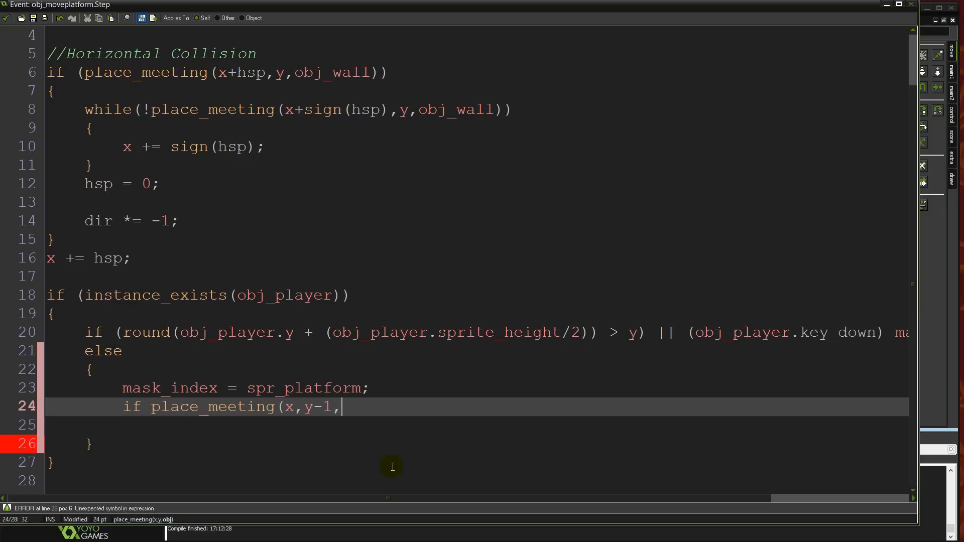
type("obj_player")
left_click(477, 424)
type("{")
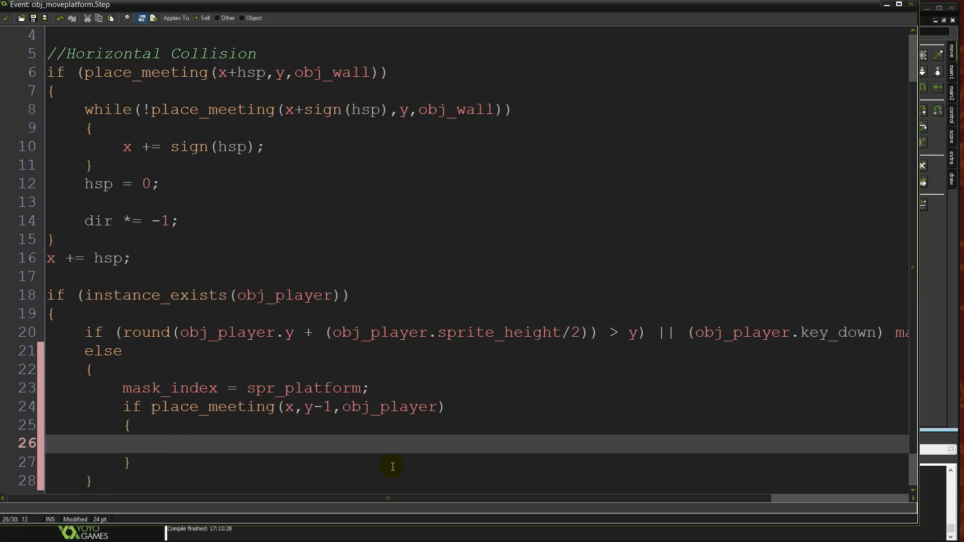
type("o")
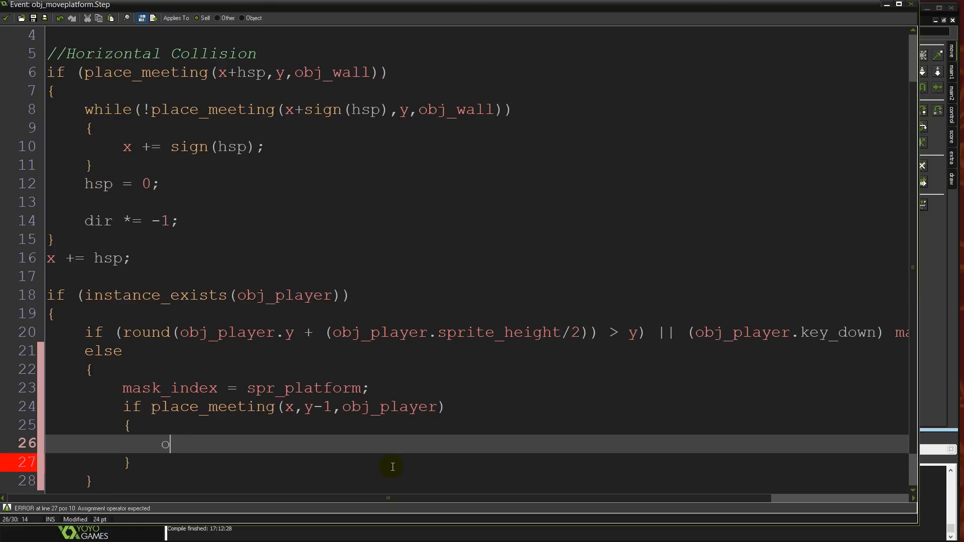
type("bj_pla")
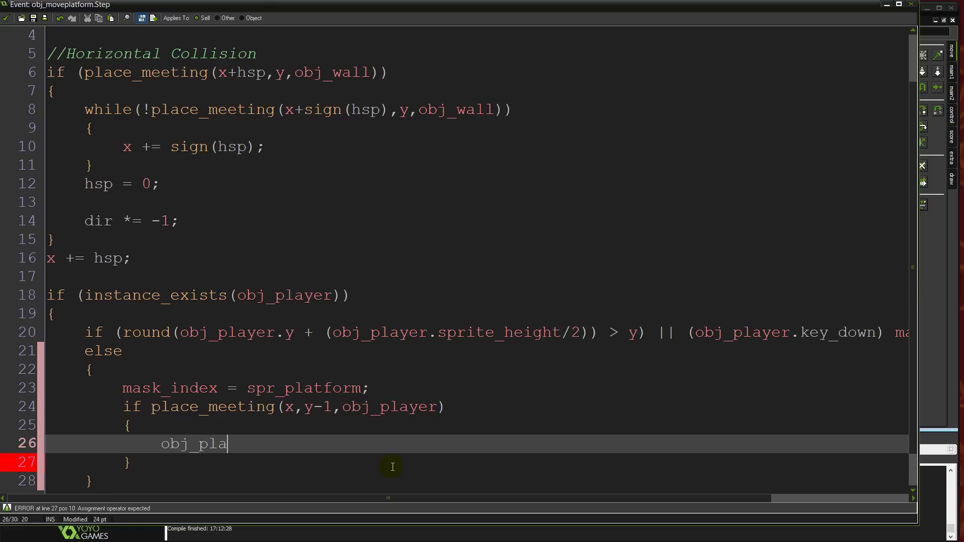
type("yer.s")
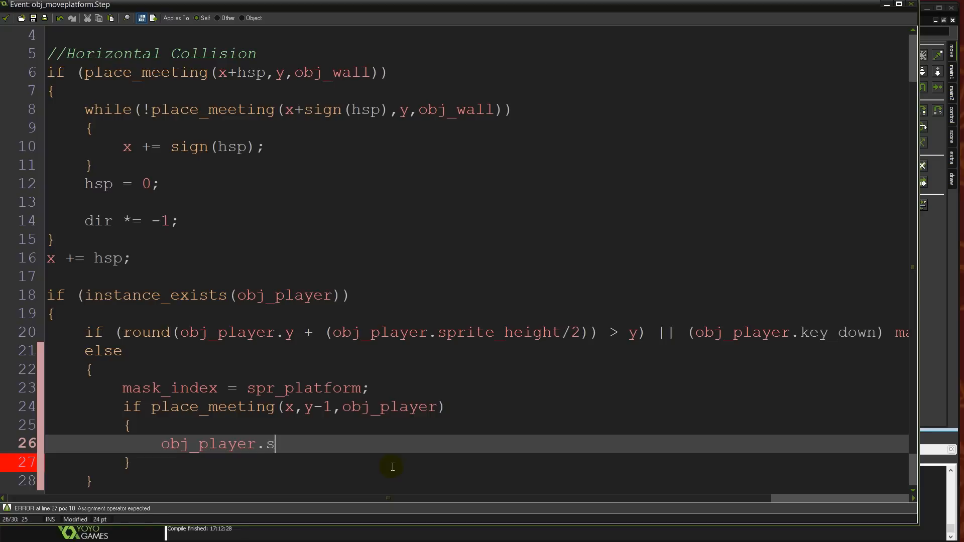
type("hsp_carry")
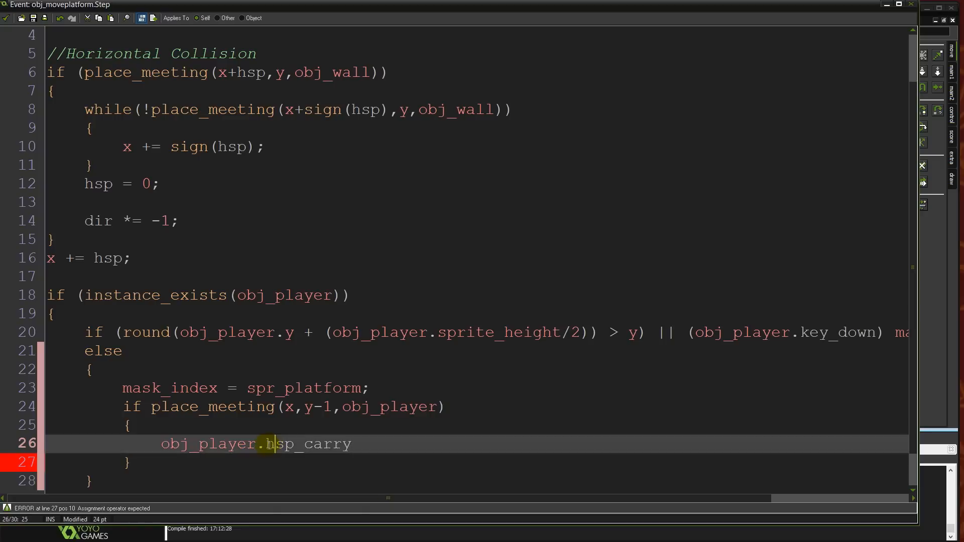
Step: Complete the line as obj_player.hsp_carry = hsp; and review the hsp usage below
double_click(307, 443)
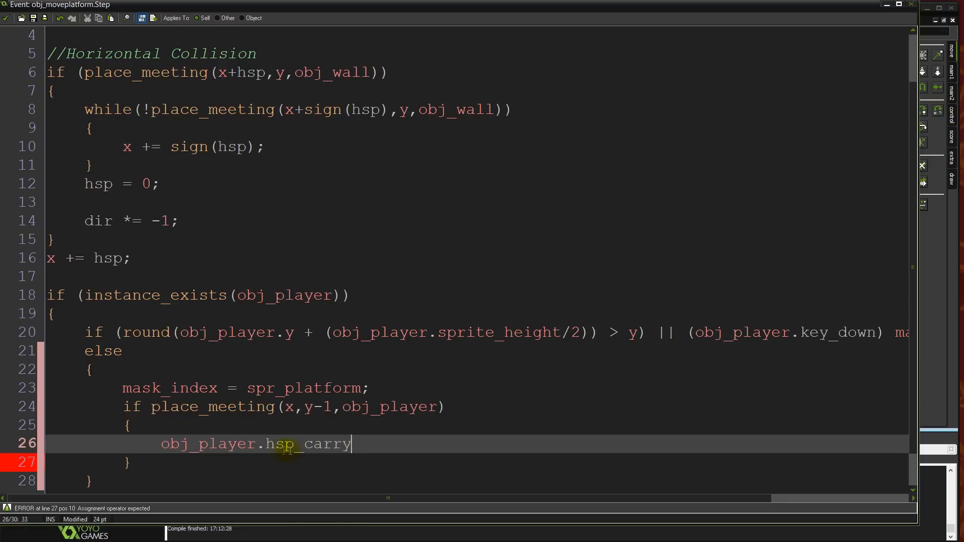
double_click(209, 443)
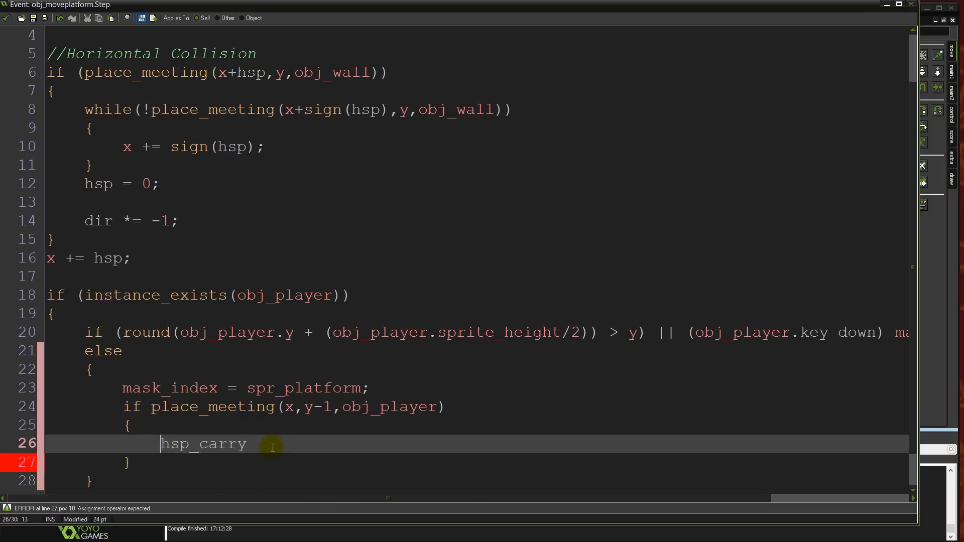
mouse_move(266, 460)
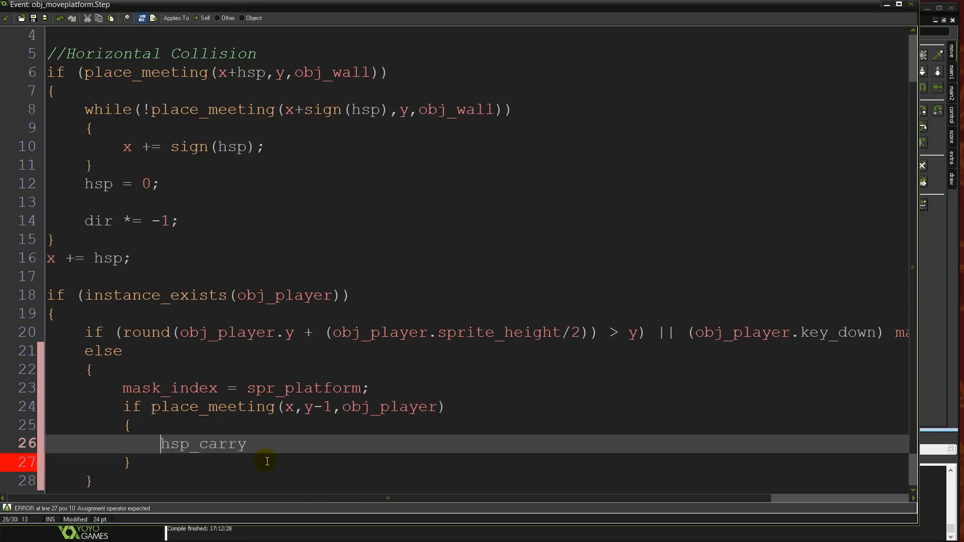
type("obj")
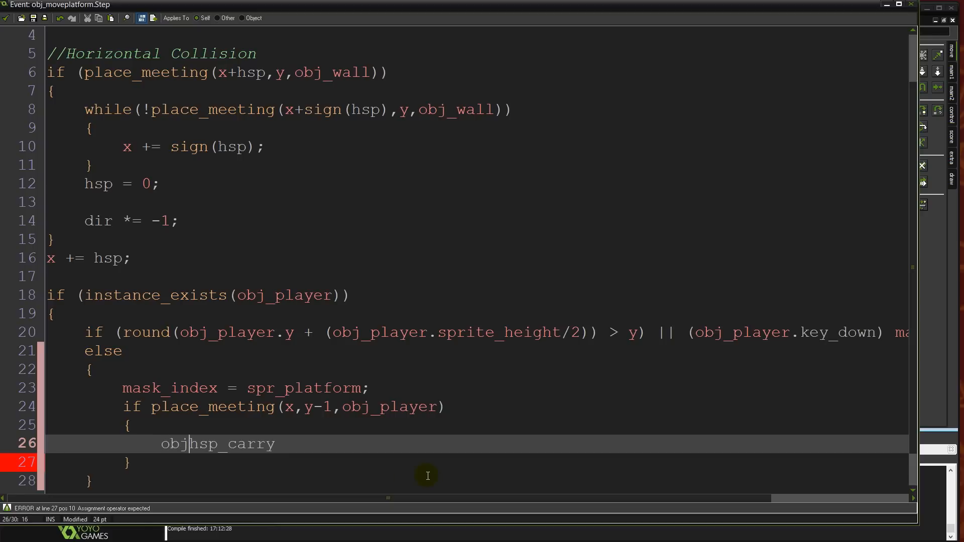
type("_player.")
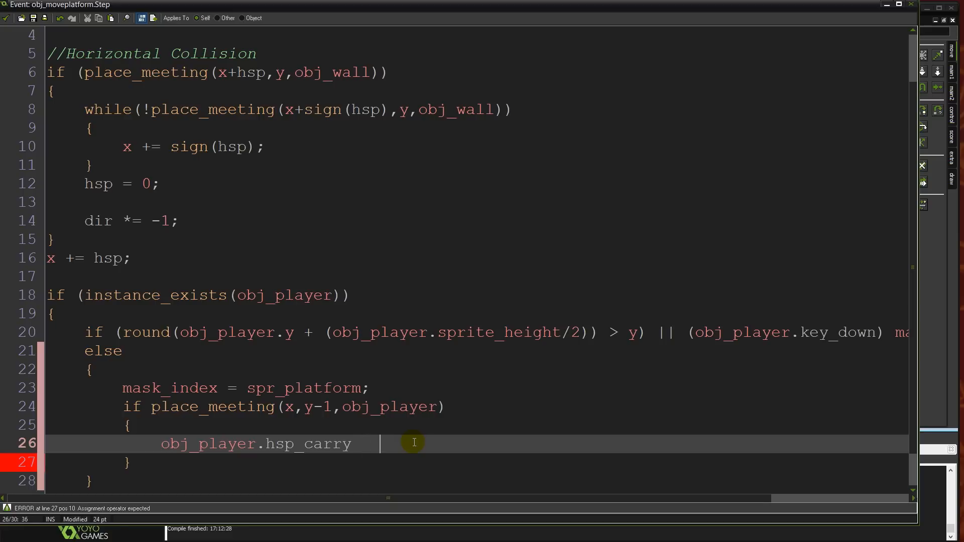
type("= hsp;")
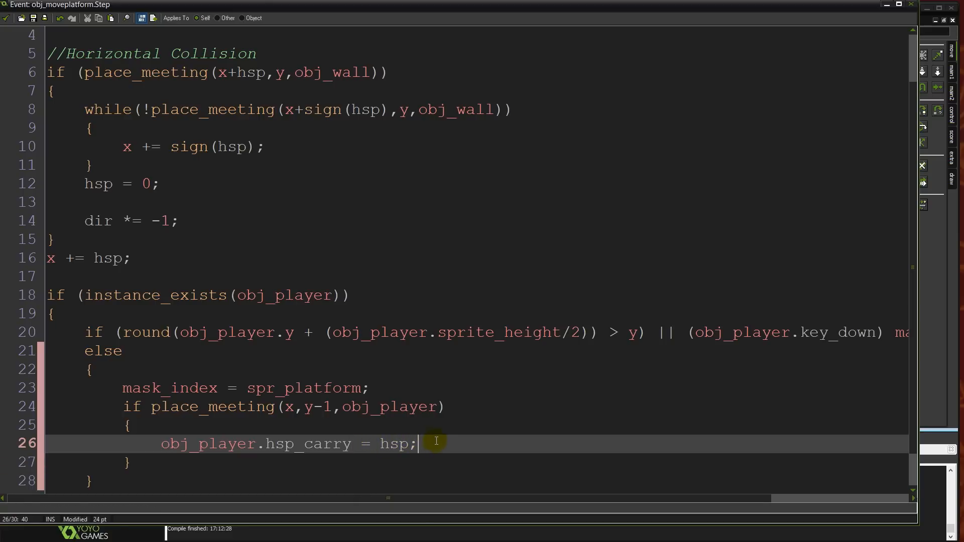
scroll("down", 3)
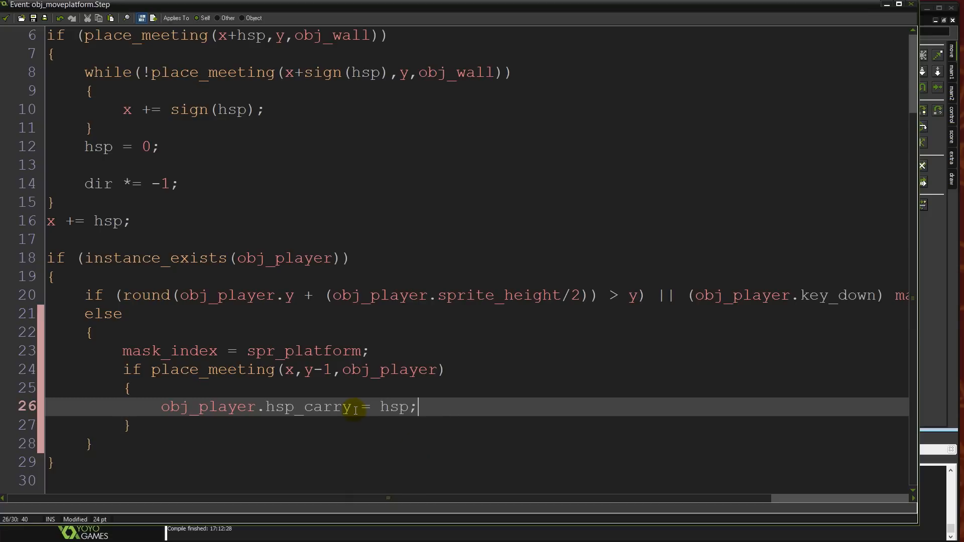
double_click(307, 407)
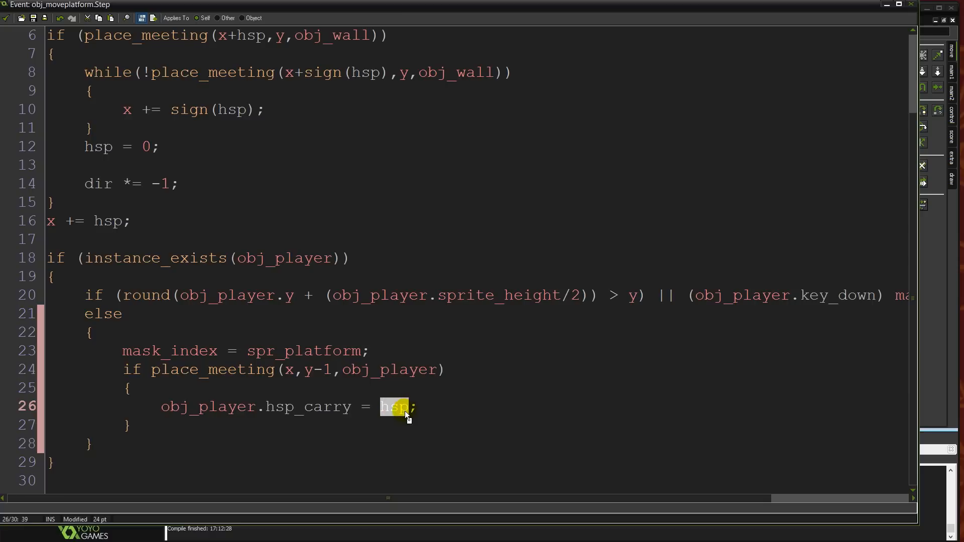
scroll("up", 3)
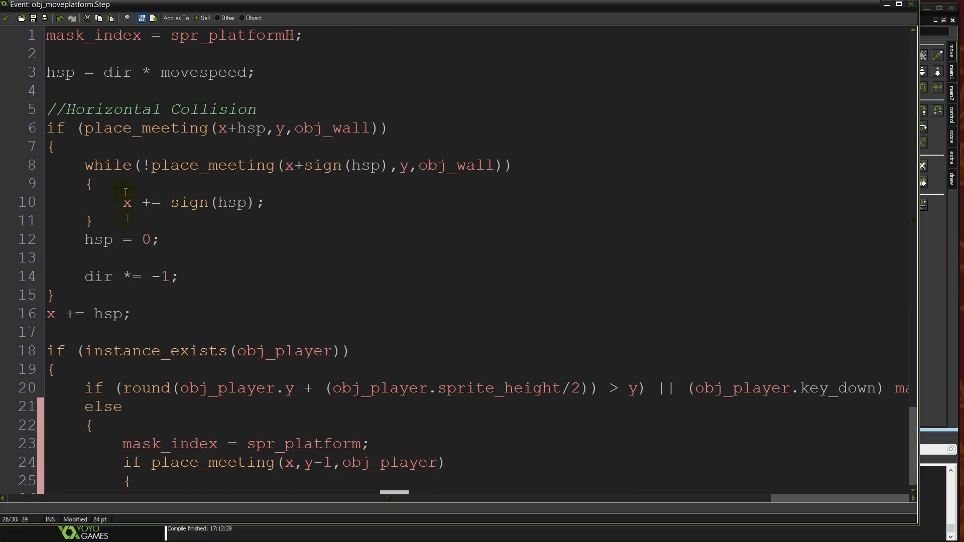
scroll("down", 3)
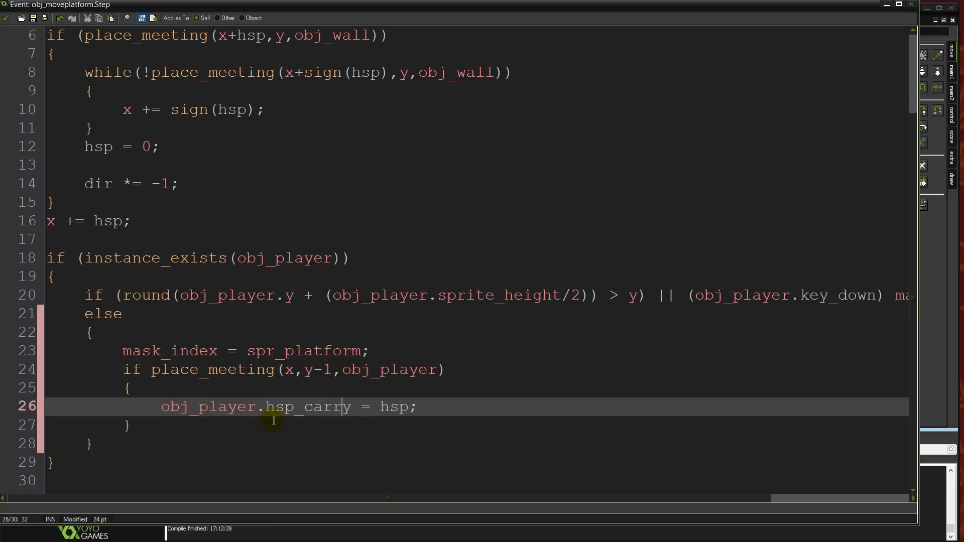
mouse_move(442, 405)
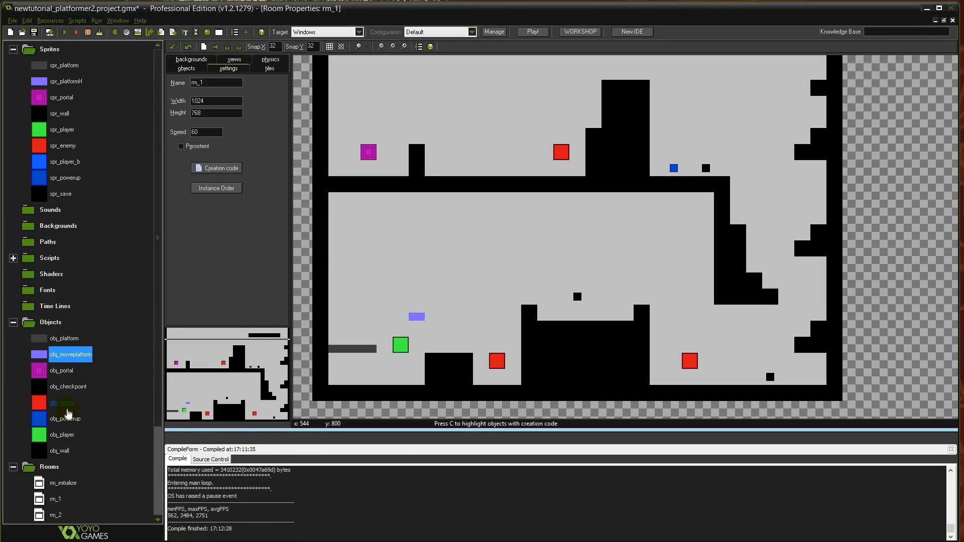
Step: Go to obj_player's Initialize Variables Create code
double_click(61, 434)
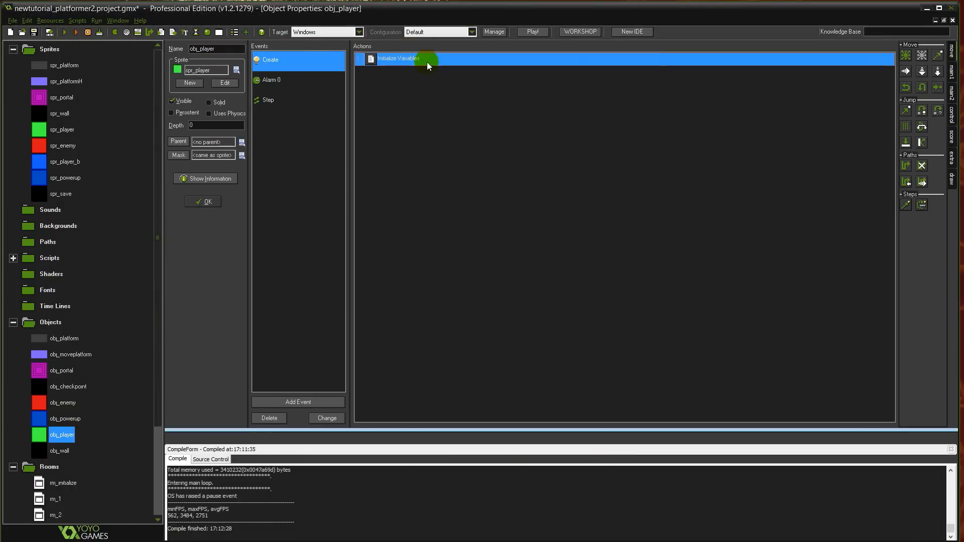
double_click(399, 58)
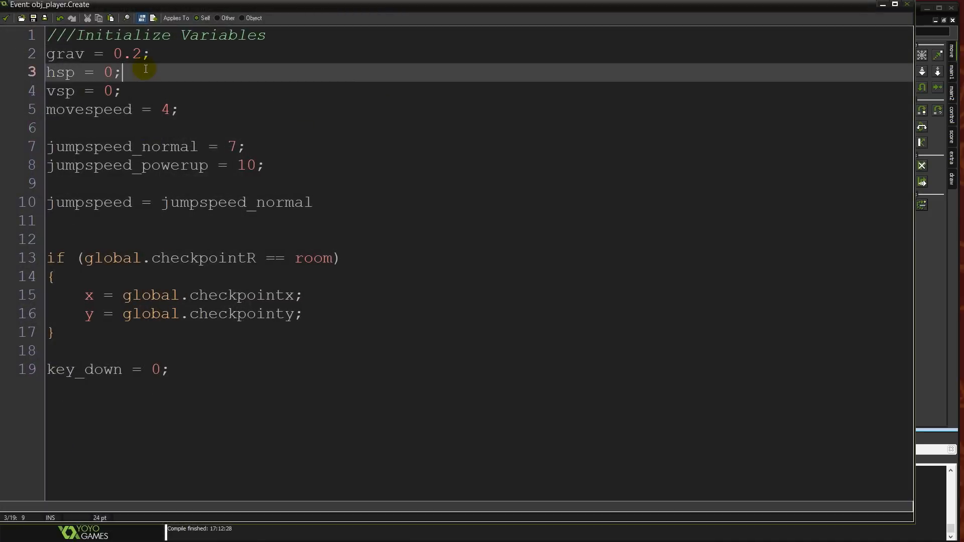
mouse_move(174, 79)
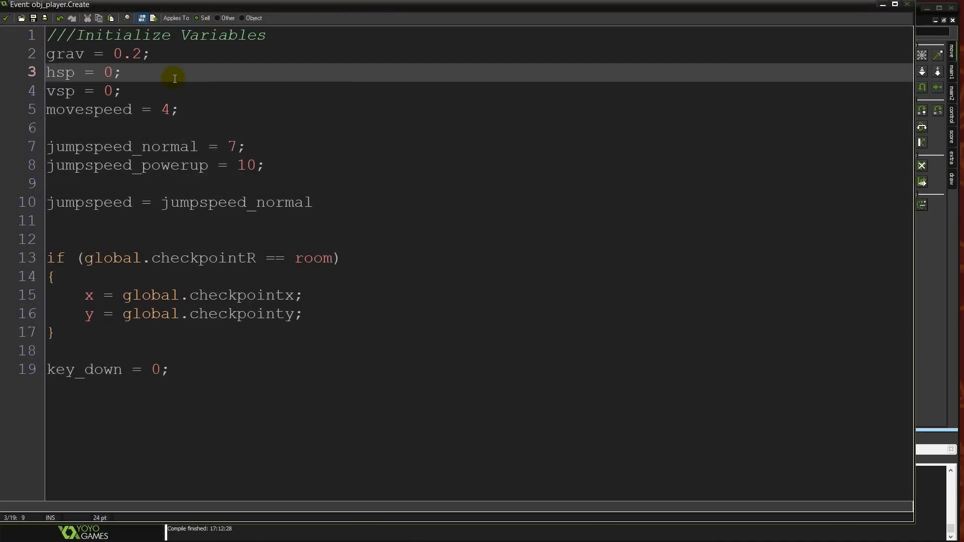
mouse_move(174, 109)
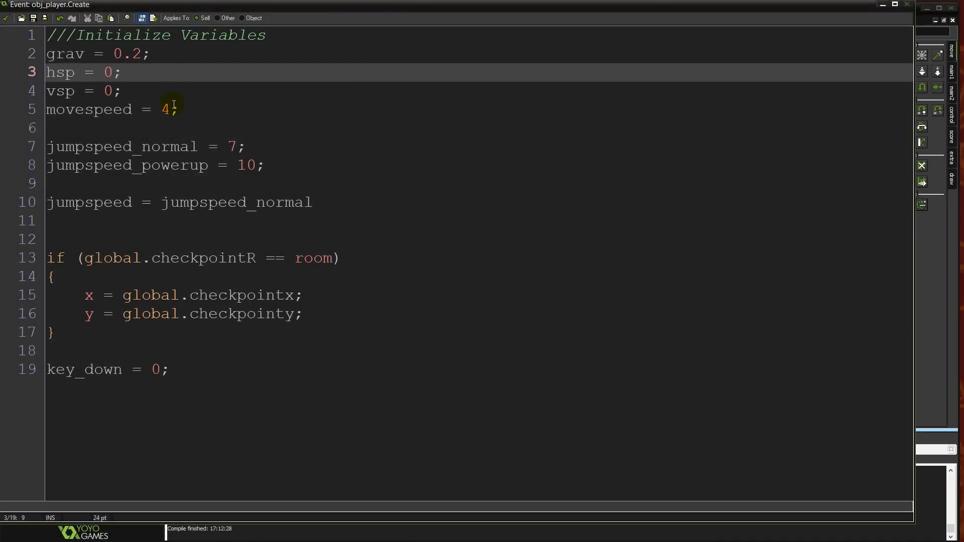
mouse_move(183, 130)
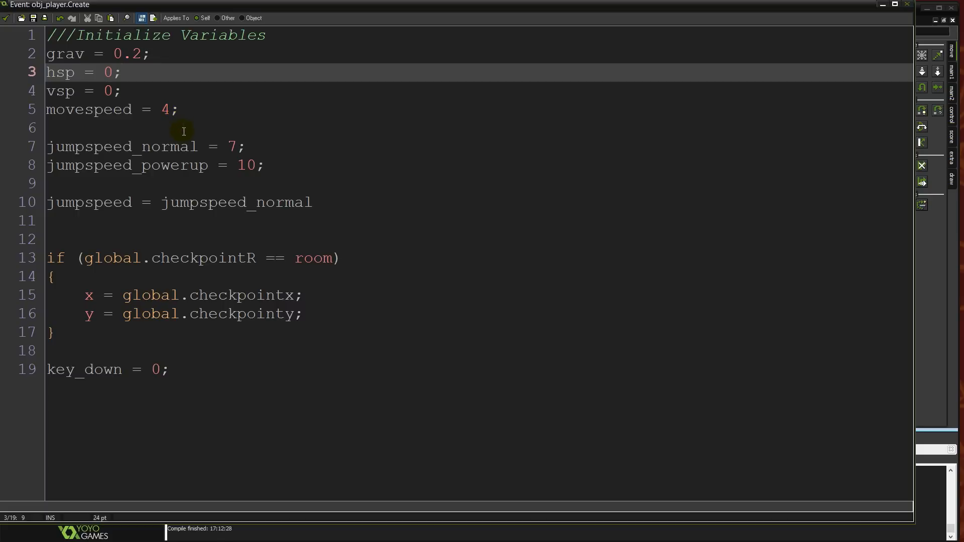
mouse_move(197, 152)
type("hsp")
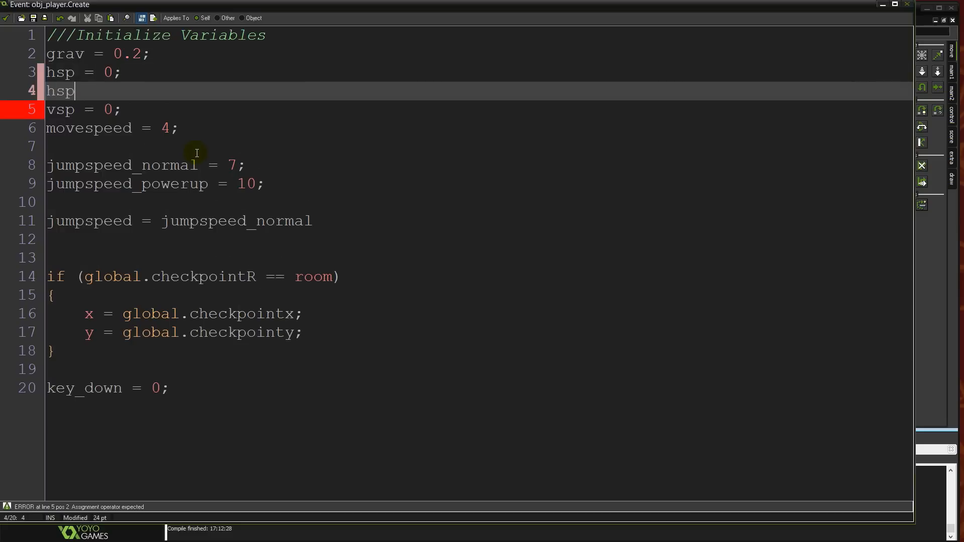
Step: Add hsp_carry = 0; under hsp = 0; in the player's Create code
type("_carry = 0")
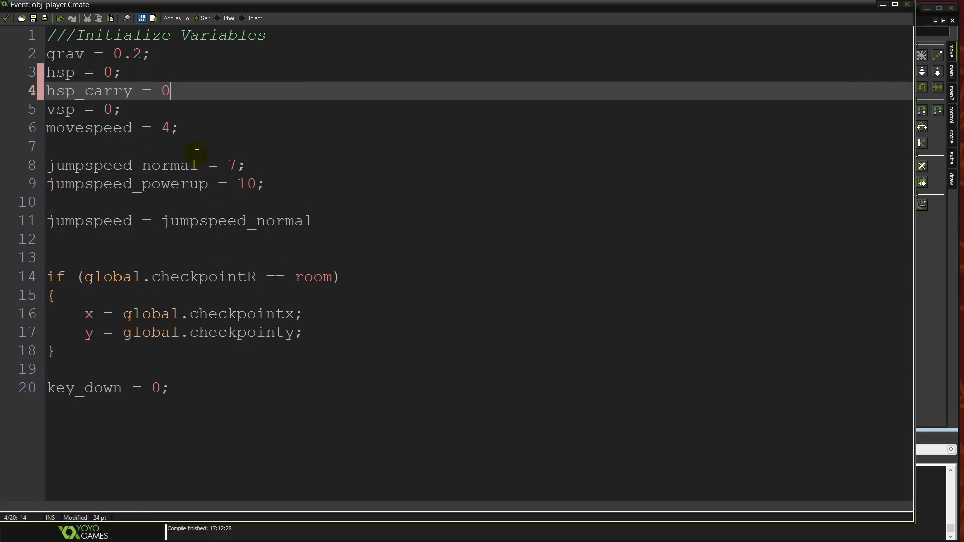
type(";")
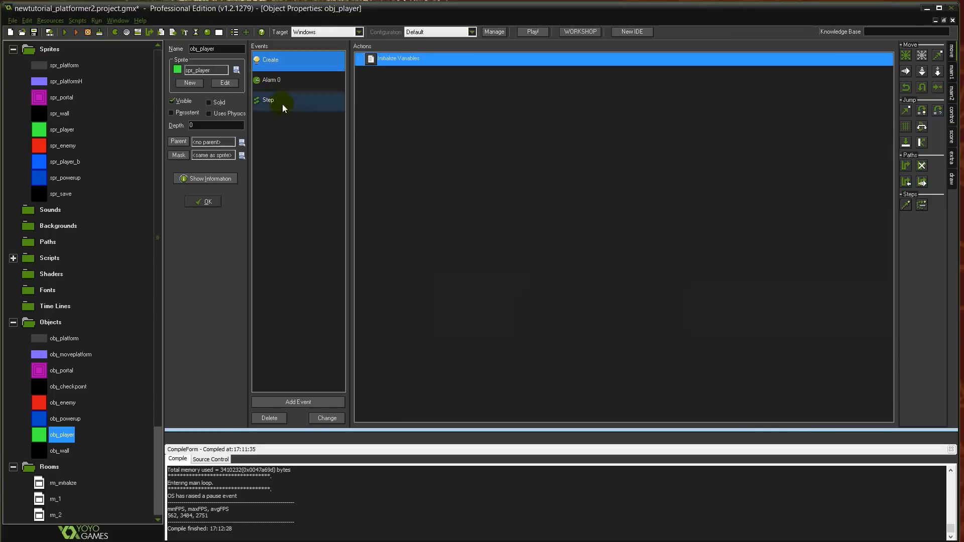
Step: In obj_player's Step code write var hsp_final = hsp + hsp_carry; above the horizontal collision block
double_click(268, 99)
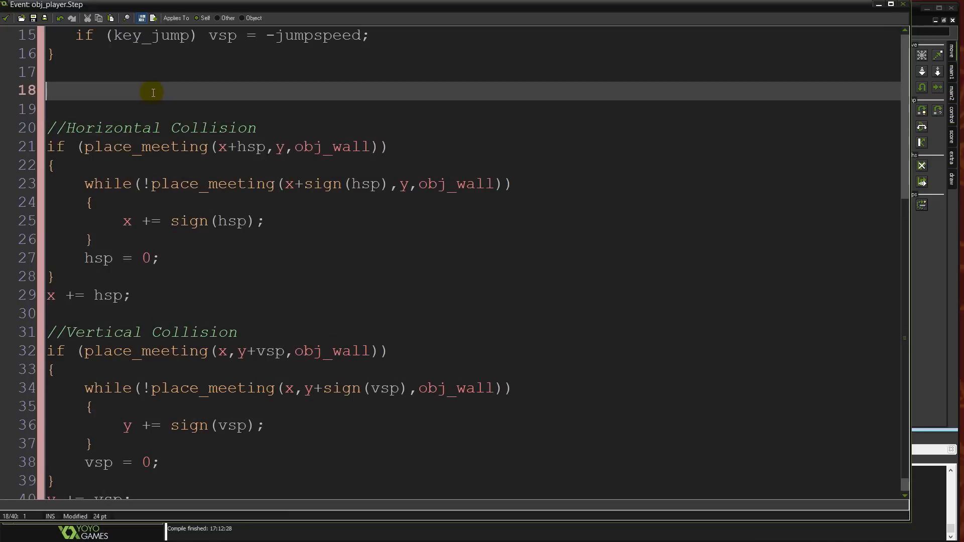
scroll("up", 3)
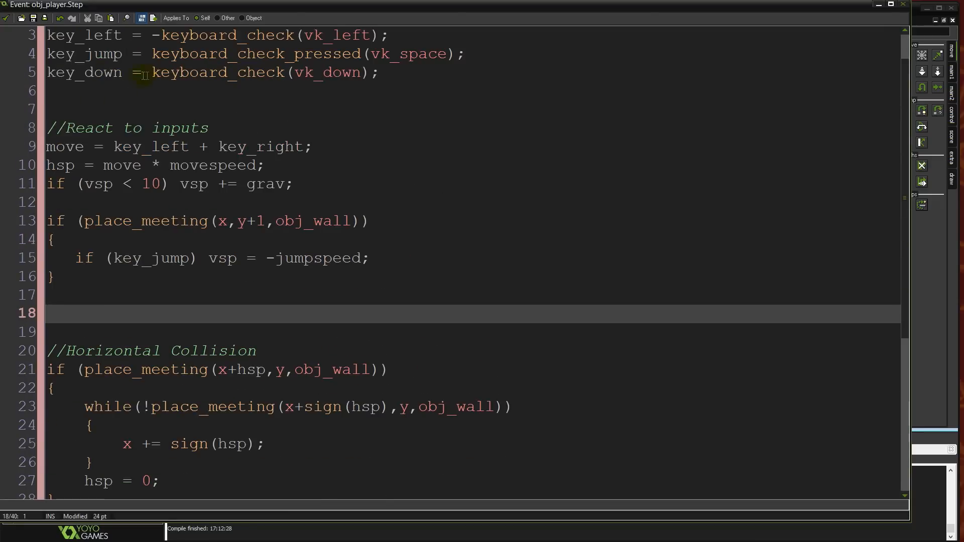
scroll("down", 3)
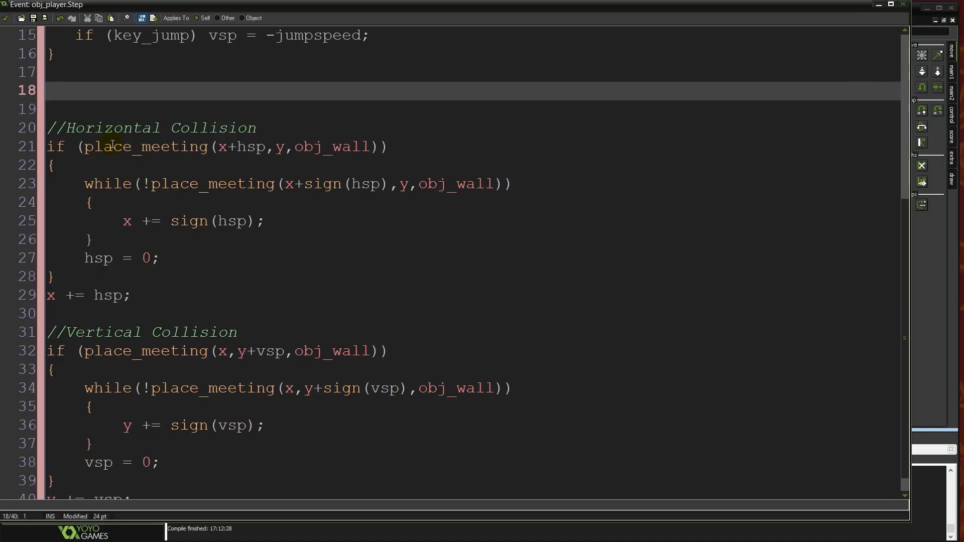
type("hsp")
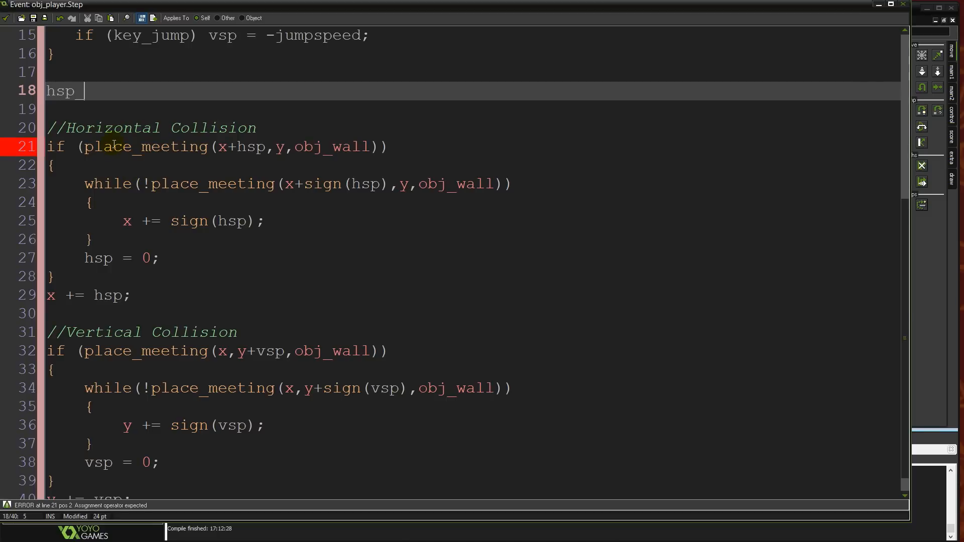
type("_final")
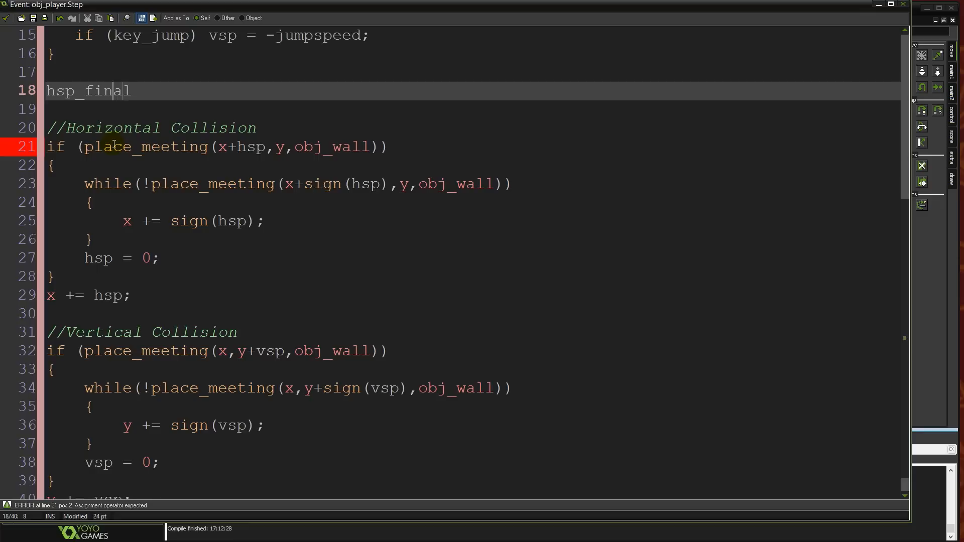
type("var")
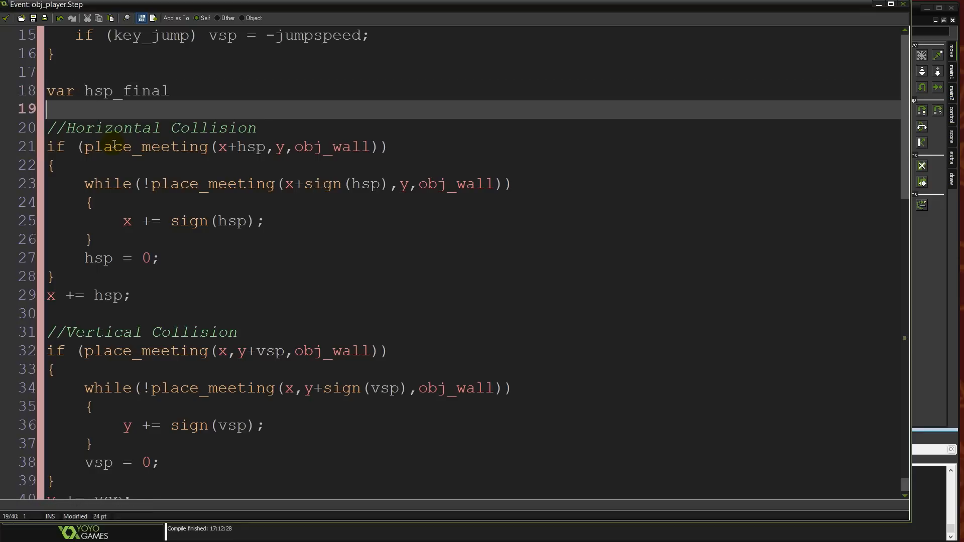
type("=")
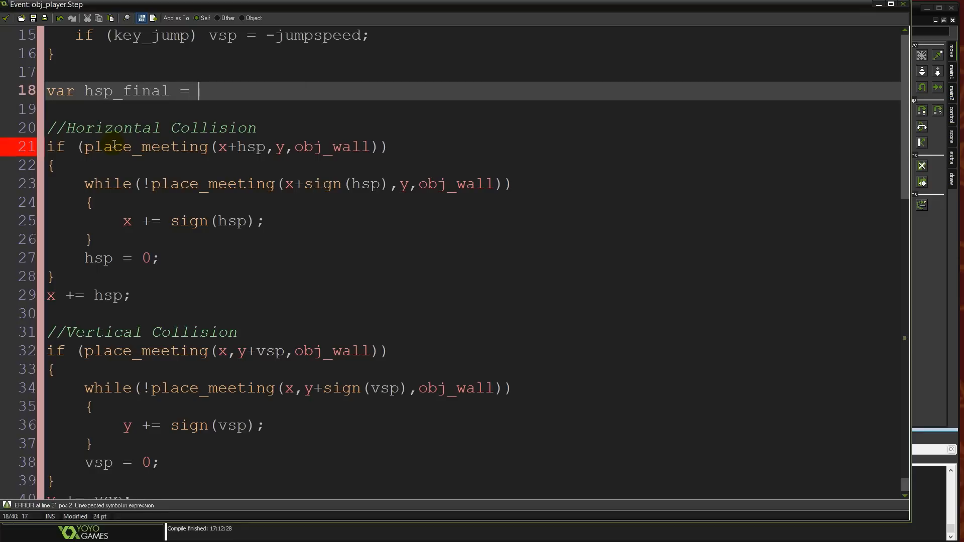
type("hsp +")
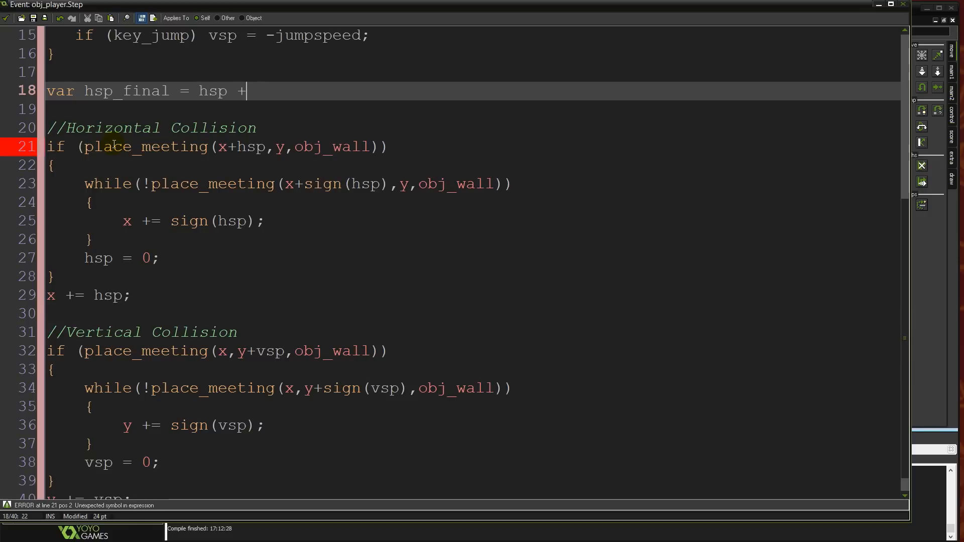
type("hsp_carr")
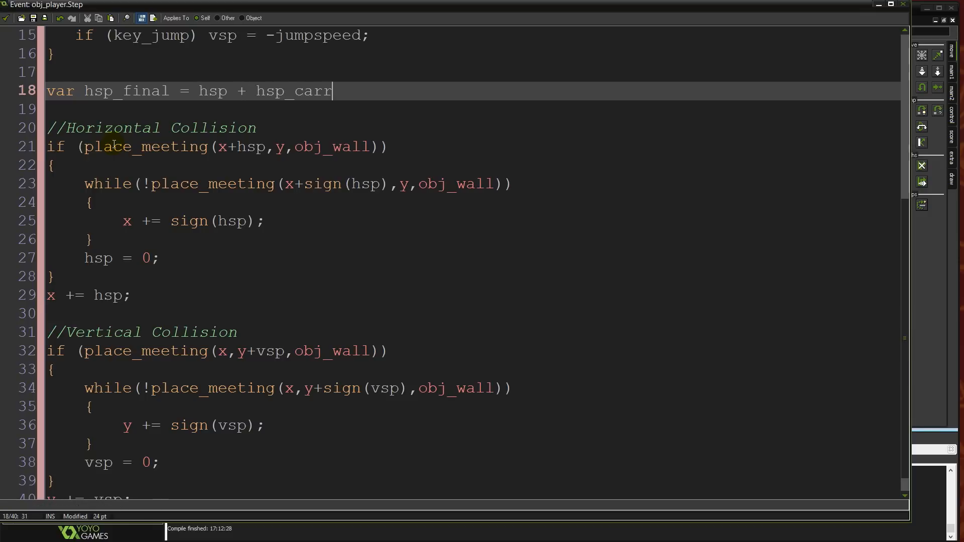
type("y;")
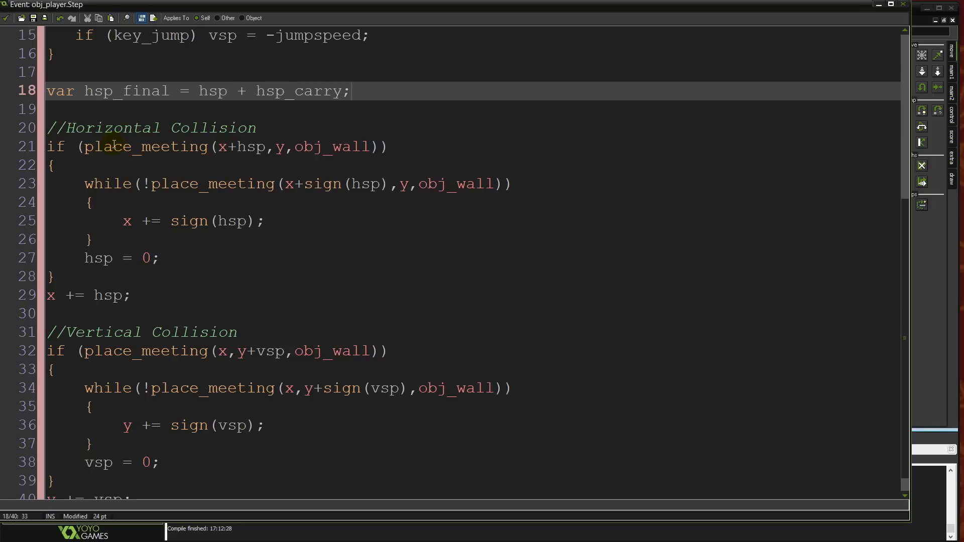
left_click(349, 91)
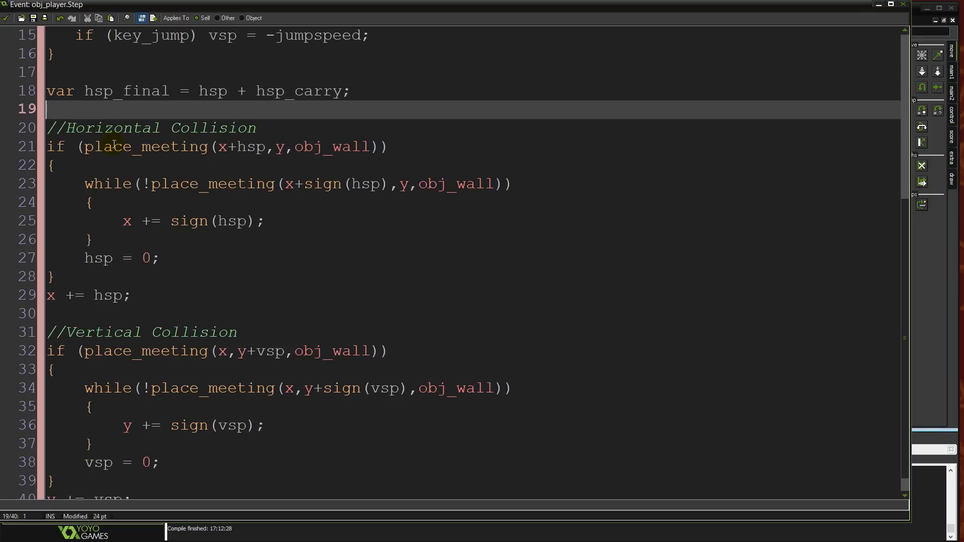
Step: Reset hsp_carry after use and replace hsp with hsp_final in the horizontal collision and x update
type("hsp_carry = 0;")
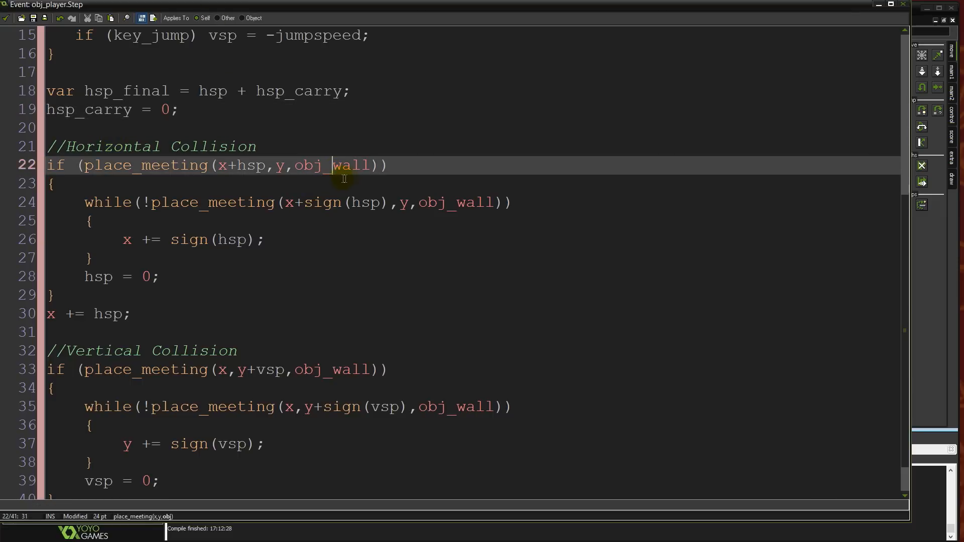
double_click(301, 91)
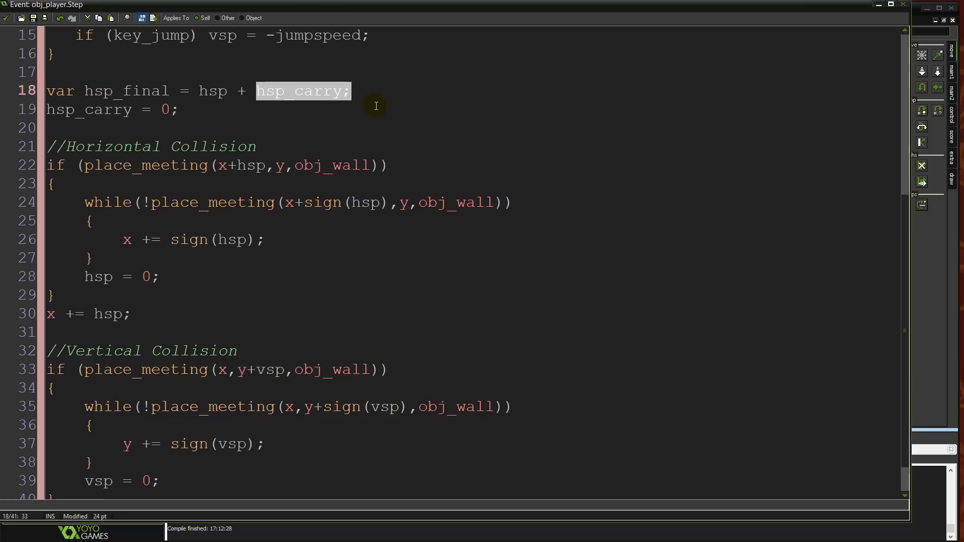
mouse_move(651, 158)
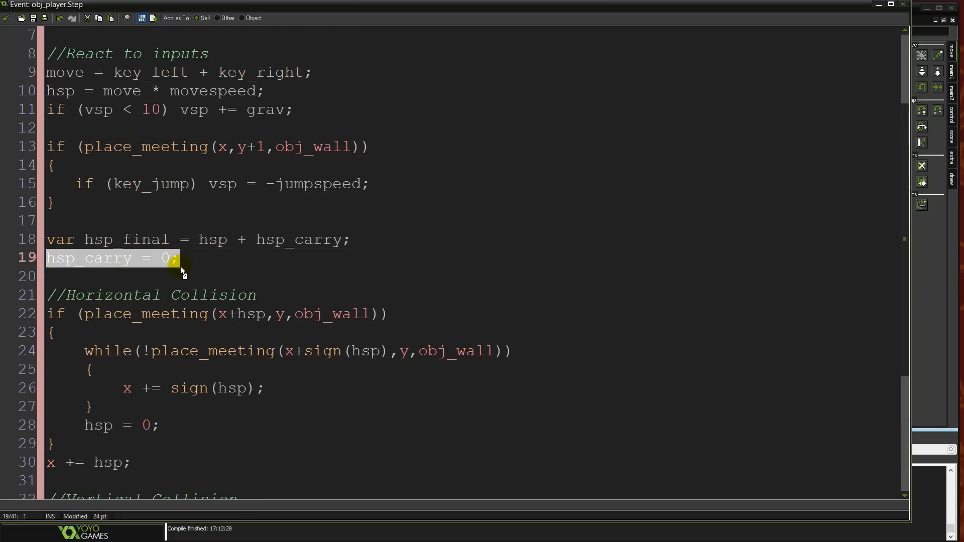
left_click(185, 258)
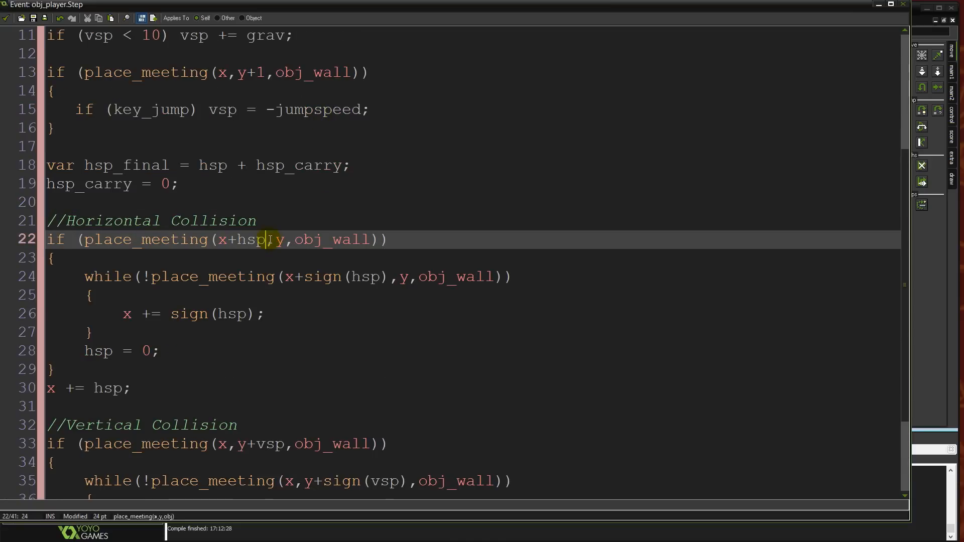
type("_f")
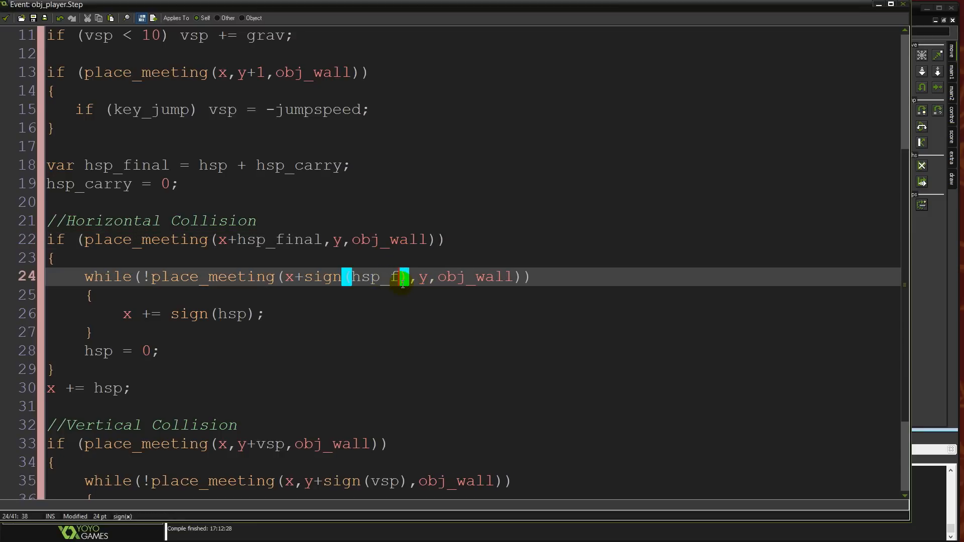
type("inal")
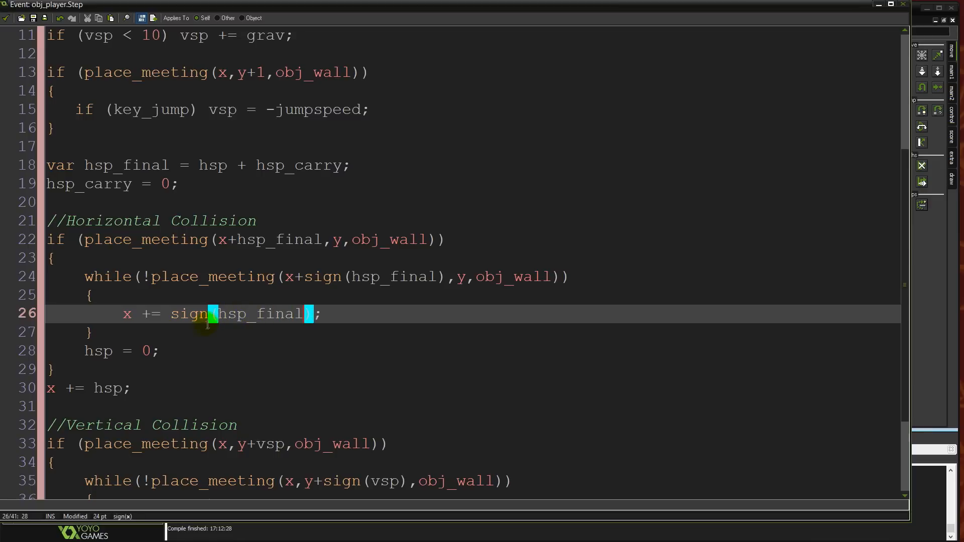
mouse_move(116, 350)
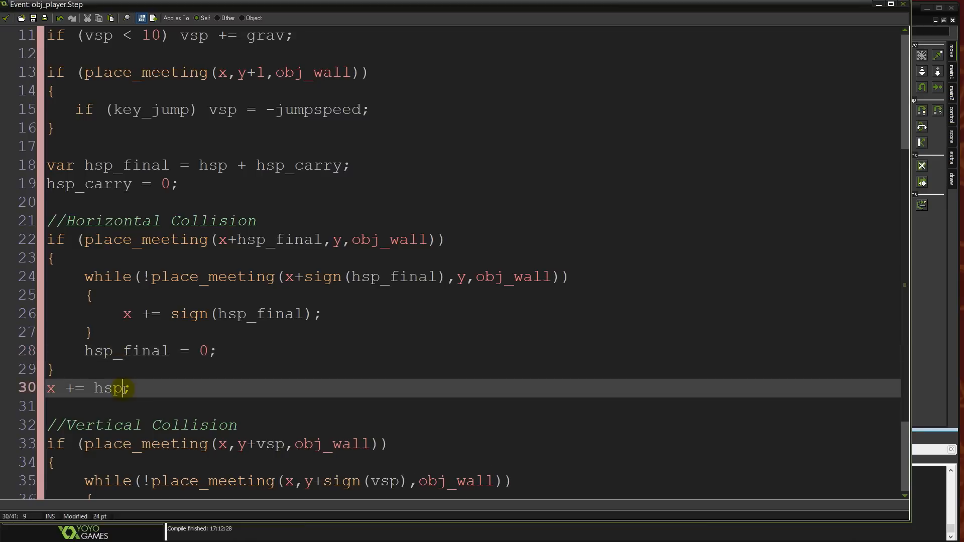
type("_final;")
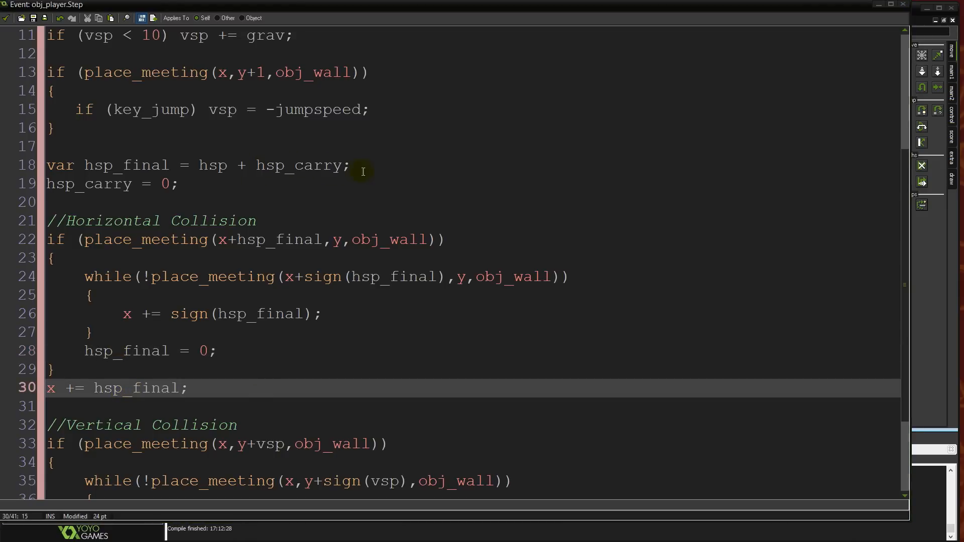
mouse_move(280, 422)
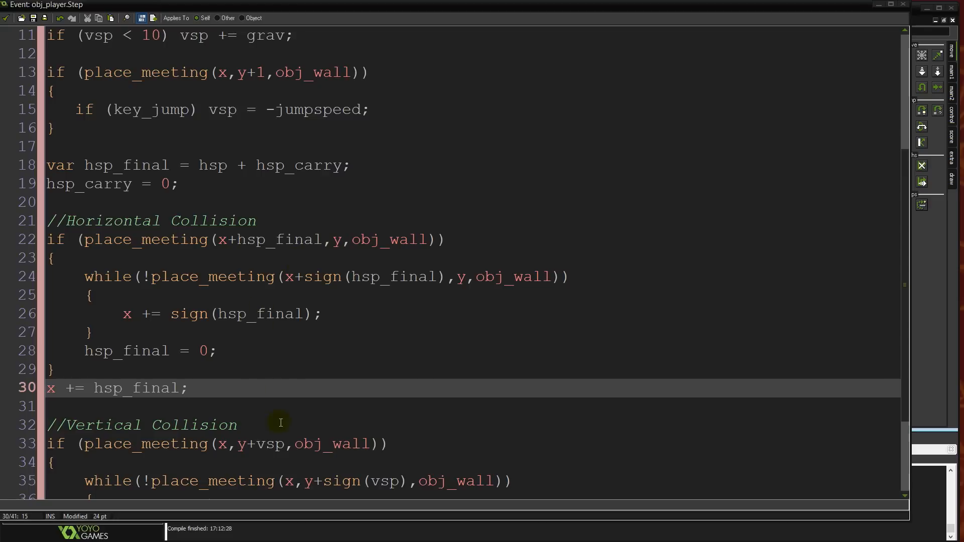
mouse_move(279, 394)
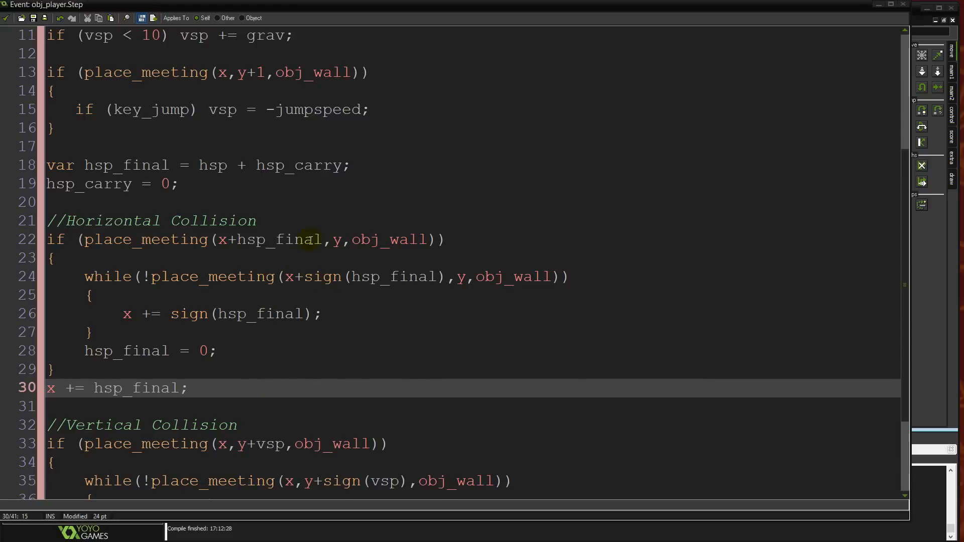
mouse_move(261, 172)
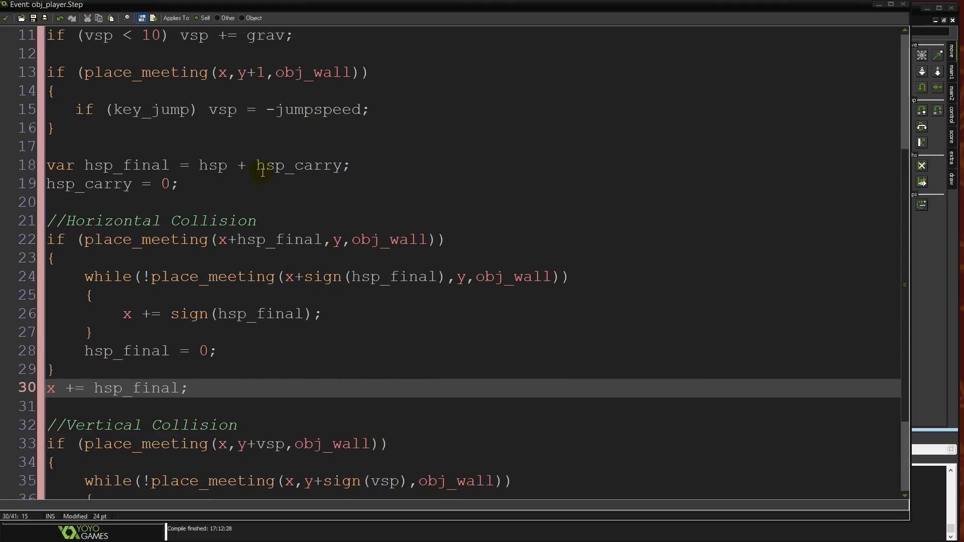
mouse_move(402, 320)
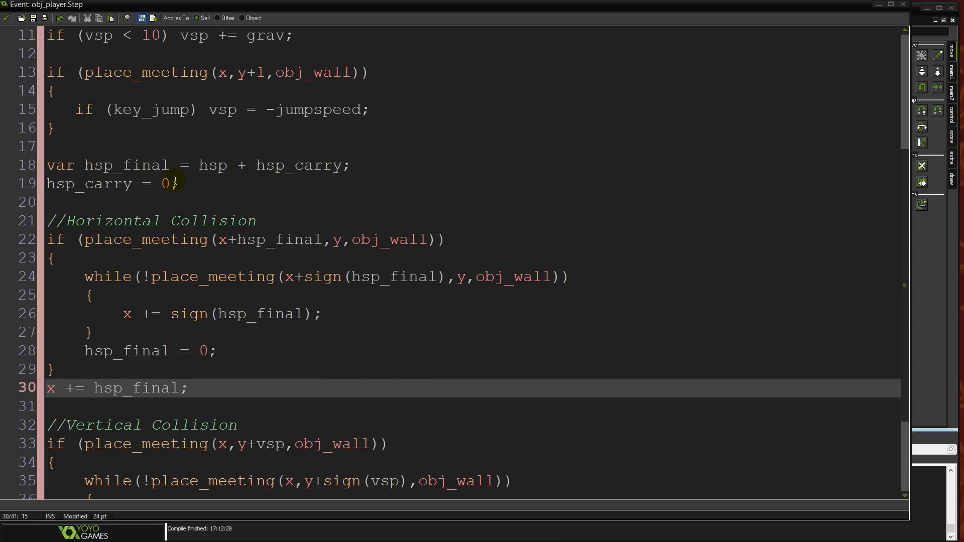
mouse_move(292, 200)
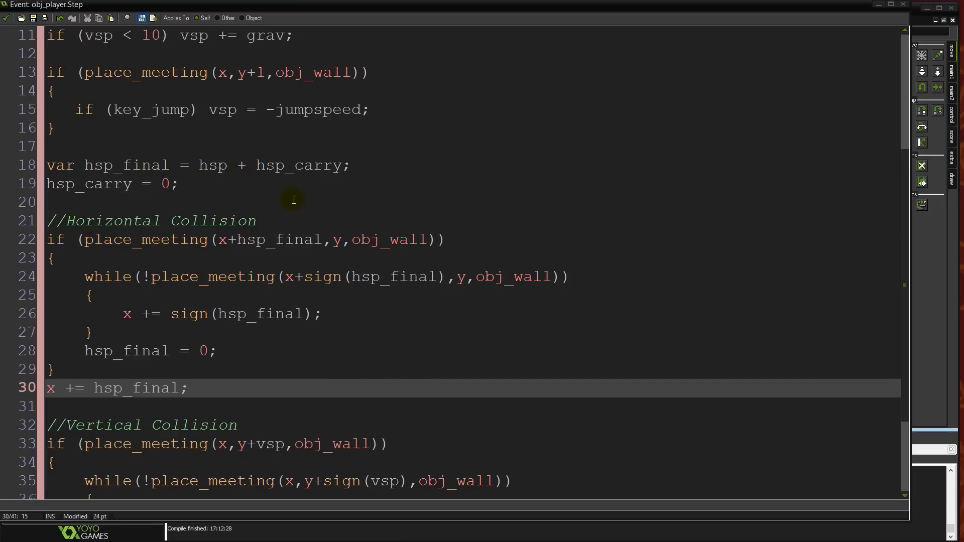
mouse_move(330, 260)
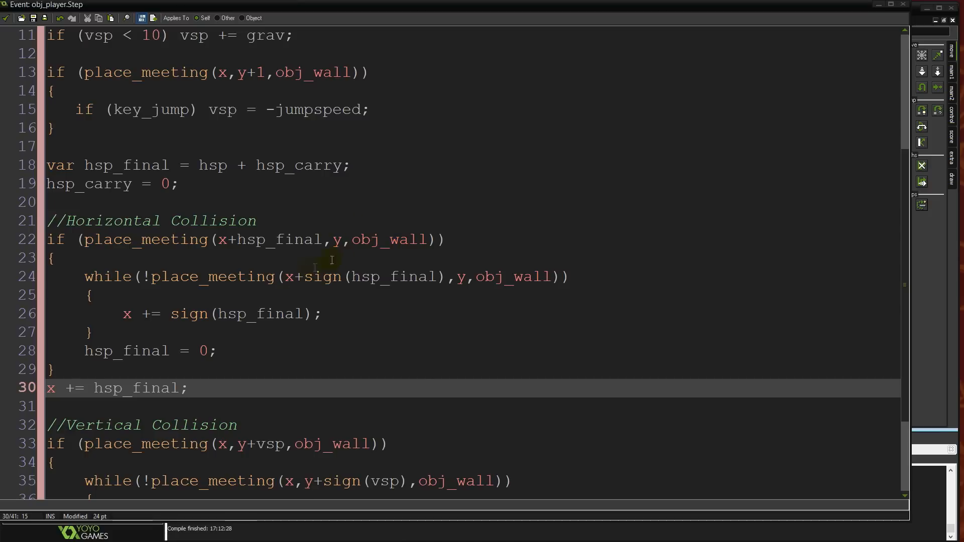
mouse_move(712, 207)
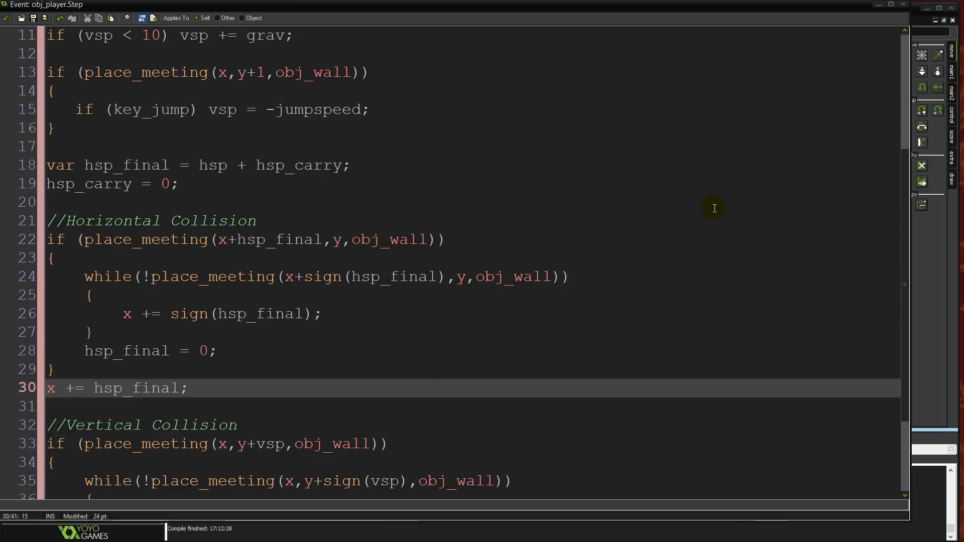
mouse_move(333, 283)
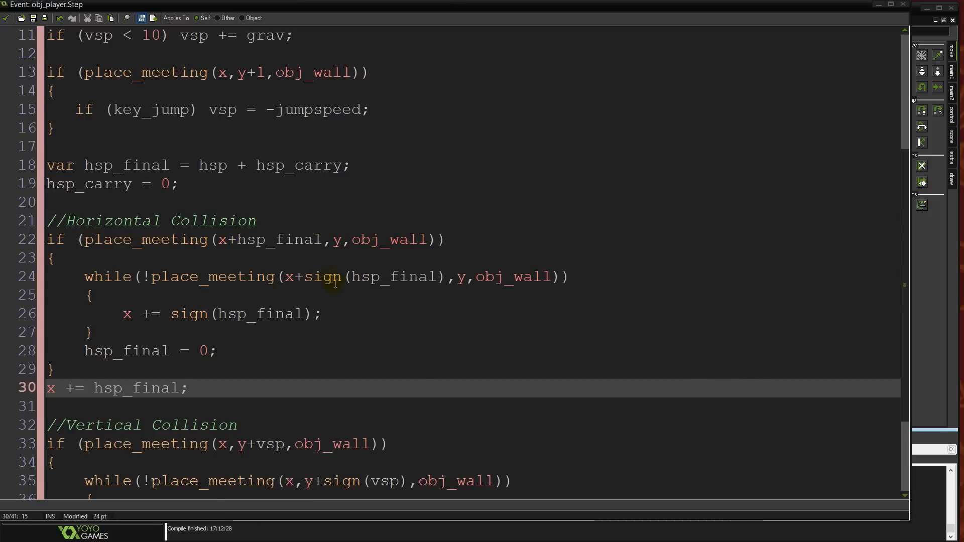
mouse_move(270, 270)
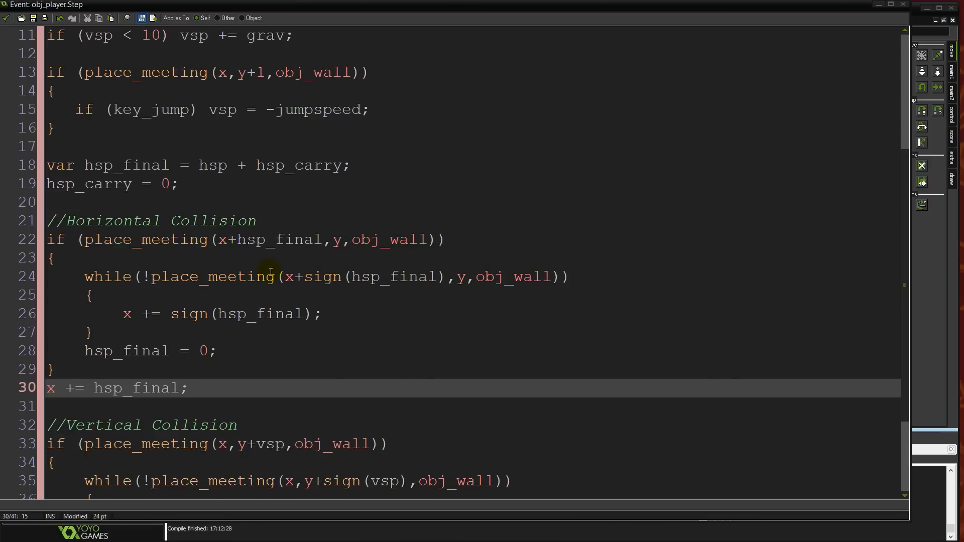
mouse_move(293, 253)
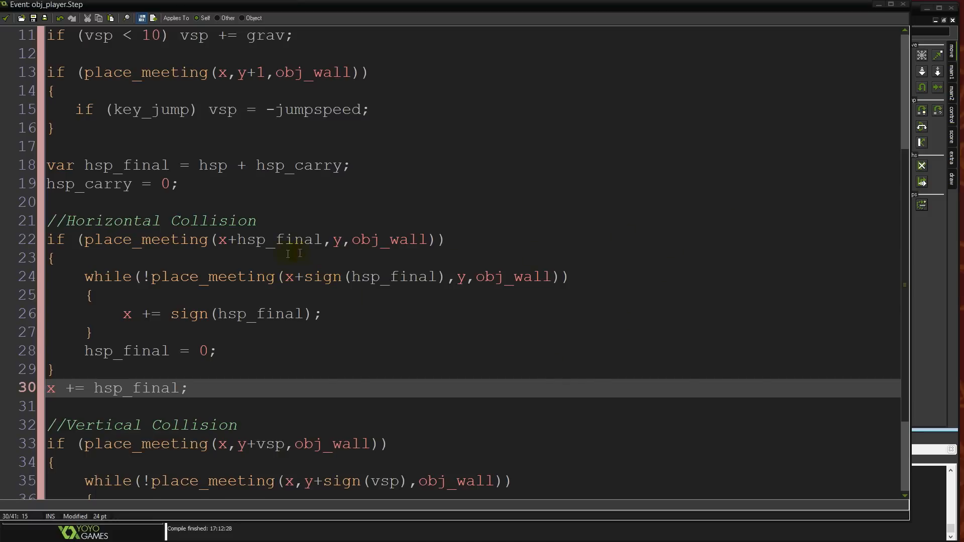
mouse_move(423, 114)
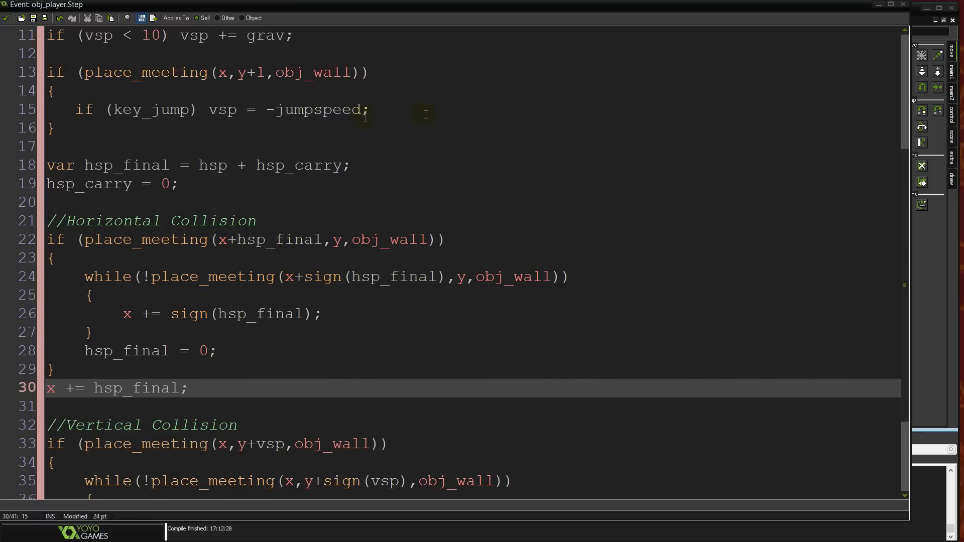
mouse_move(258, 288)
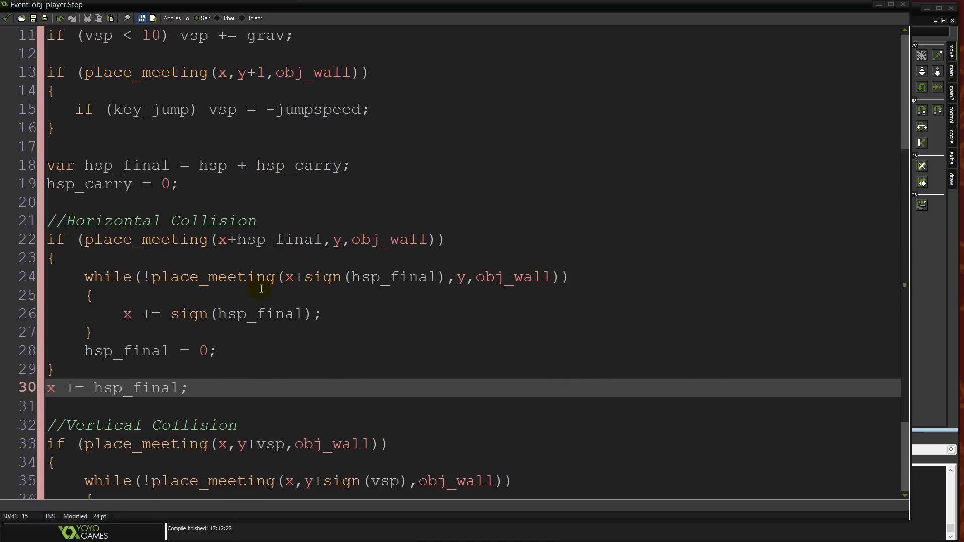
double_click(129, 164)
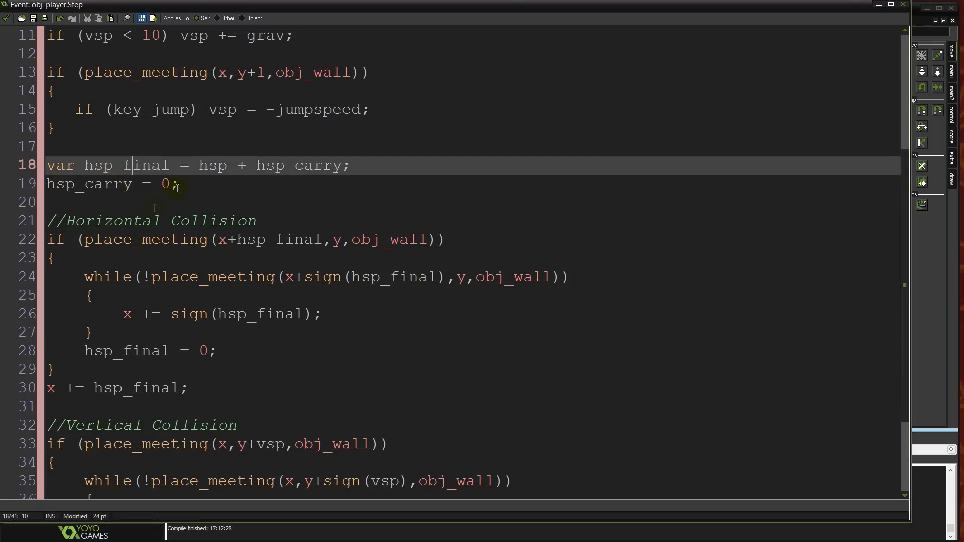
double_click(211, 164)
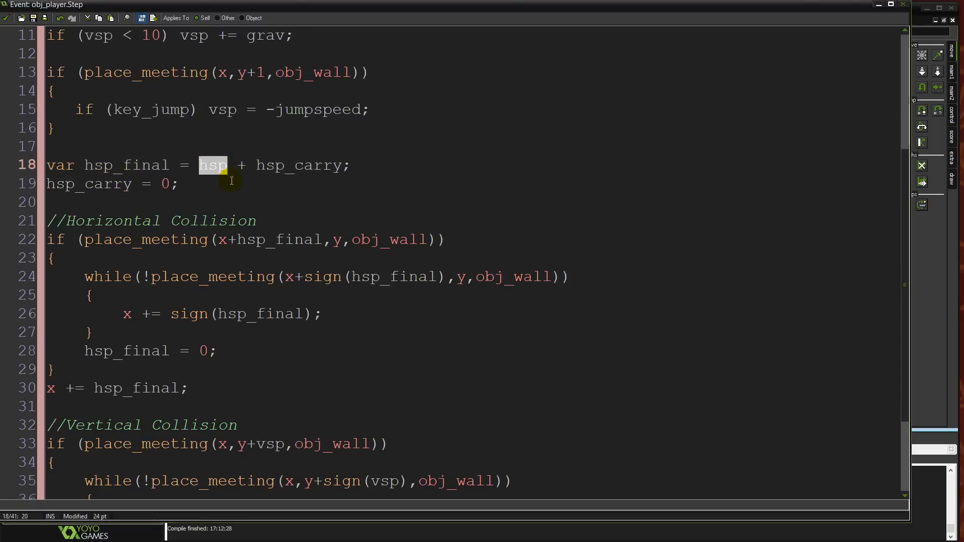
scroll("up", 3)
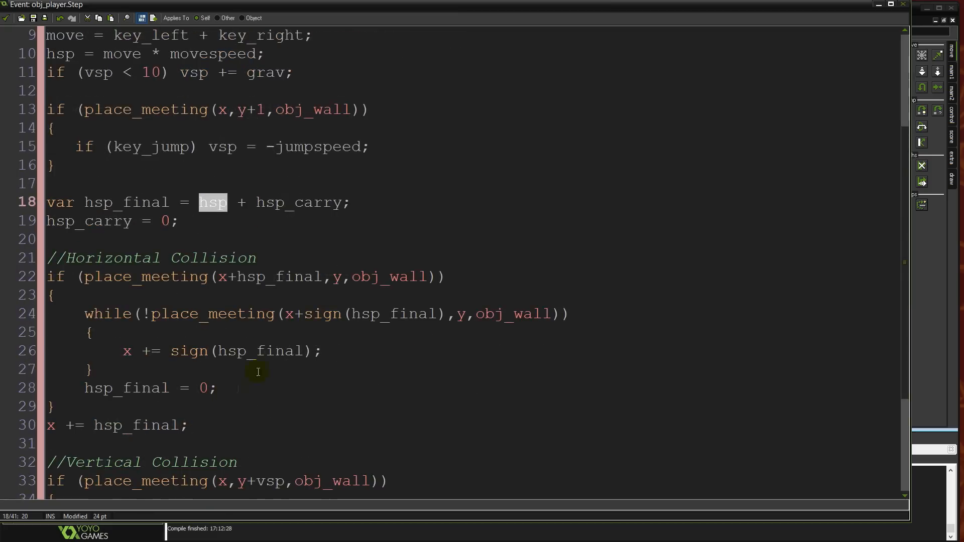
double_click(301, 202)
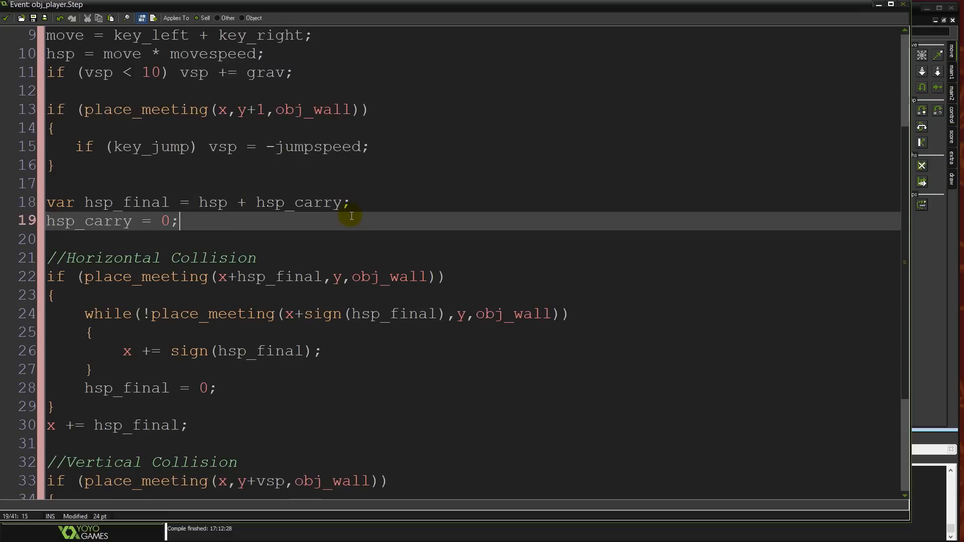
scroll("down", 3)
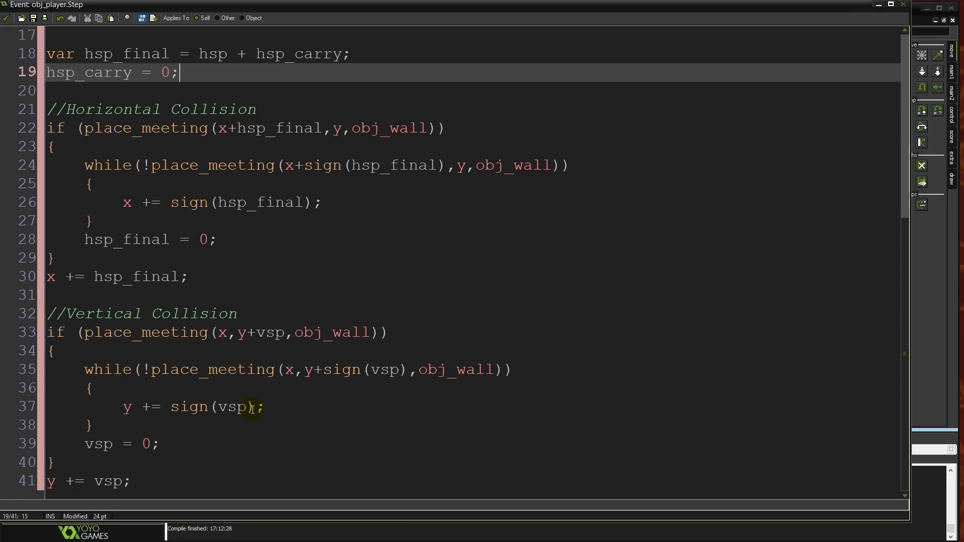
left_click(267, 314)
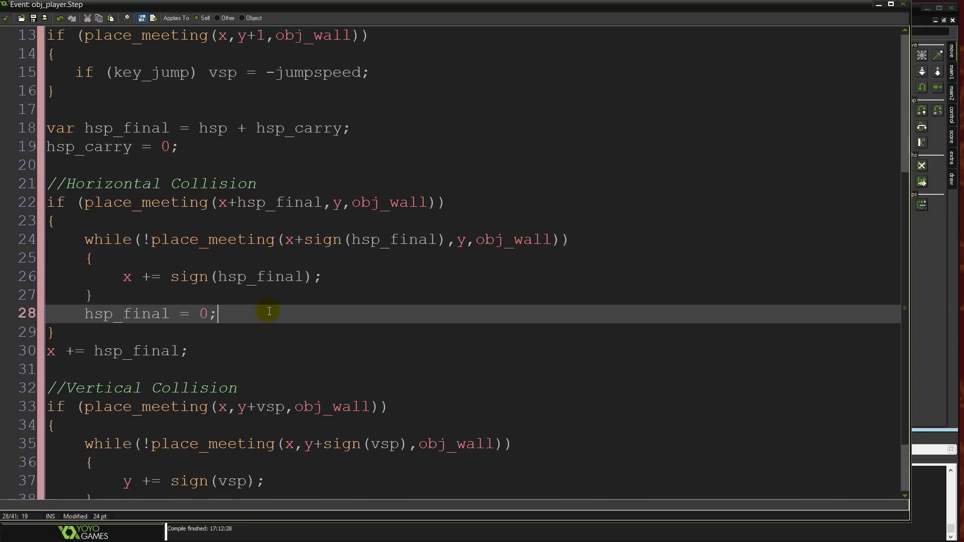
Step: Add hsp = 0; below hsp_final = 0; in the wall-hit branch
type("hsp")
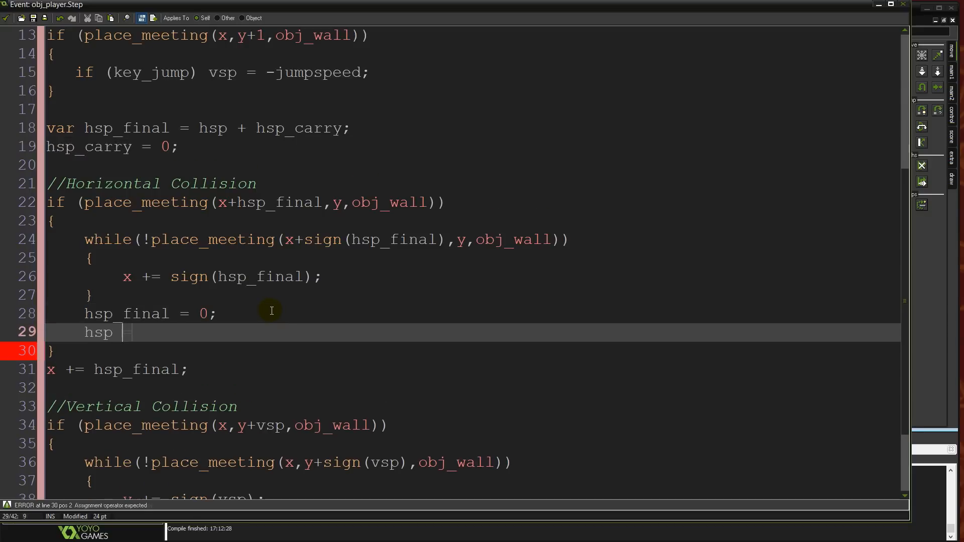
type("= 0;")
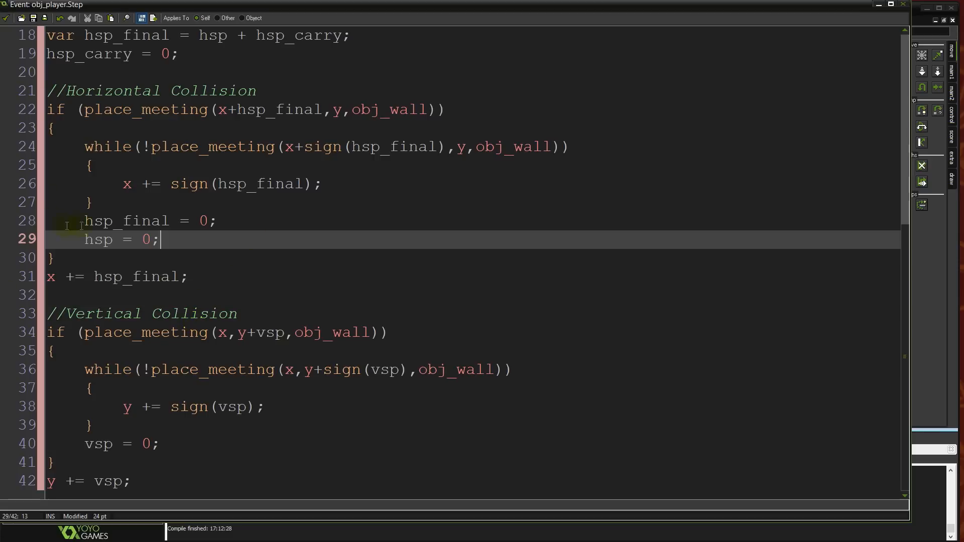
scroll("up", 3)
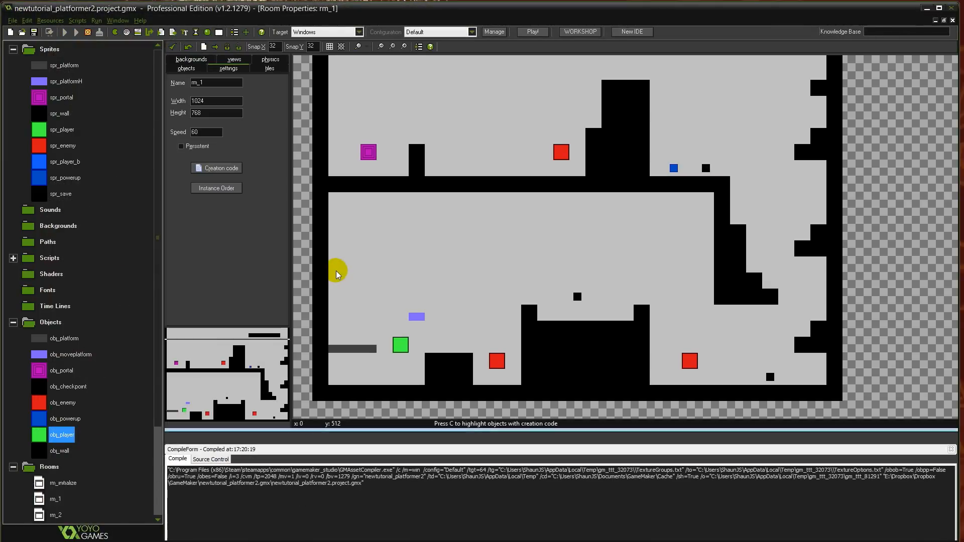
Step: Run the game to test the platform carrying the player
left_click(531, 31)
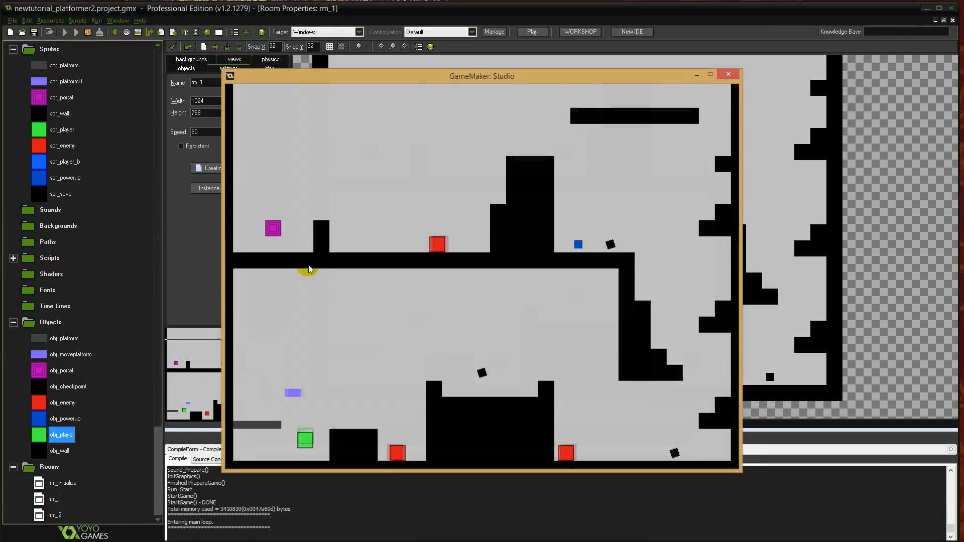